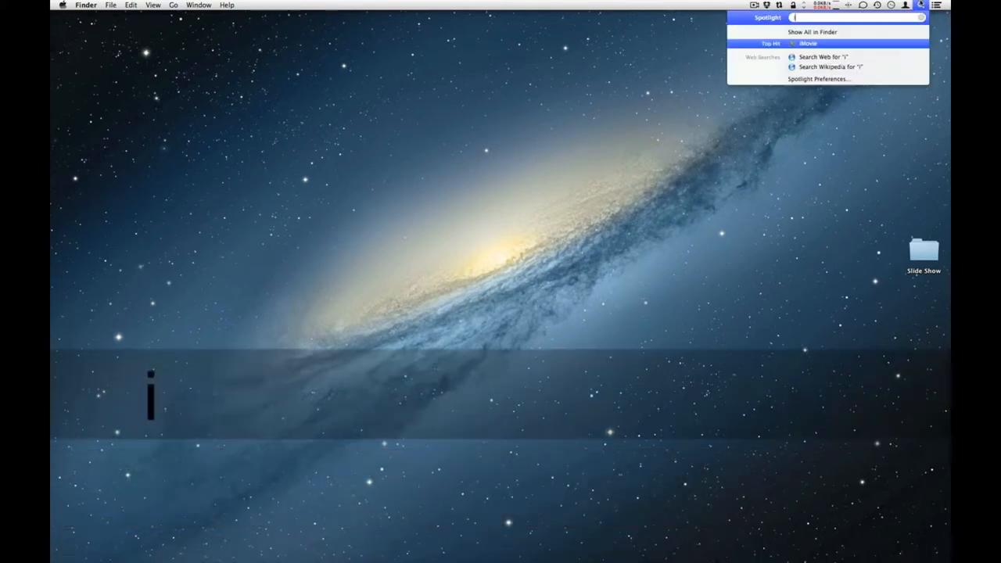
Launch iMovie from a Spotlight search for "movie"
{"action": "type", "text": "movie"}
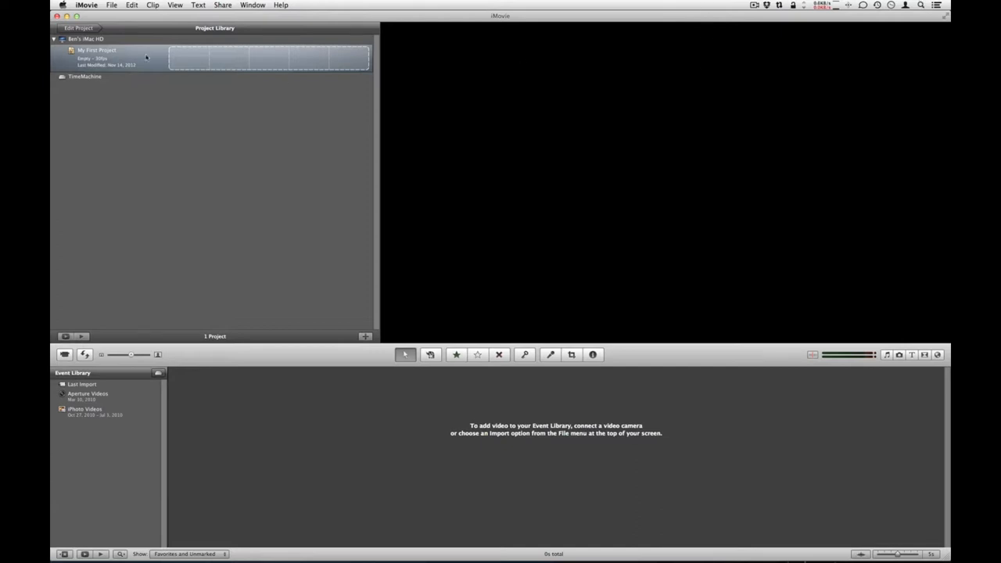
{"action": "mouse_move", "coordinate": [151, 135]}
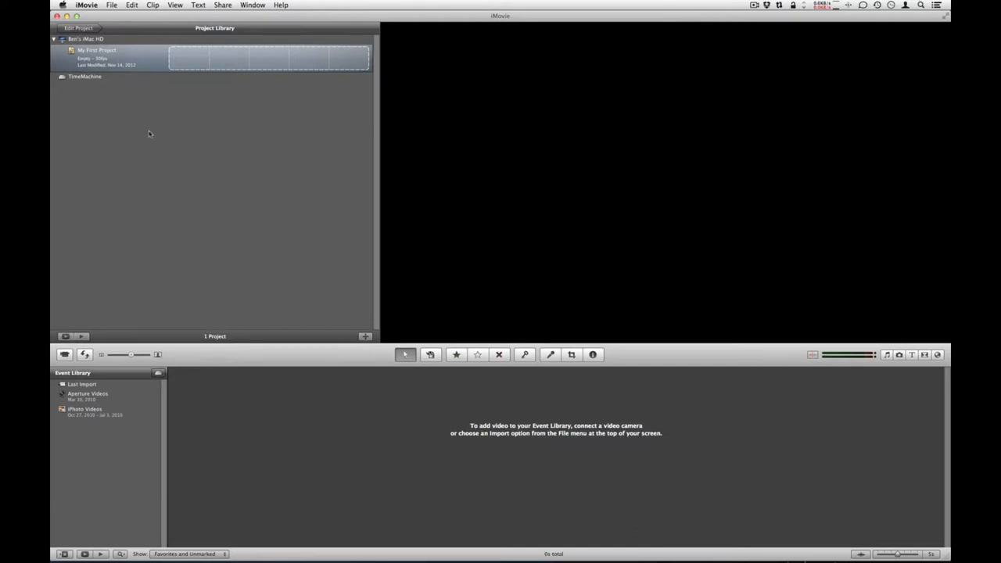
{"action": "mouse_move", "coordinate": [159, 229]}
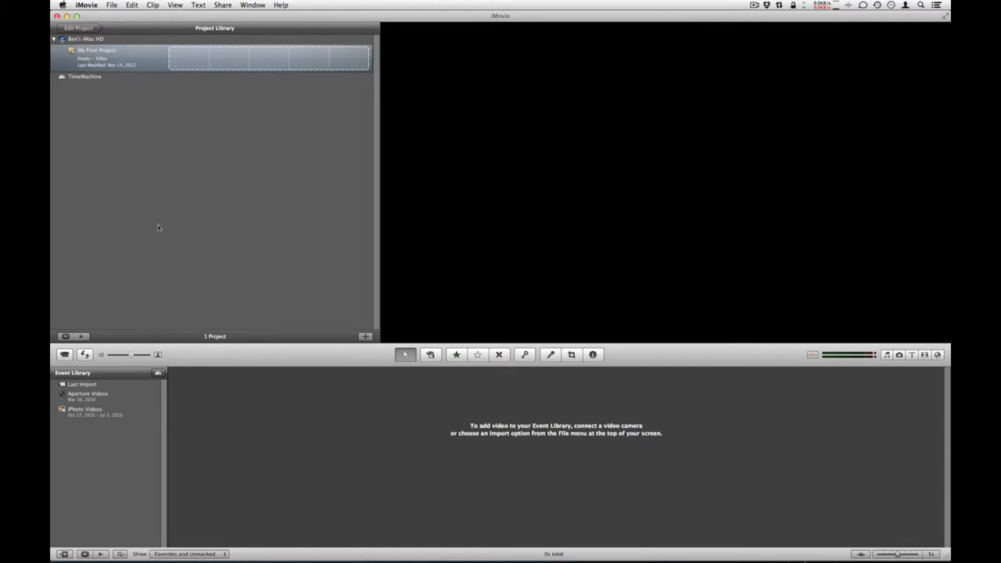
{"action": "mouse_move", "coordinate": [582, 106]}
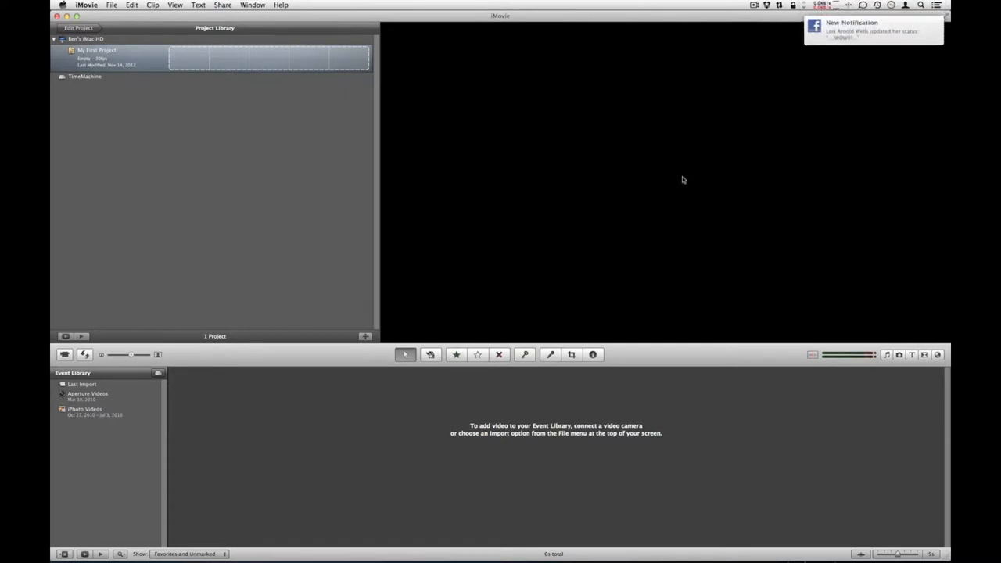
{"action": "mouse_move", "coordinate": [279, 394]}
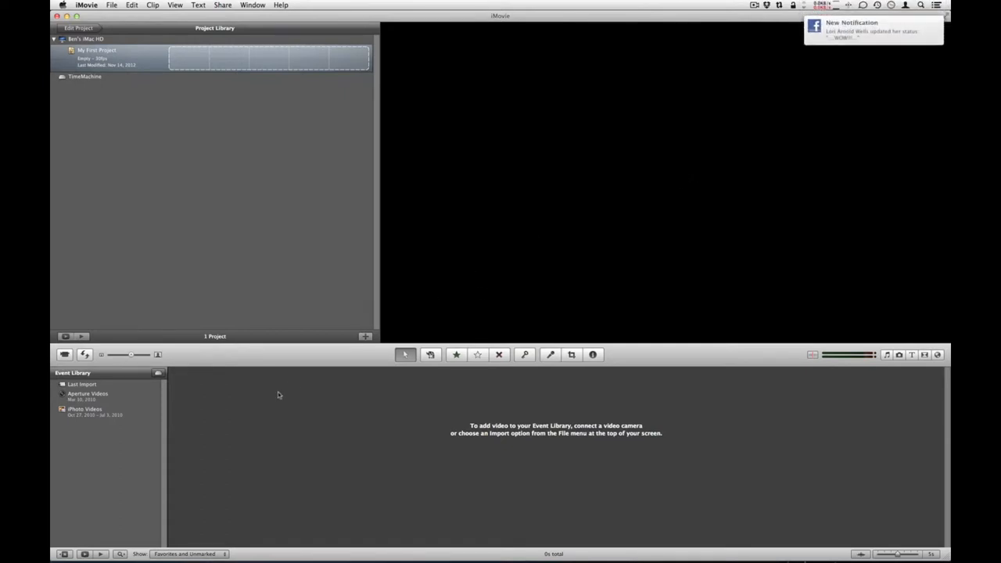
{"action": "mouse_move", "coordinate": [92, 406]}
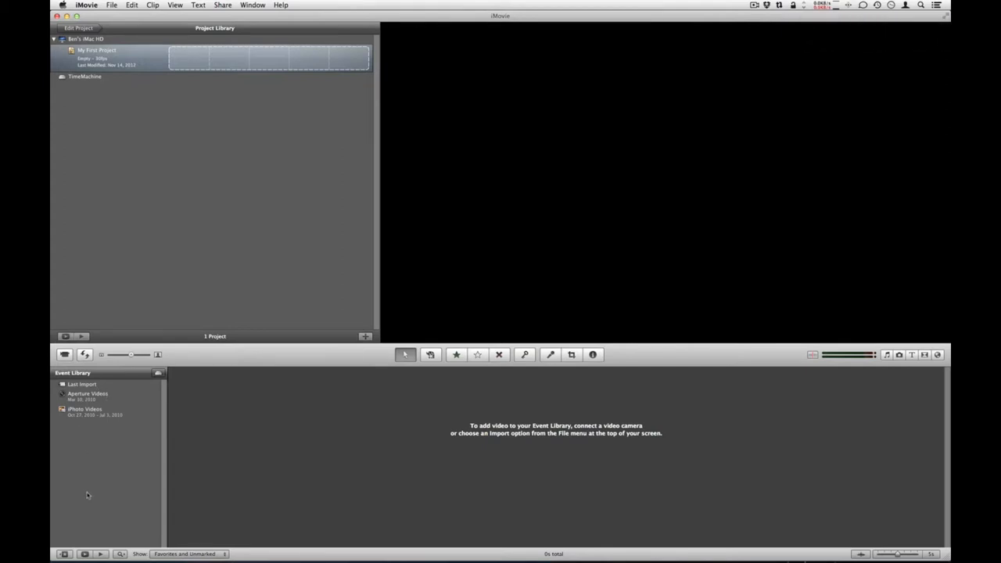
{"action": "mouse_move", "coordinate": [361, 420]}
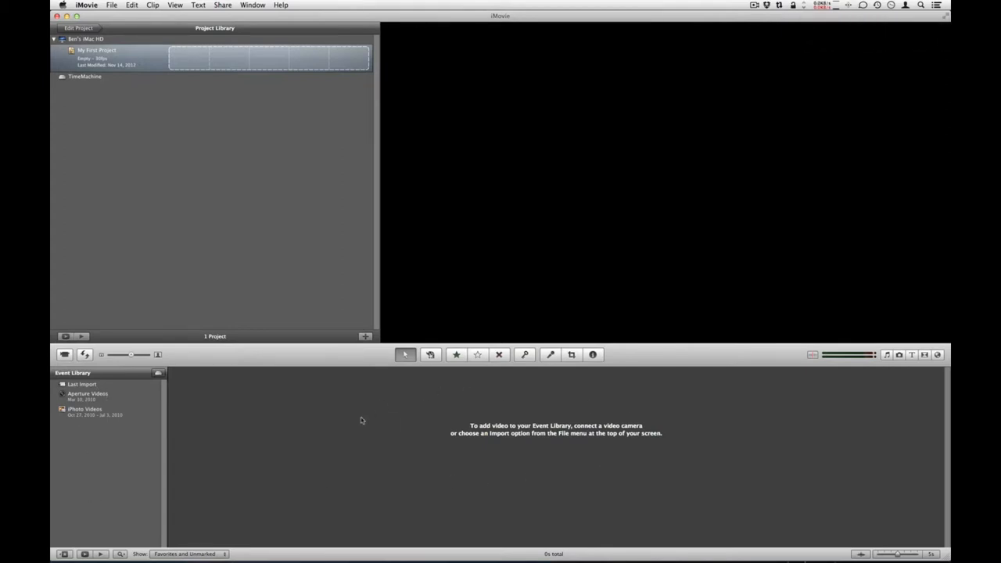
{"action": "mouse_move", "coordinate": [550, 438]}
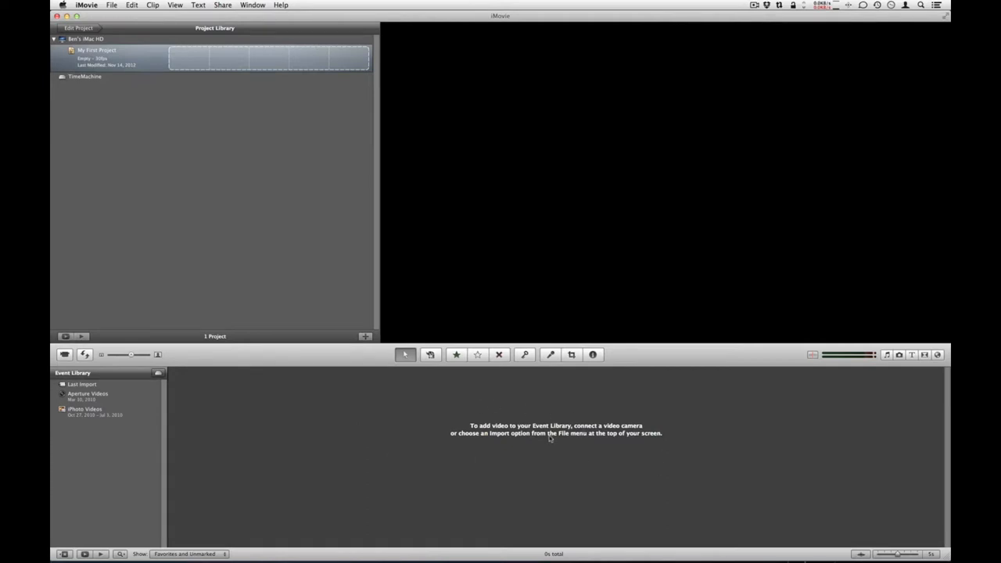
{"action": "mouse_move", "coordinate": [589, 209]}
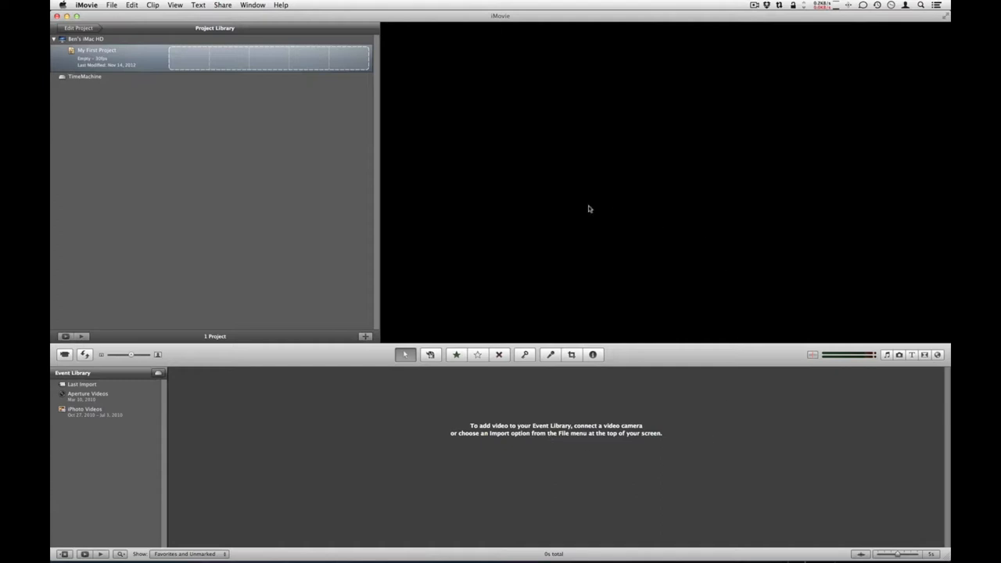
{"action": "mouse_move", "coordinate": [414, 184]}
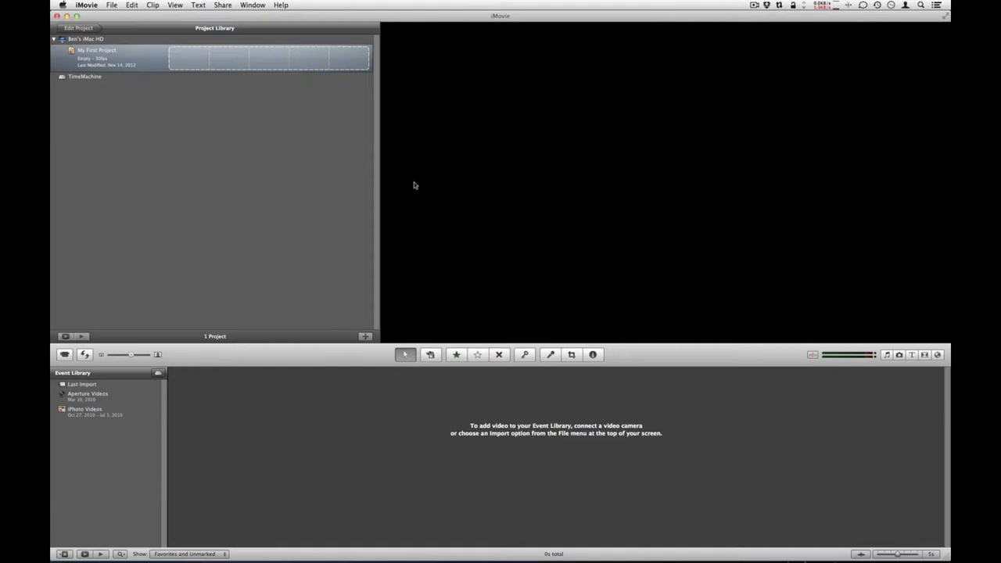
{"action": "mouse_move", "coordinate": [347, 182]}
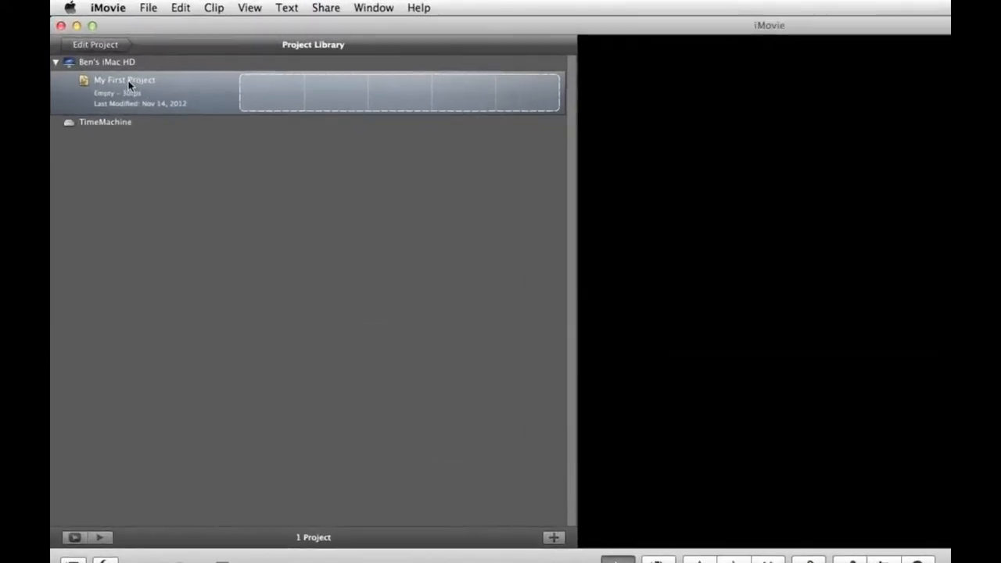
Rename "My First Project" in the Project Library to "Digital Art"
{"action": "double_click", "coordinate": [124, 80]}
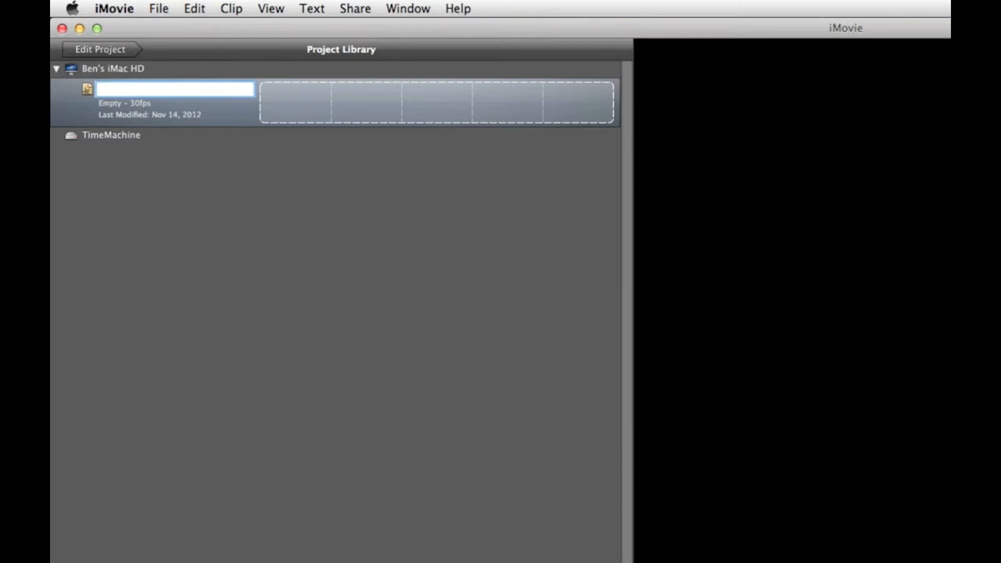
{"action": "type", "text": "Digital Art"}
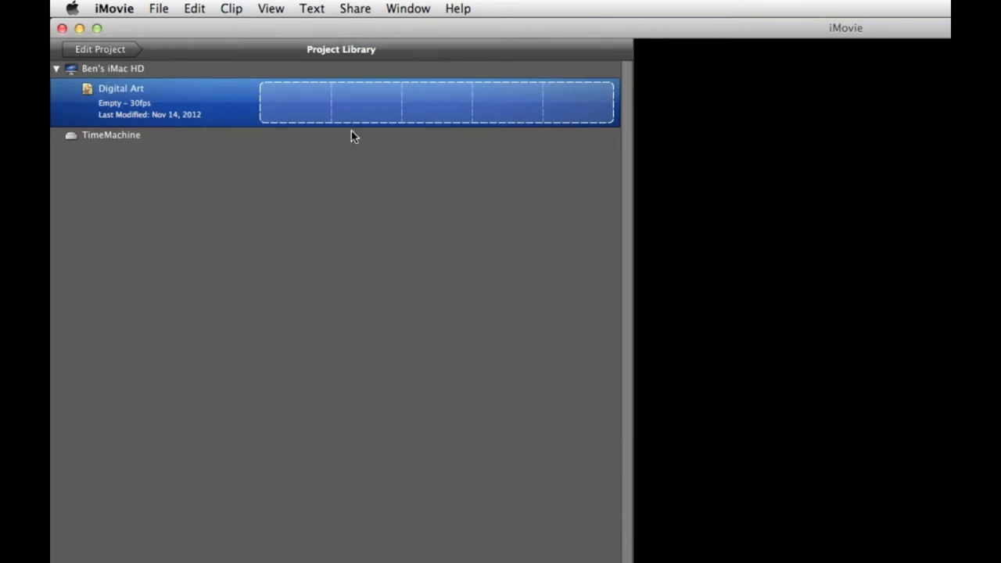
In Project Properties, set transition duration to 1.0s and photo duration to 6.0s
{"action": "left_click", "coordinate": [160, 10]}
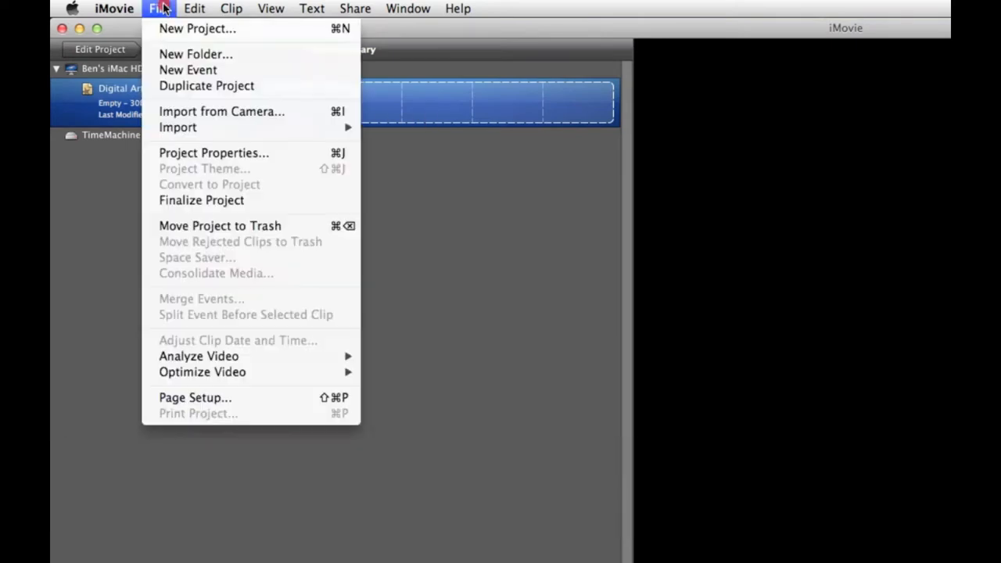
{"action": "mouse_move", "coordinate": [213, 153]}
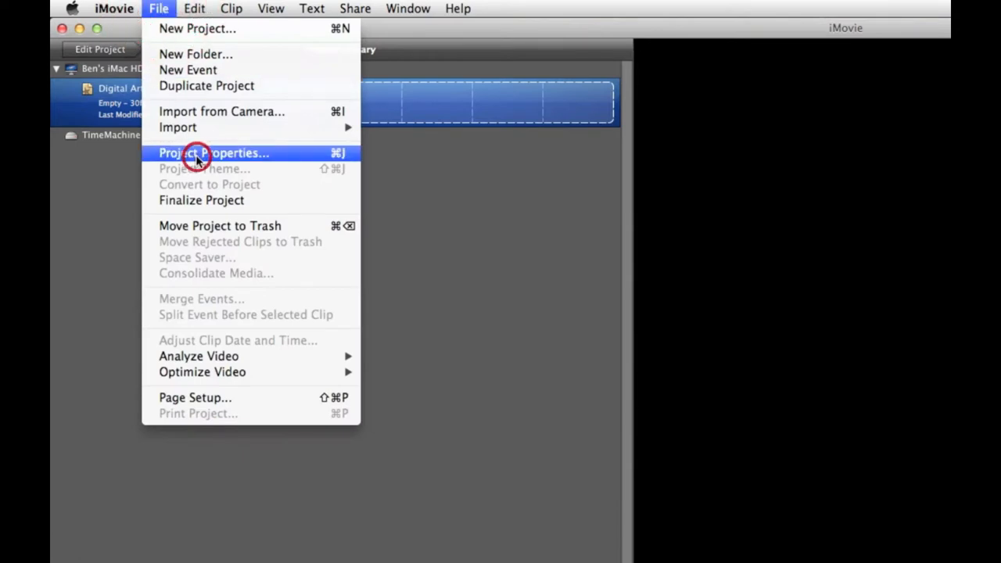
{"action": "left_click", "coordinate": [214, 153]}
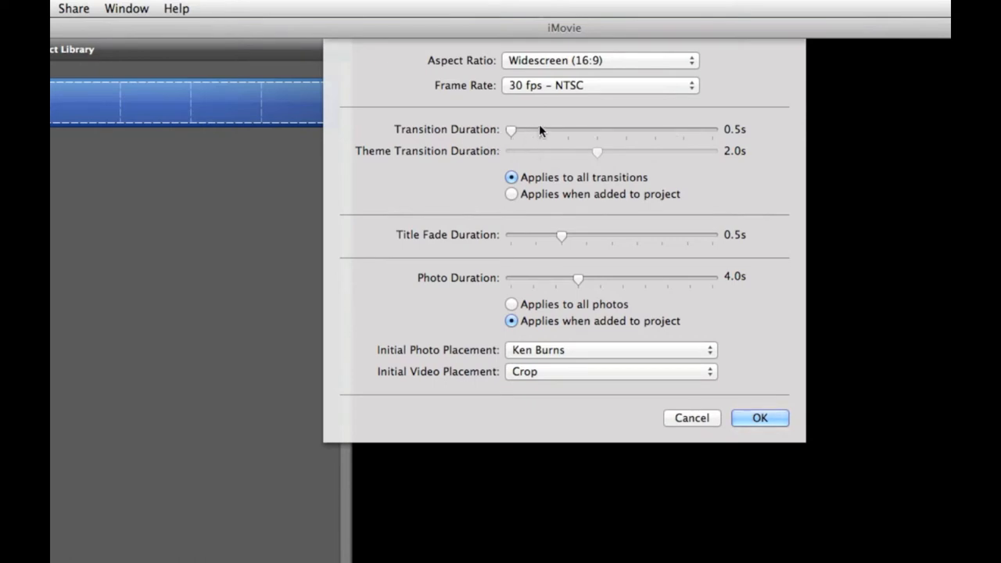
{"action": "left_click_drag", "start_coordinate": [511, 130], "coordinate": [539, 130]}
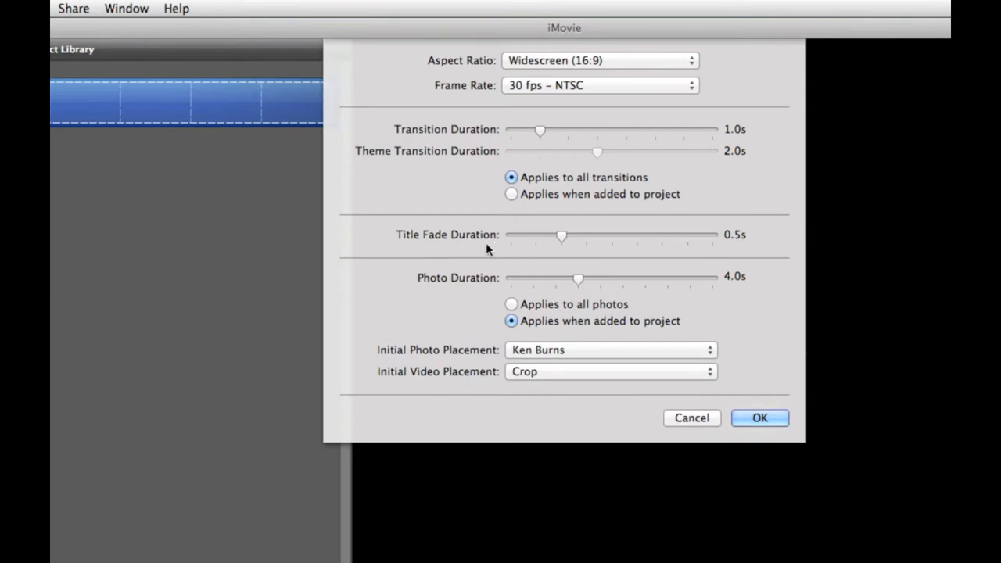
{"action": "mouse_move", "coordinate": [566, 253]}
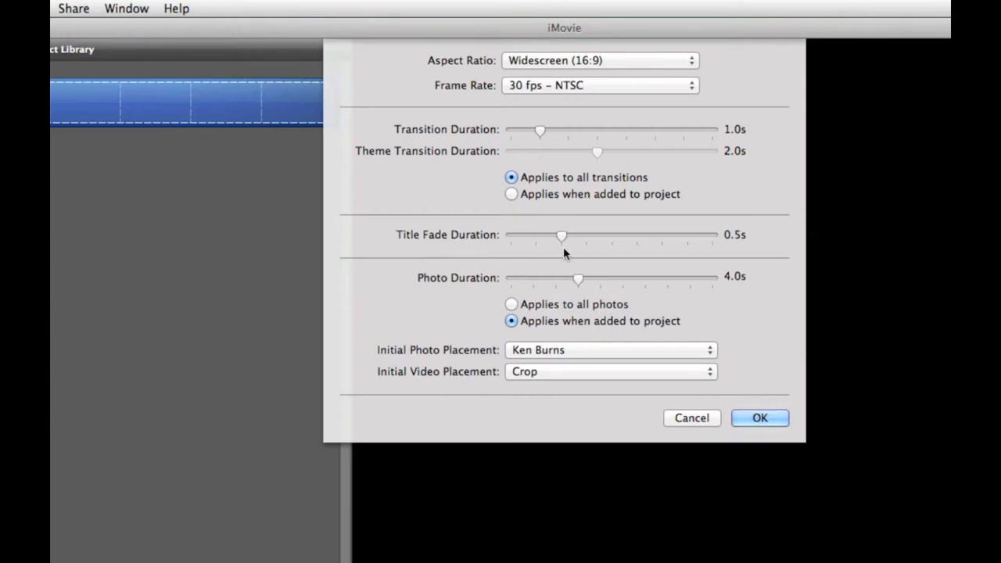
{"action": "mouse_move", "coordinate": [447, 288]}
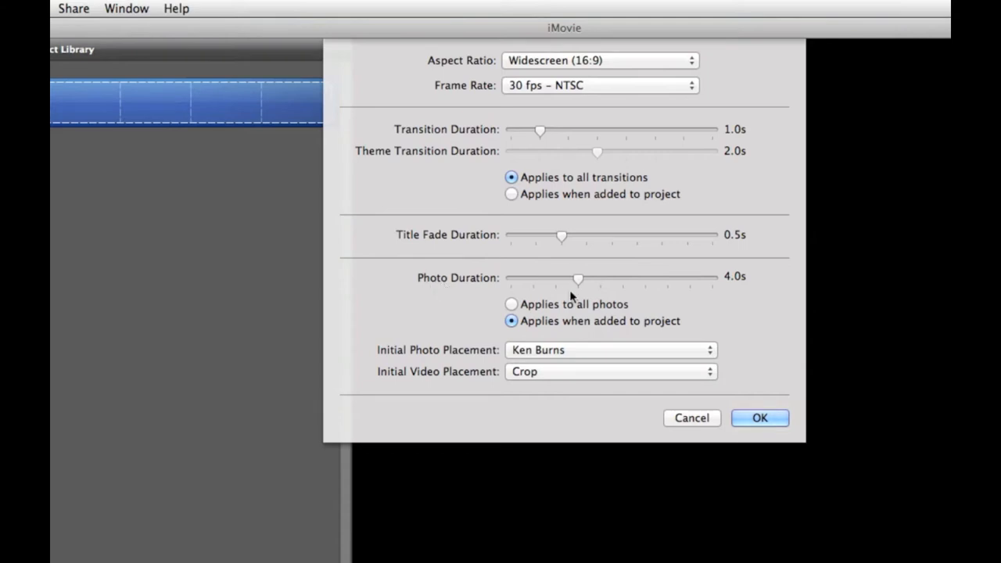
{"action": "left_click_drag", "start_coordinate": [577, 279], "coordinate": [623, 279]}
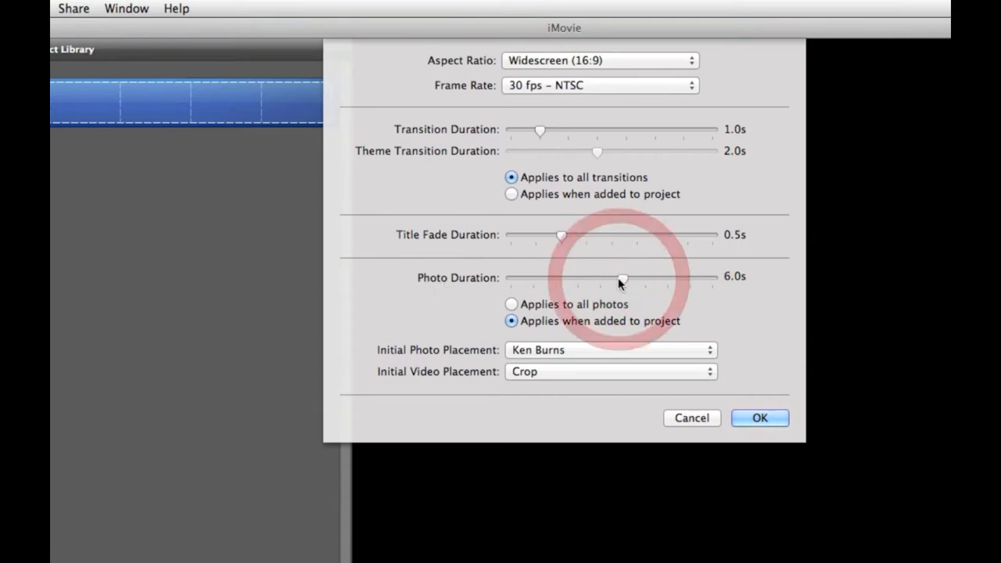
{"action": "mouse_move", "coordinate": [388, 356]}
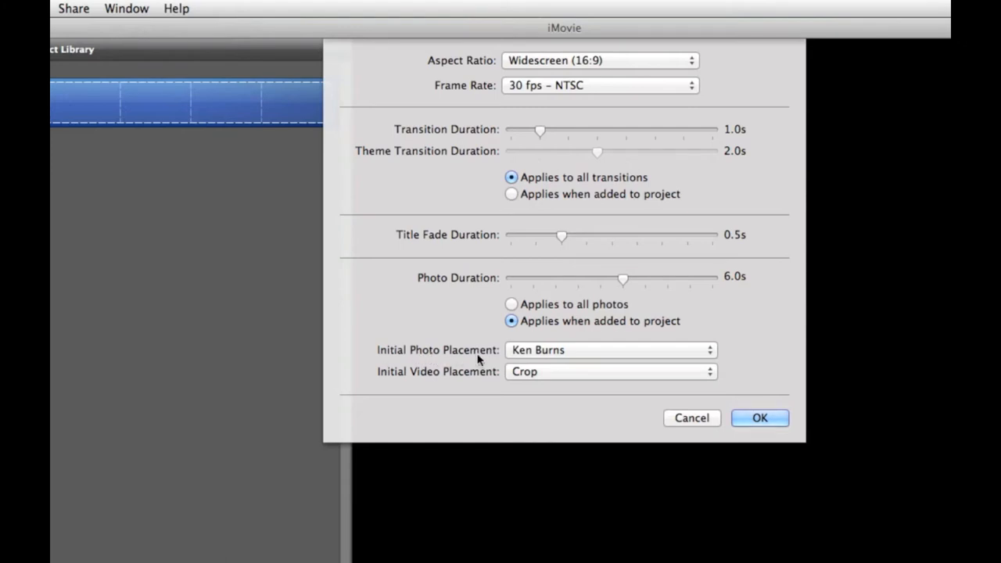
Set initial photo placement to Fit in Frame
{"action": "left_click", "coordinate": [610, 350]}
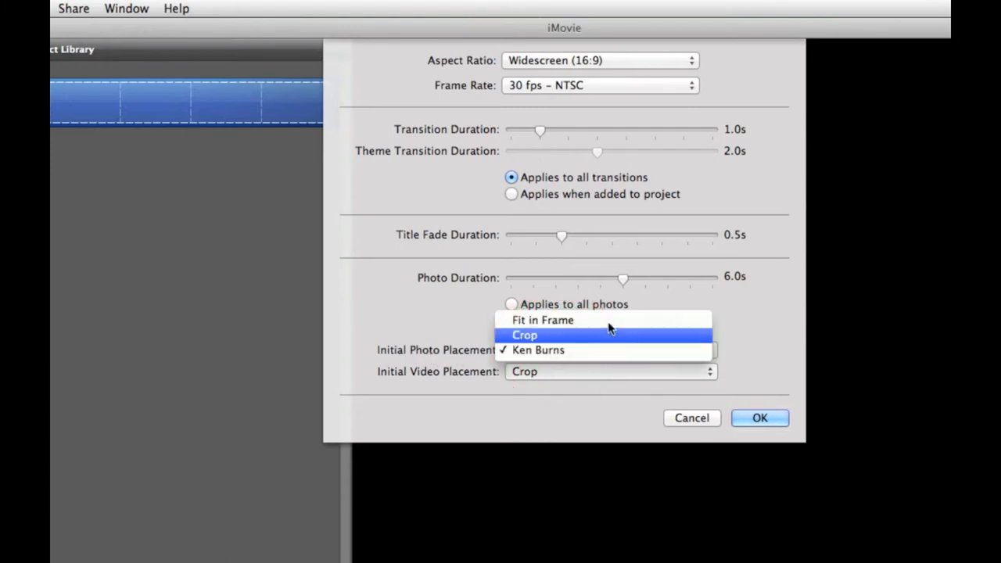
{"action": "mouse_move", "coordinate": [610, 319]}
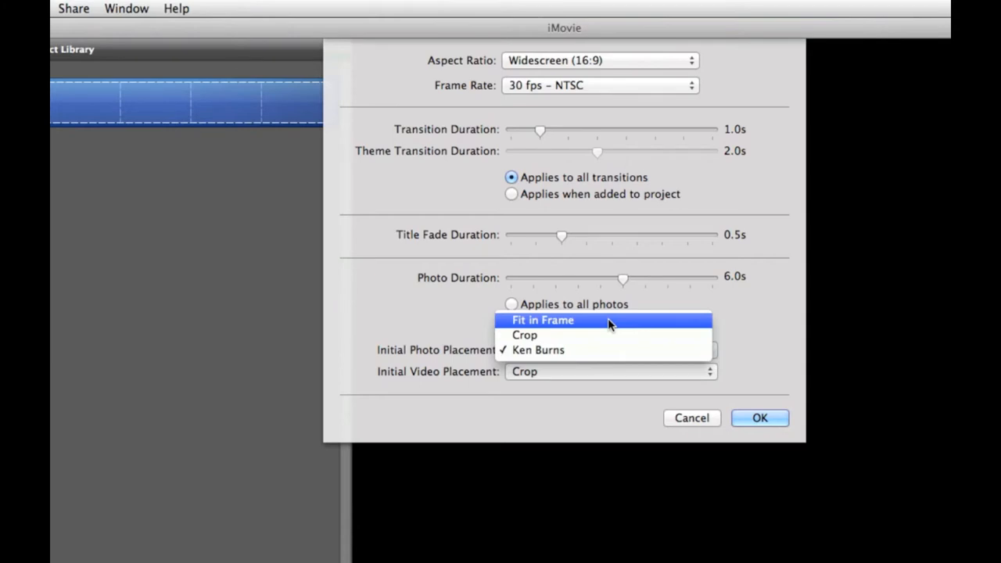
{"action": "left_click", "coordinate": [543, 319]}
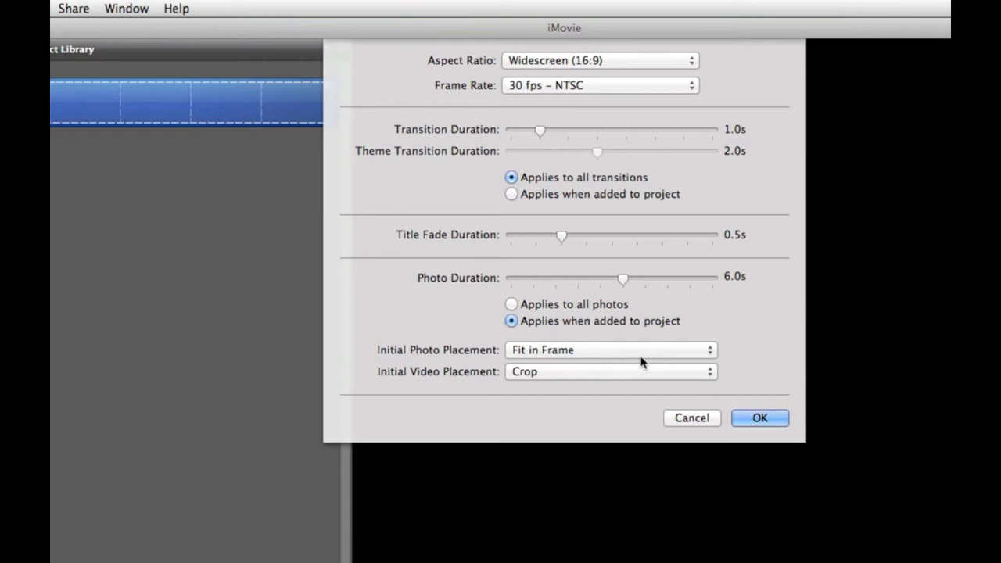
{"action": "left_click", "coordinate": [610, 351]}
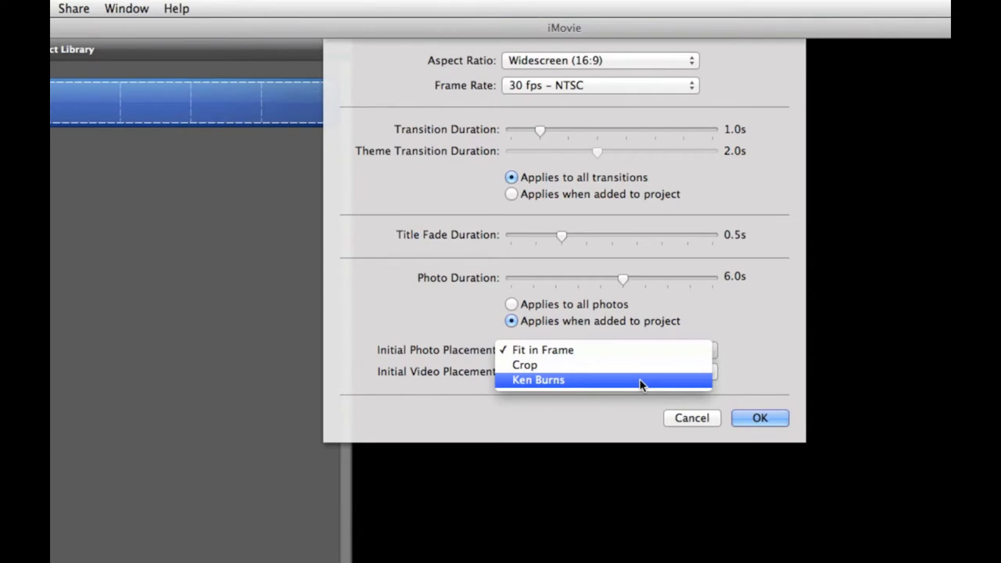
{"action": "mouse_move", "coordinate": [618, 351]}
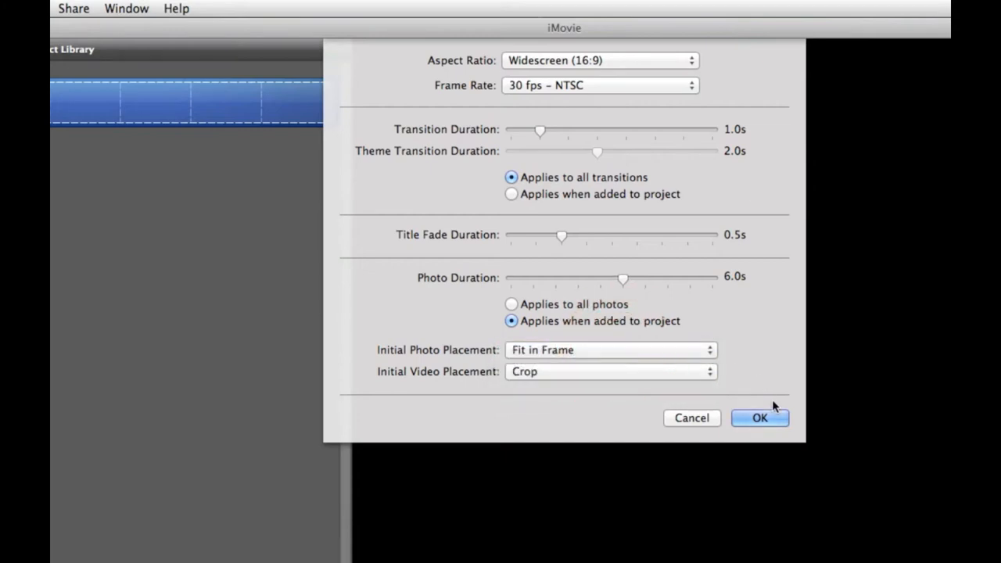
{"action": "left_click", "coordinate": [758, 418]}
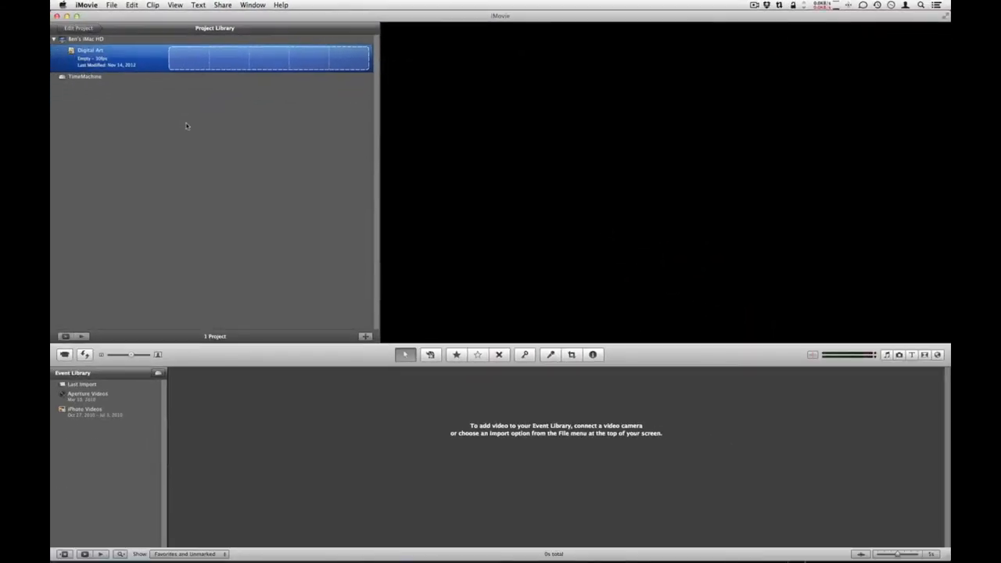
{"action": "mouse_move", "coordinate": [158, 59]}
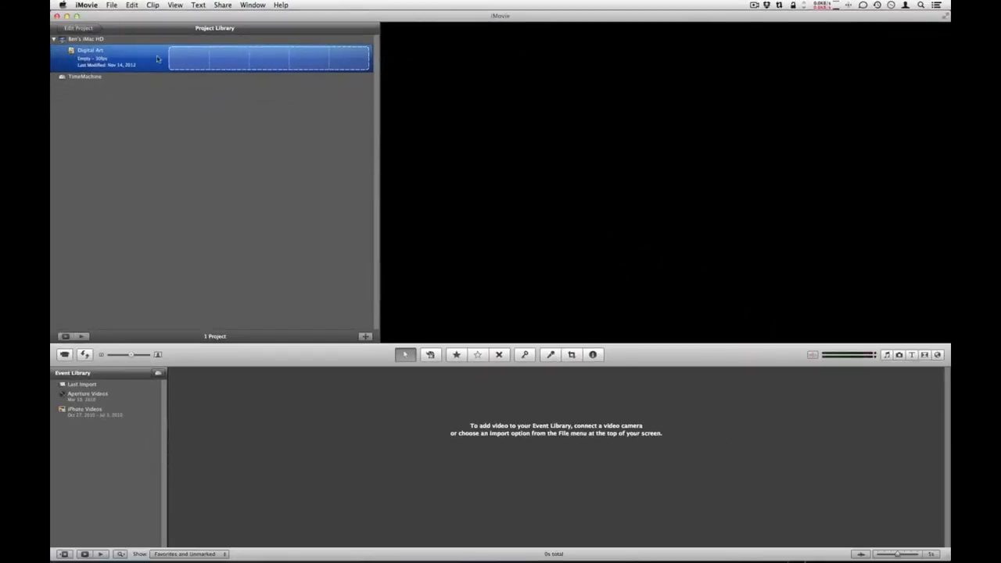
{"action": "double_click", "coordinate": [91, 58]}
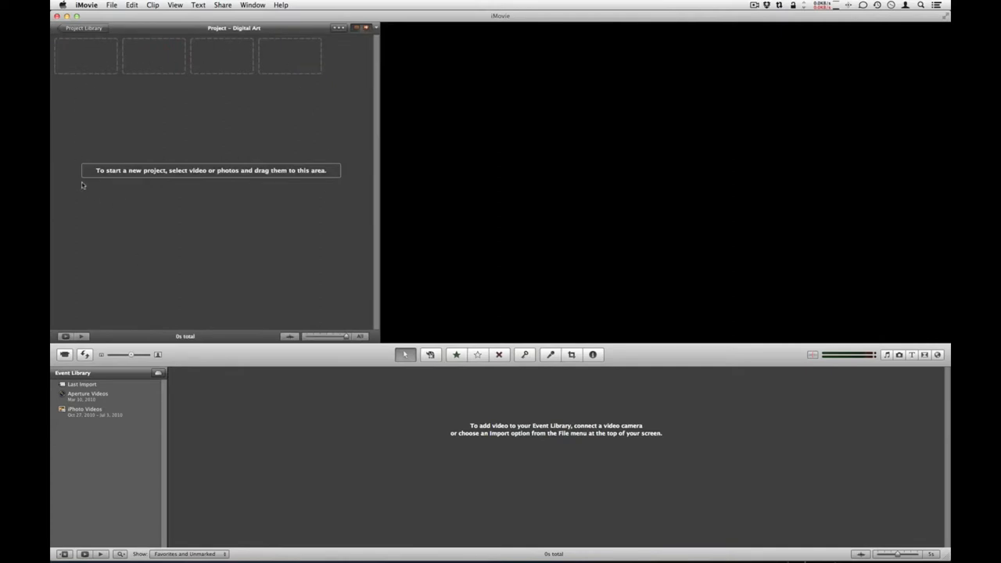
{"action": "mouse_move", "coordinate": [202, 78]}
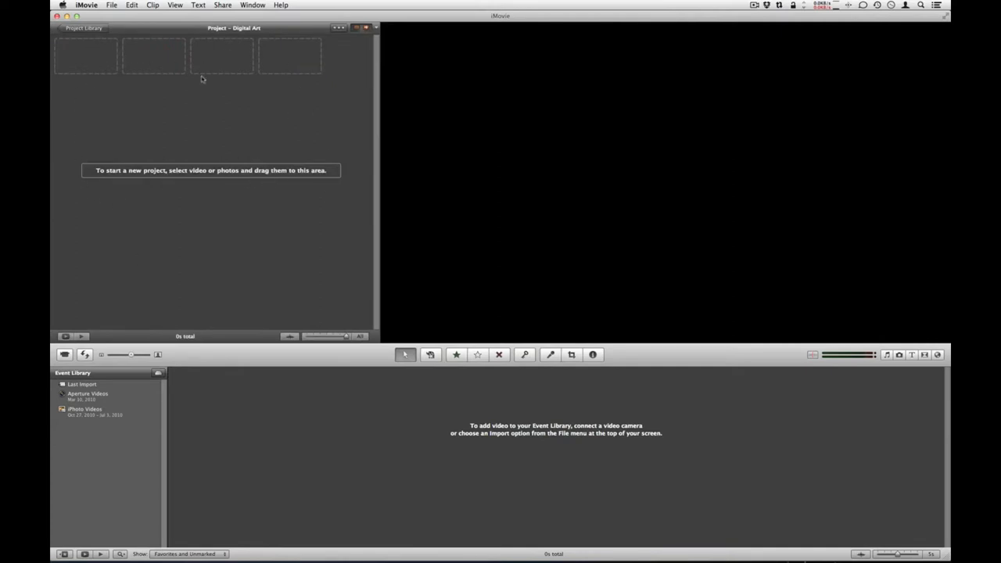
{"action": "mouse_move", "coordinate": [216, 128]}
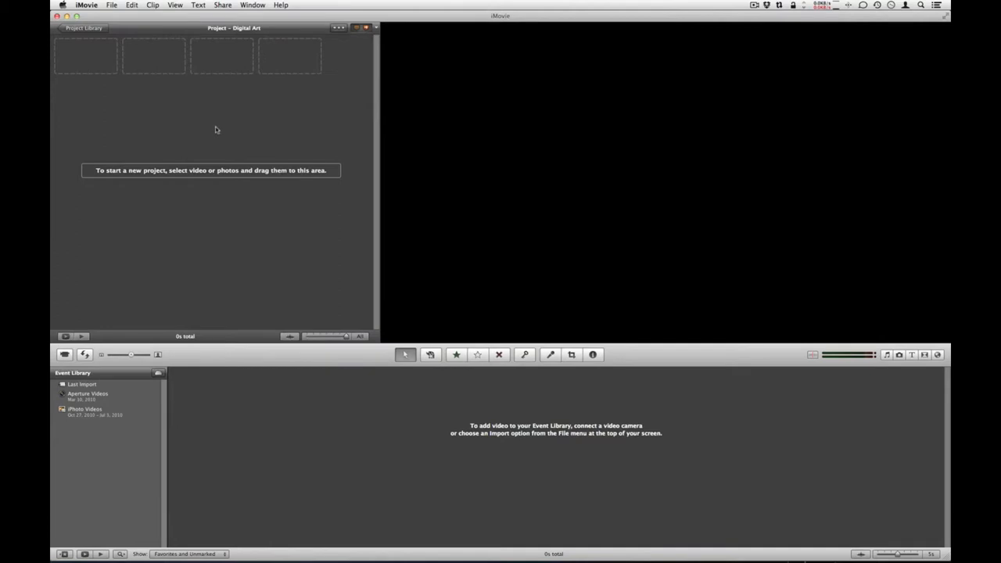
{"action": "mouse_move", "coordinate": [438, 54]}
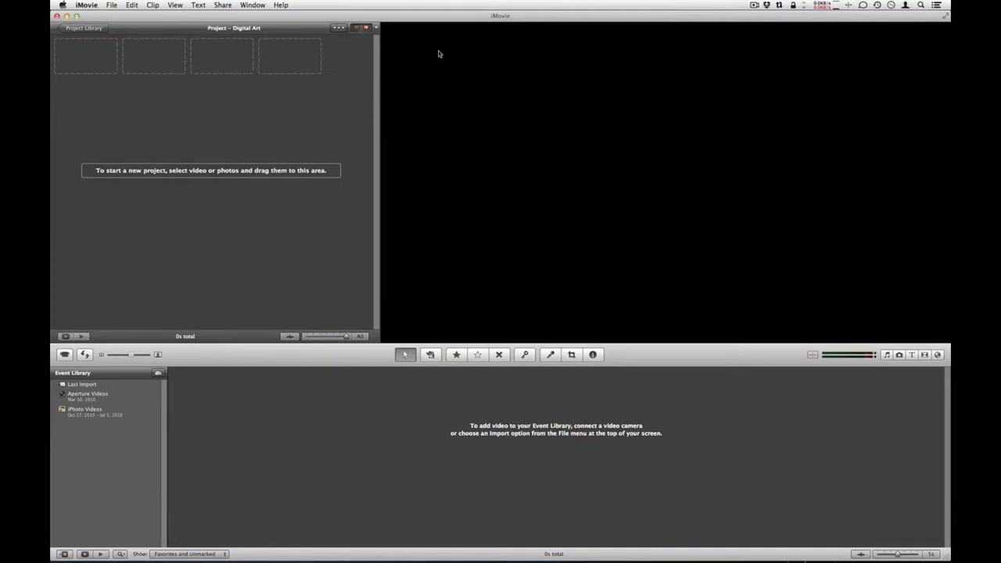
{"action": "mouse_move", "coordinate": [657, 282]}
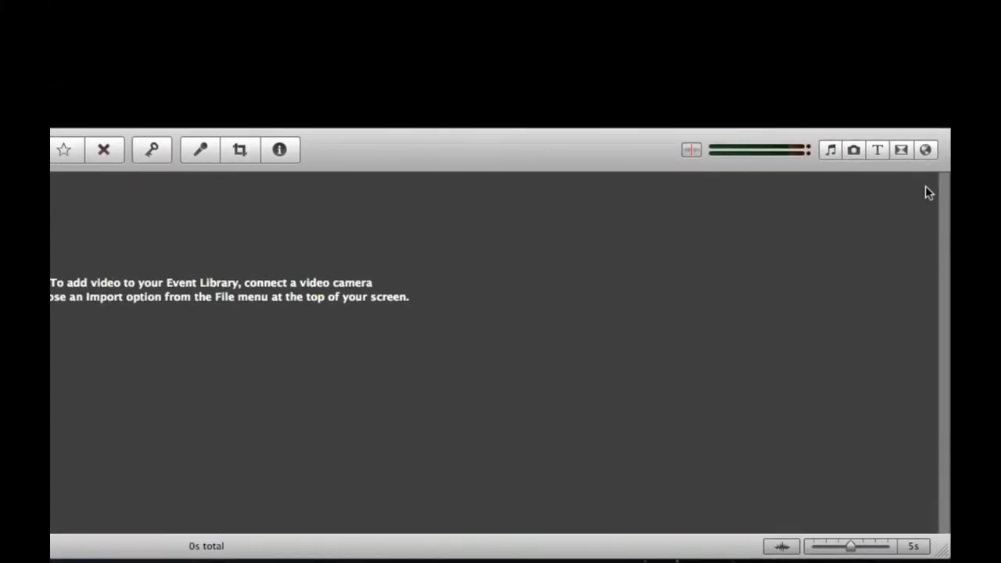
{"action": "mouse_move", "coordinate": [914, 160]}
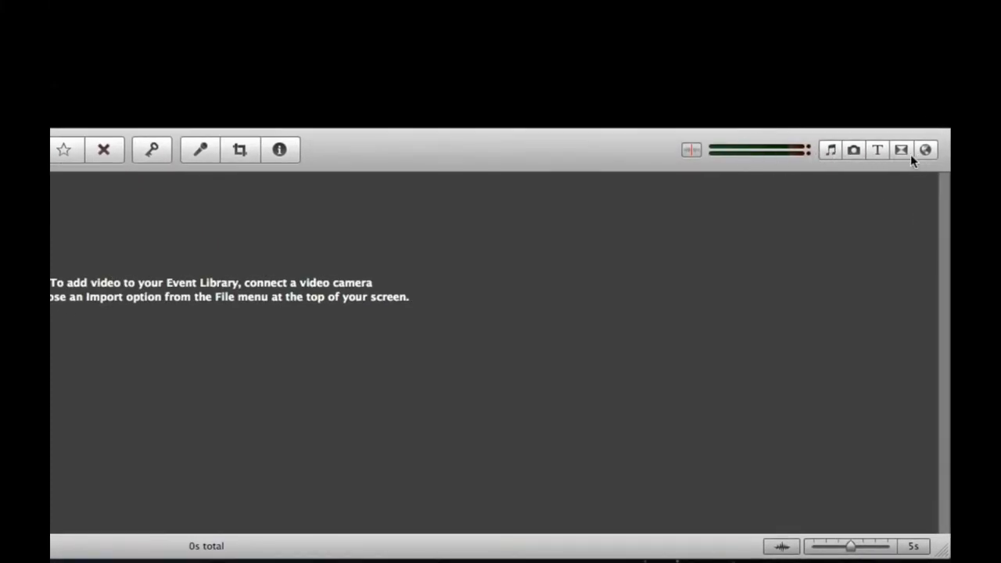
{"action": "mouse_move", "coordinate": [831, 150]}
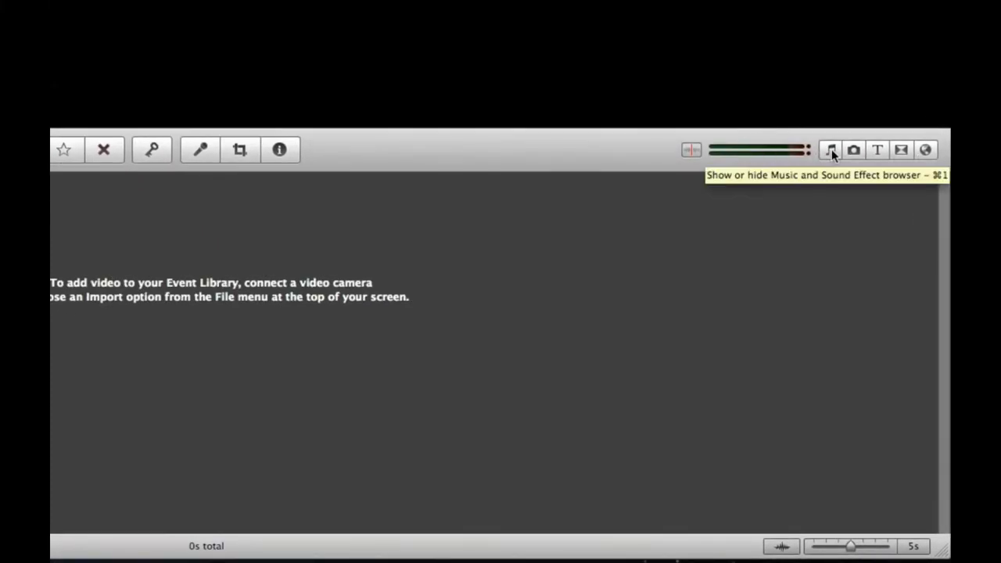
{"action": "mouse_move", "coordinate": [854, 150]}
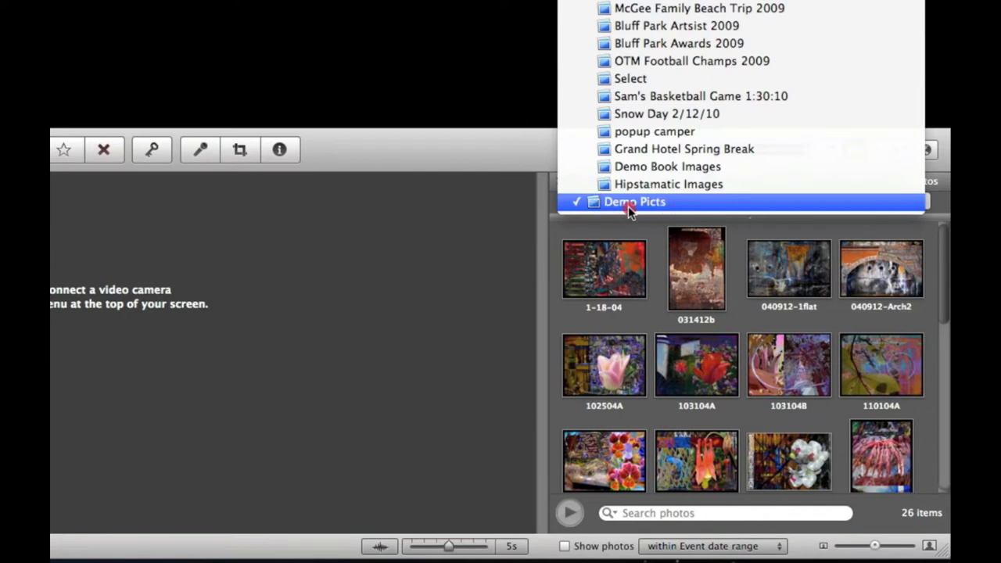
Show the Demo Picts album's 26 photos in the Photos browser and look through them
{"action": "left_click", "coordinate": [635, 200]}
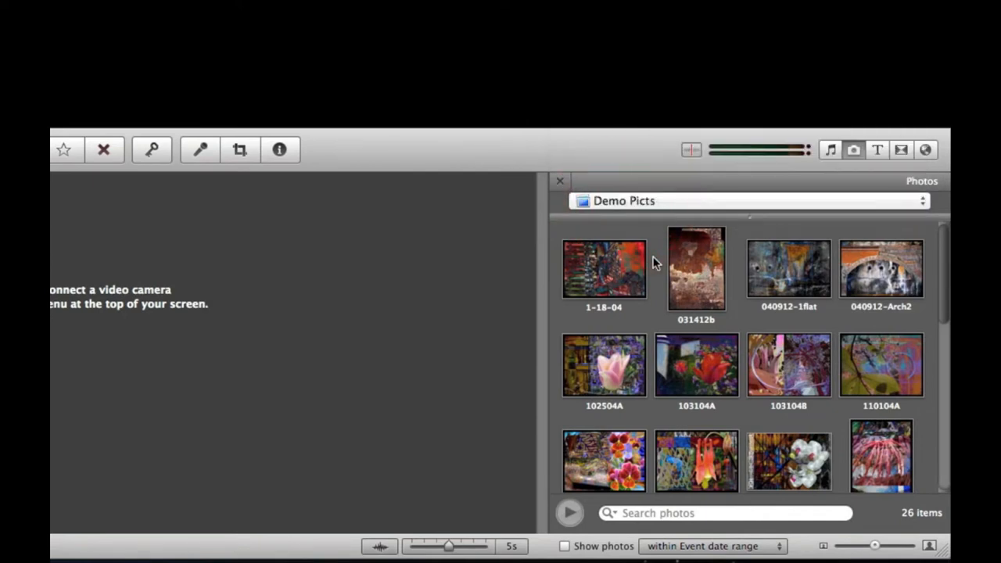
{"action": "mouse_move", "coordinate": [879, 503]}
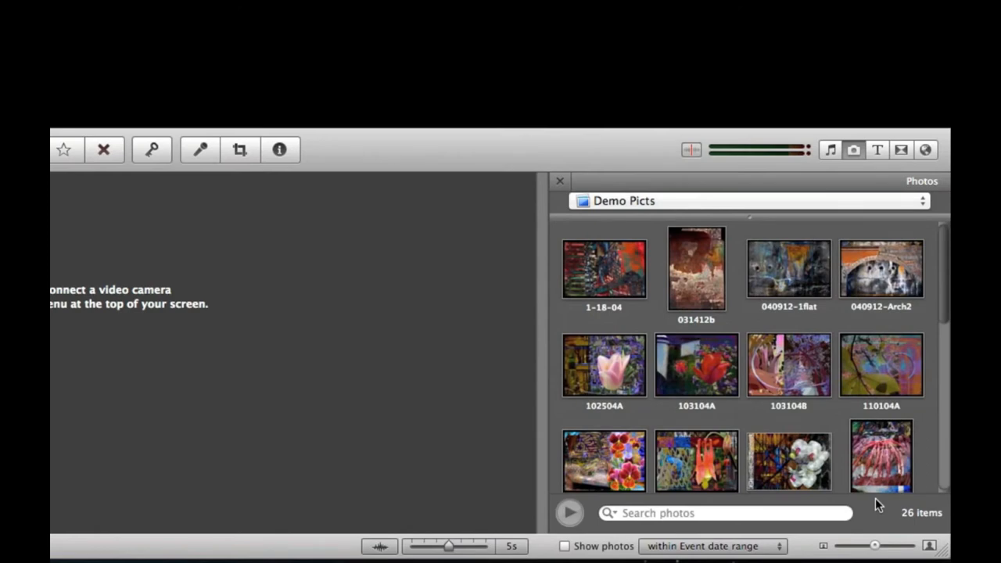
{"action": "scroll", "scroll_direction": "down", "scroll_amount": 3}
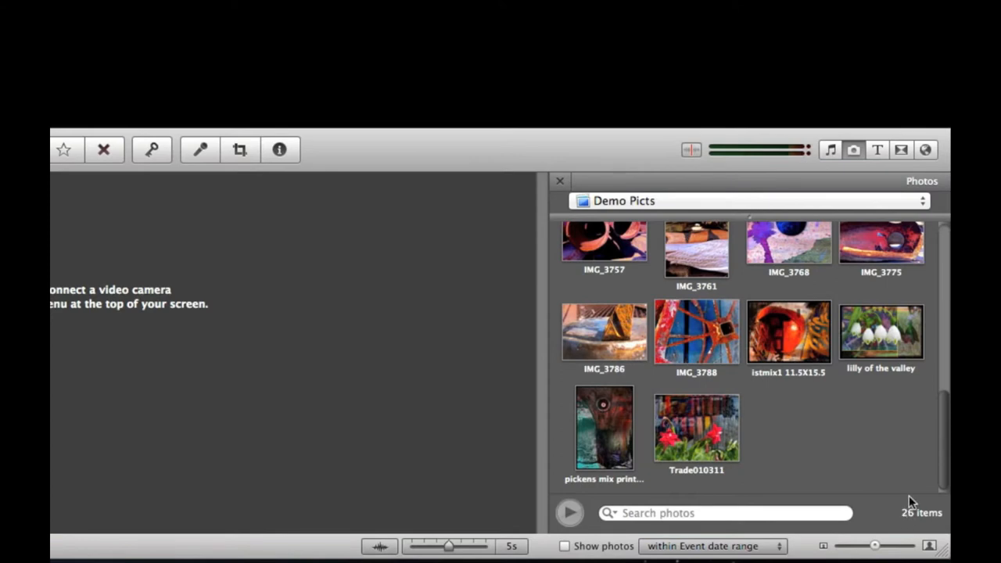
{"action": "mouse_move", "coordinate": [907, 476]}
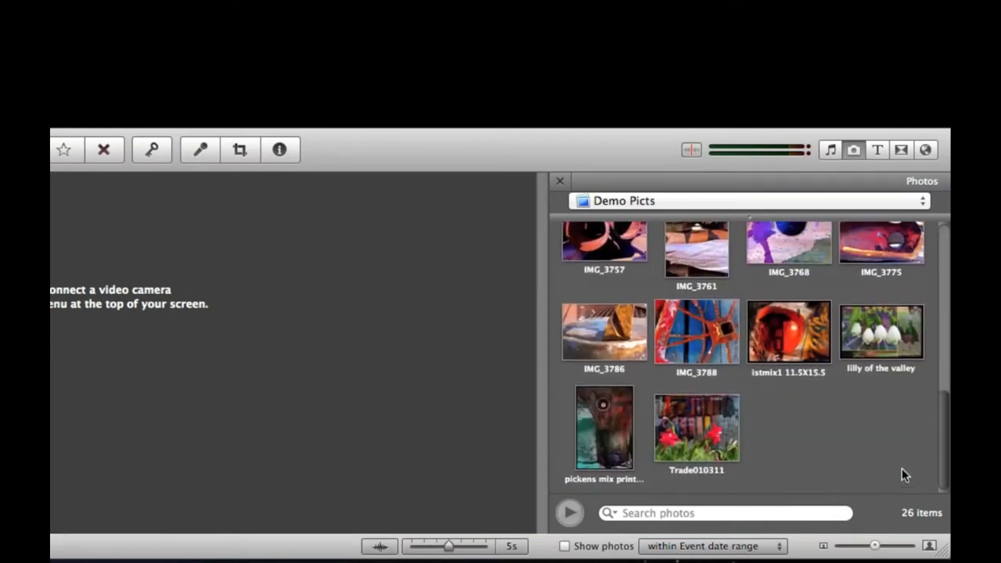
{"action": "mouse_move", "coordinate": [873, 459]}
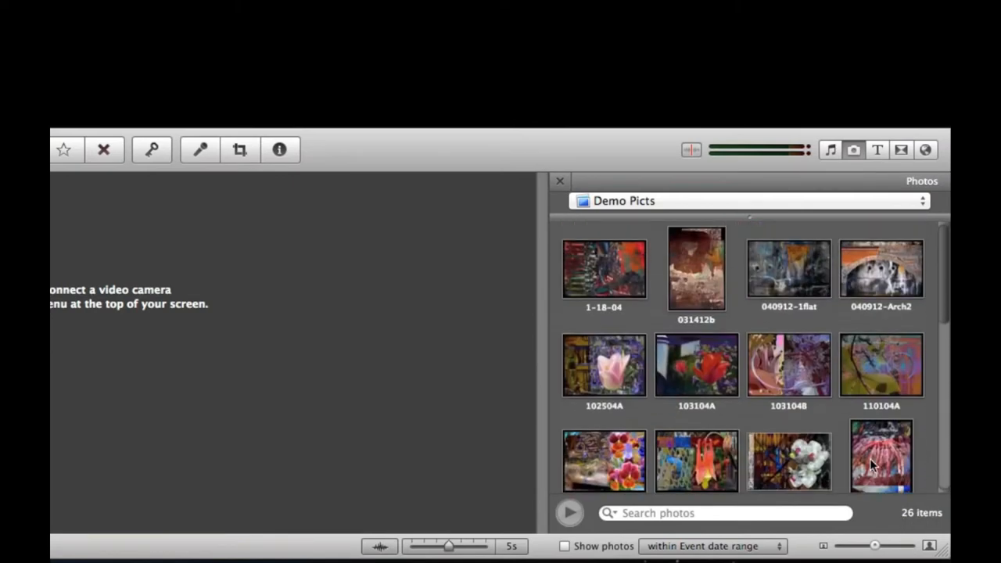
{"action": "scroll", "scroll_direction": "down", "scroll_amount": 3}
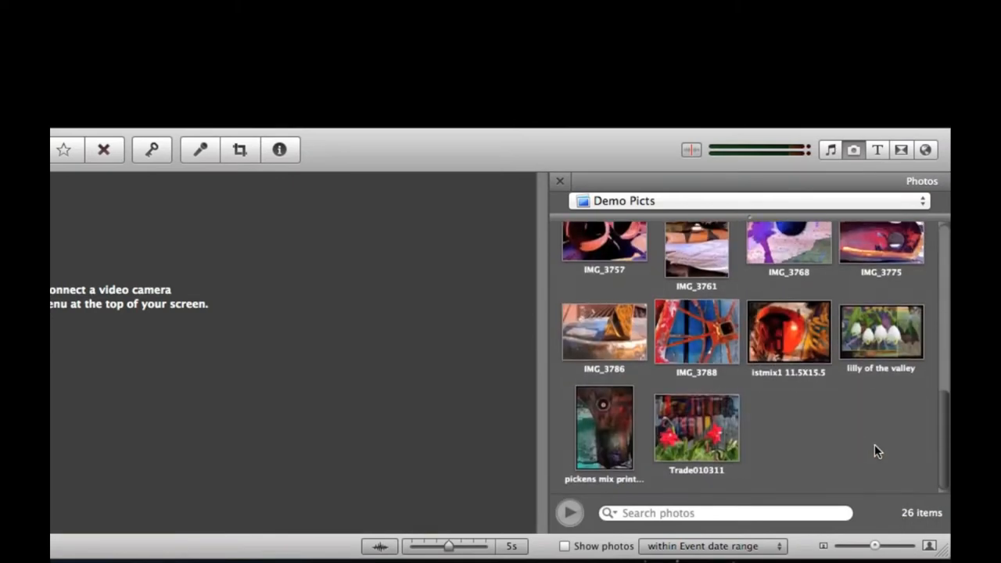
{"action": "mouse_move", "coordinate": [830, 445]}
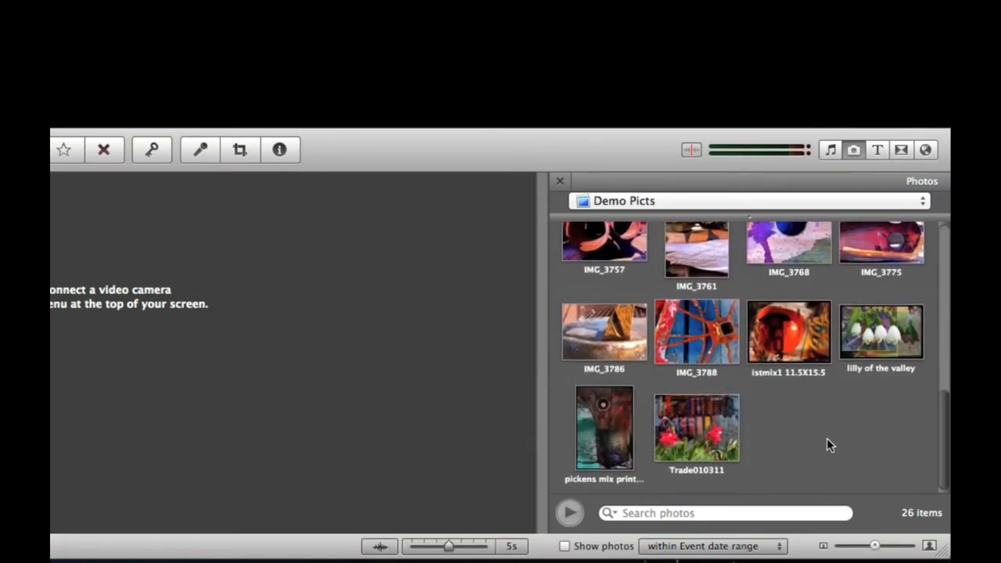
{"action": "mouse_move", "coordinate": [816, 500]}
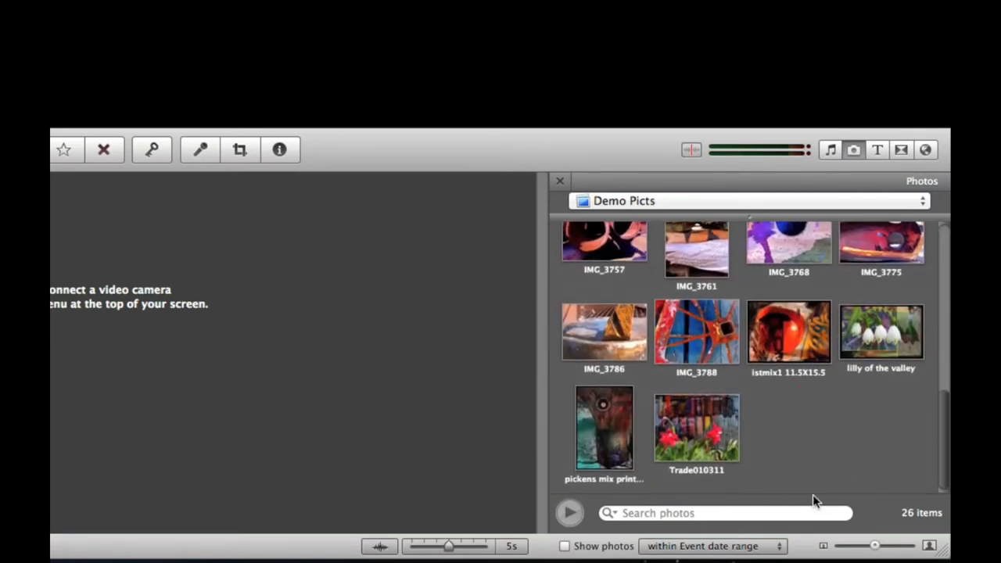
Select all 26 Demo Picts photos and add them to the Digital Art project as clips
{"action": "key", "text": "cmd"}
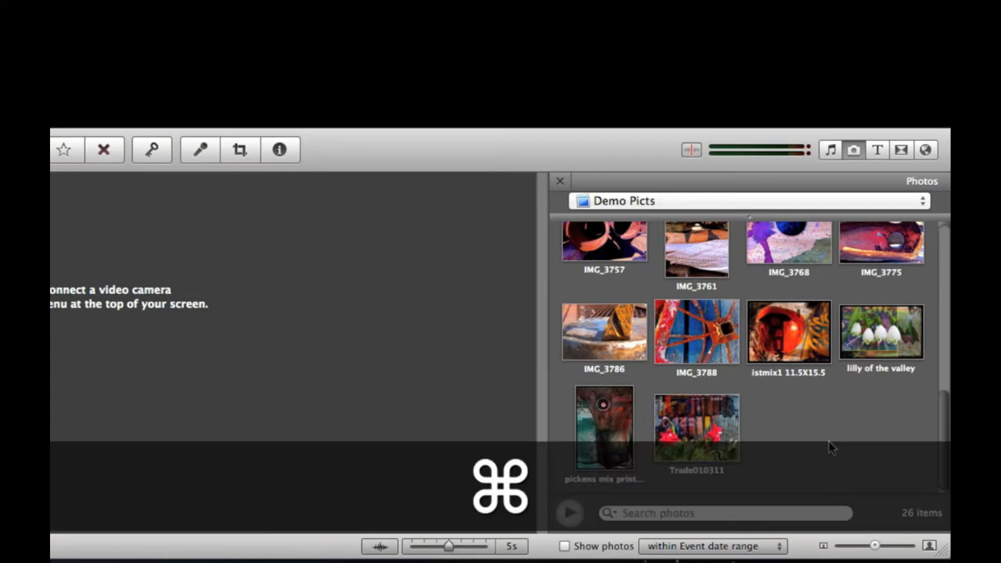
{"action": "key", "text": "cmd+a"}
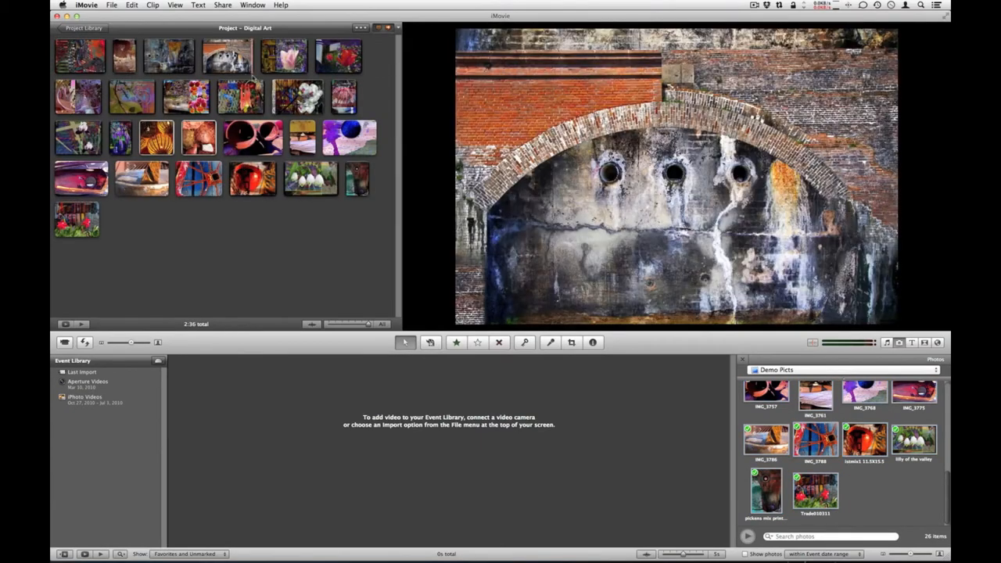
{"action": "left_click", "coordinate": [123, 54]}
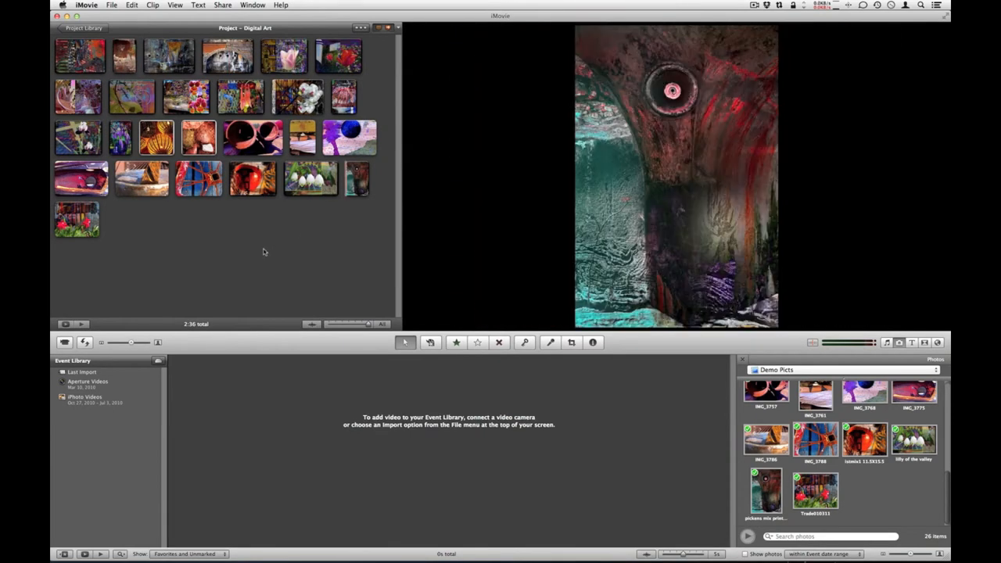
{"action": "mouse_move", "coordinate": [194, 336]}
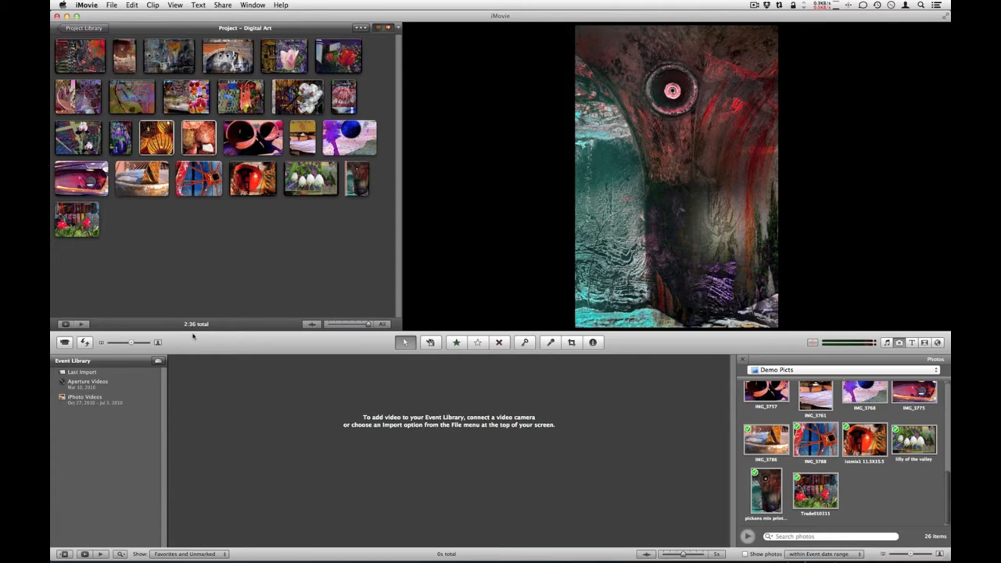
{"action": "mouse_move", "coordinate": [212, 334]}
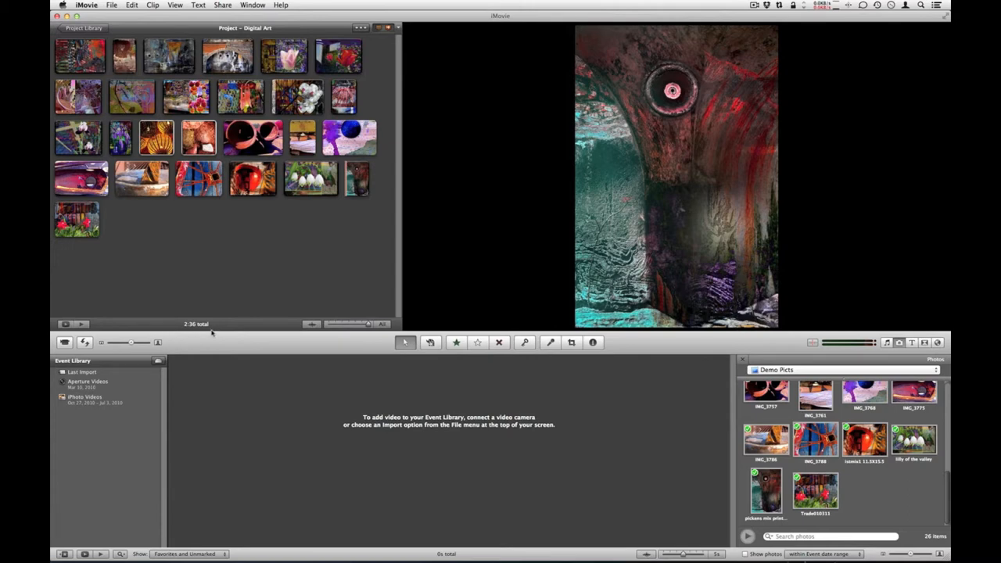
{"action": "mouse_move", "coordinate": [237, 241]}
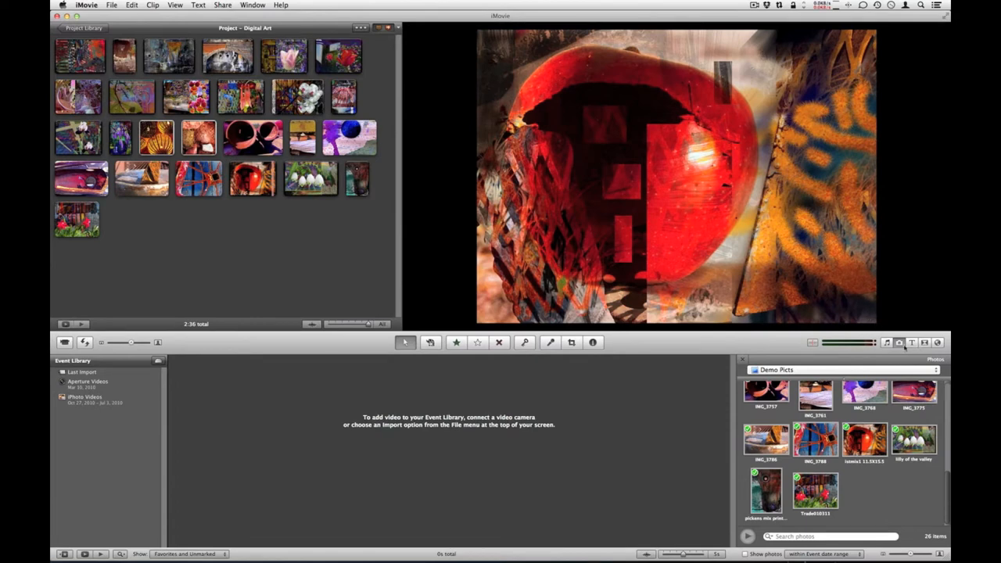
{"action": "mouse_move", "coordinate": [899, 342]}
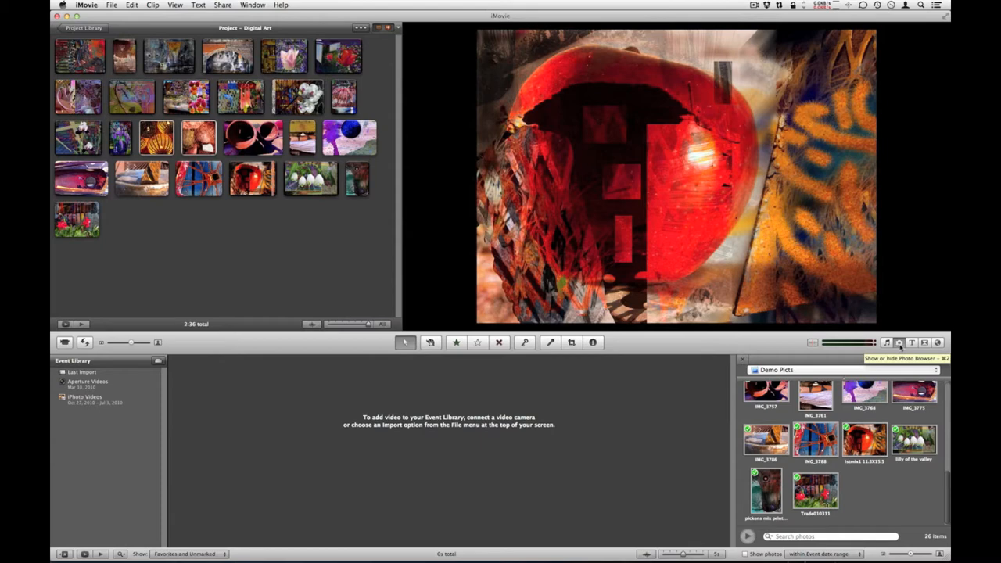
{"action": "mouse_move", "coordinate": [925, 342]}
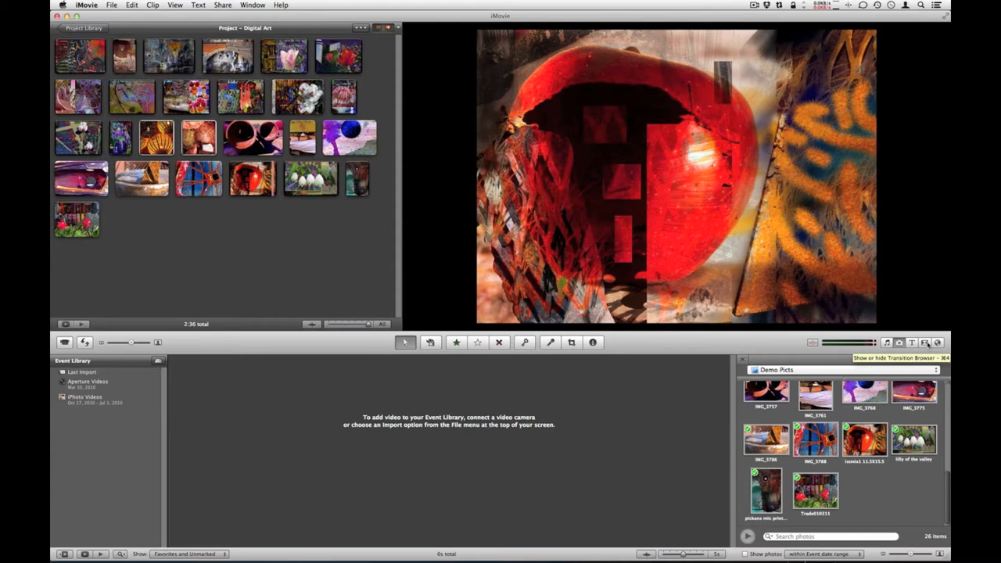
Show the Transitions browser and place a Doorway transition between two clips
{"action": "left_click", "coordinate": [923, 343]}
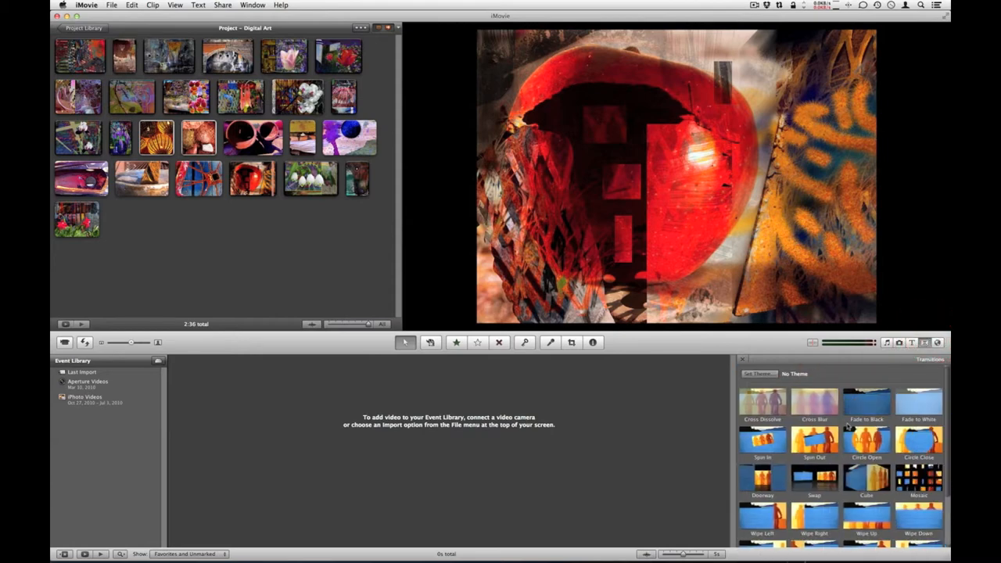
{"action": "scroll", "scroll_direction": "down", "scroll_amount": 3}
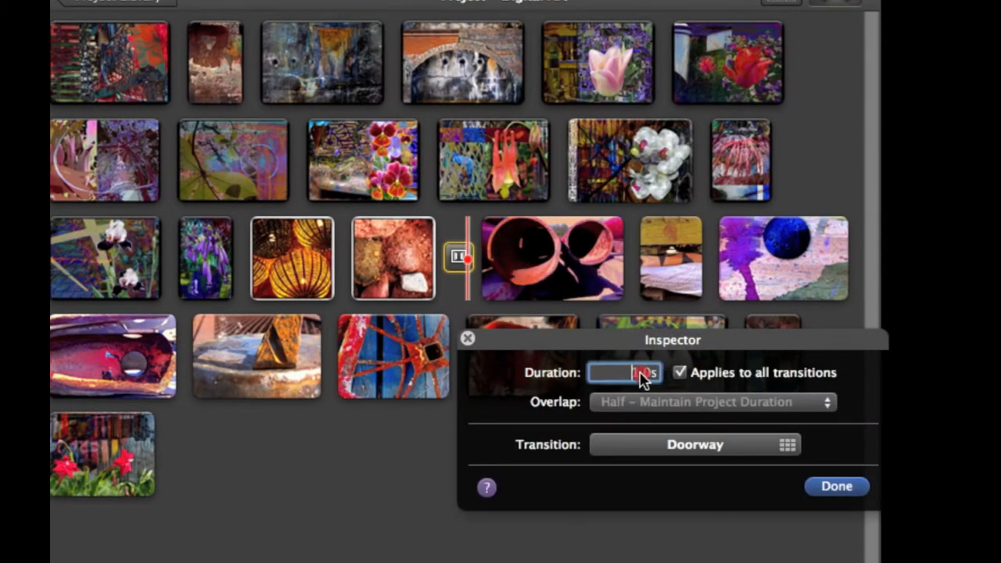
Set the Doorway transition duration to 1.5 seconds, choosing whether it applies to all
{"action": "type", "text": "1.5"}
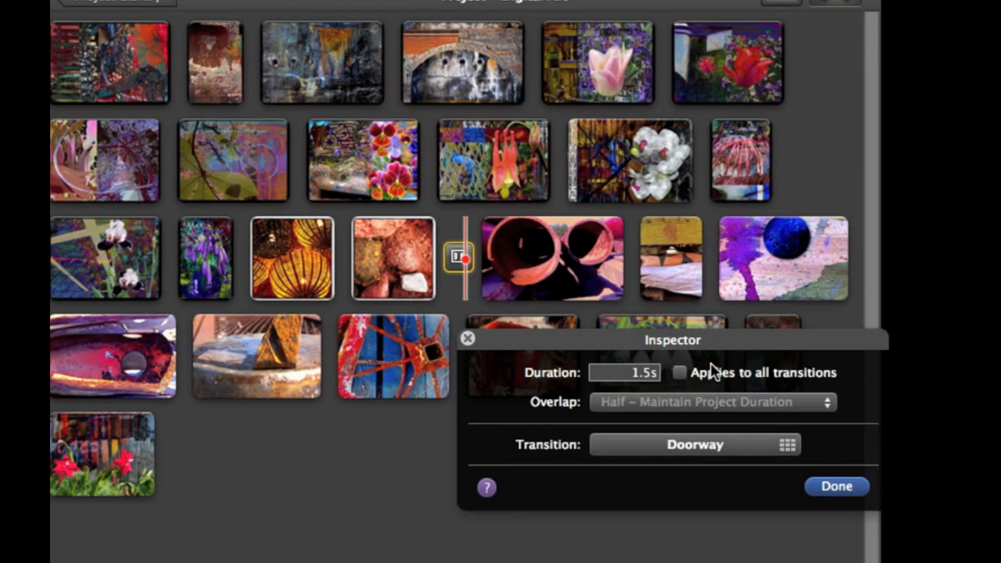
{"action": "left_click", "coordinate": [835, 484]}
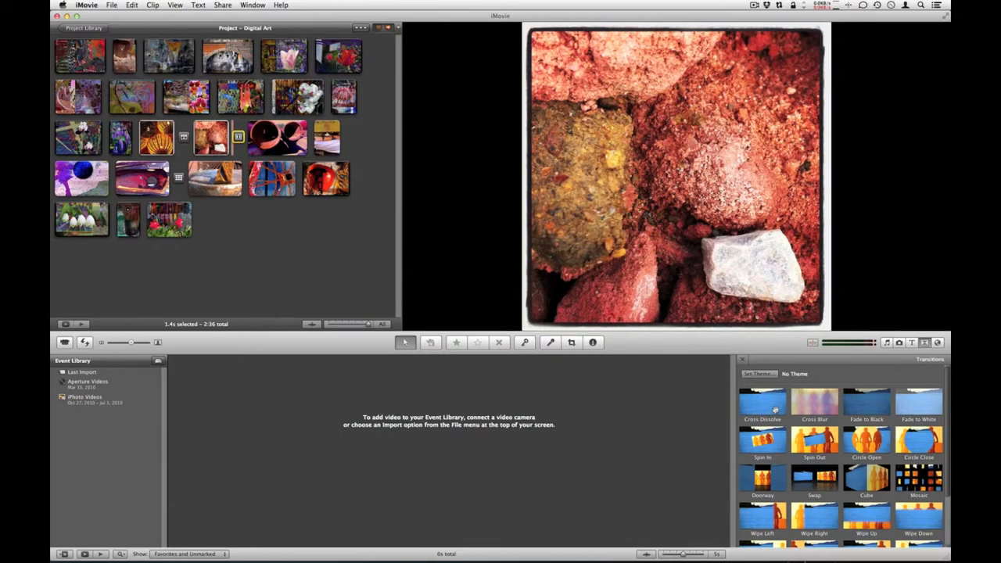
Set the project to No Theme with automatic Cube transitions between clips
{"action": "left_click", "coordinate": [757, 373]}
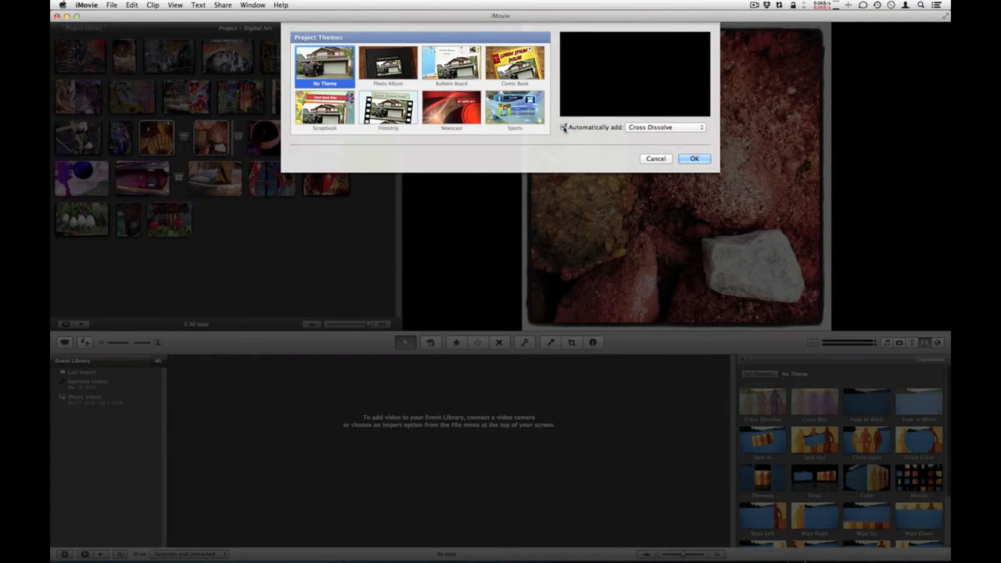
{"action": "left_click", "coordinate": [665, 127]}
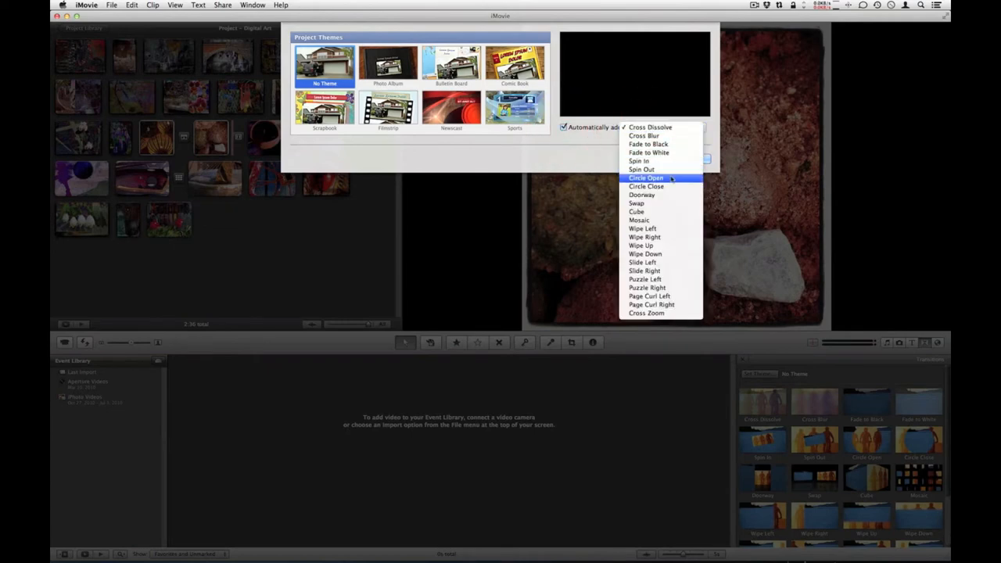
{"action": "mouse_move", "coordinate": [660, 228]}
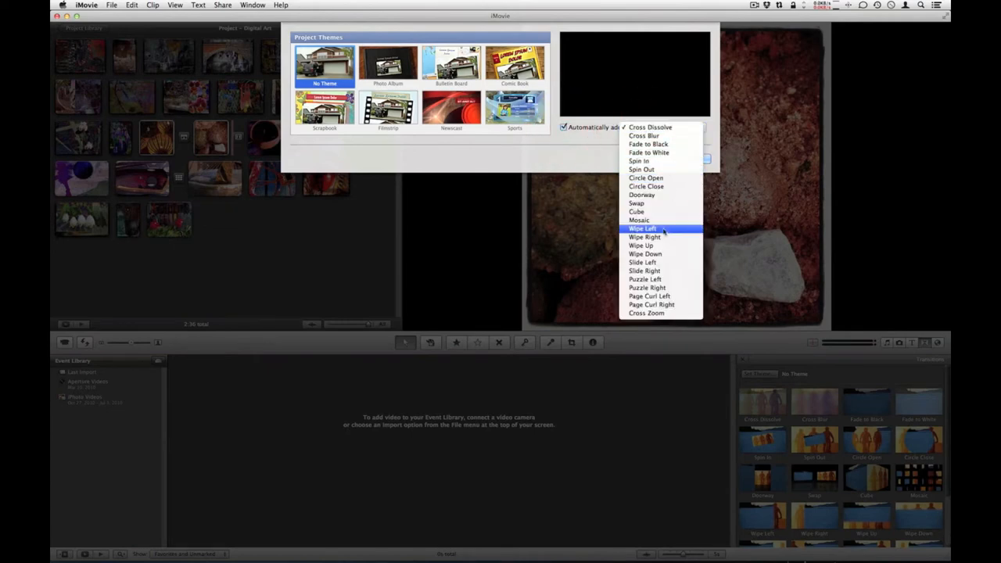
{"action": "mouse_move", "coordinate": [657, 186]}
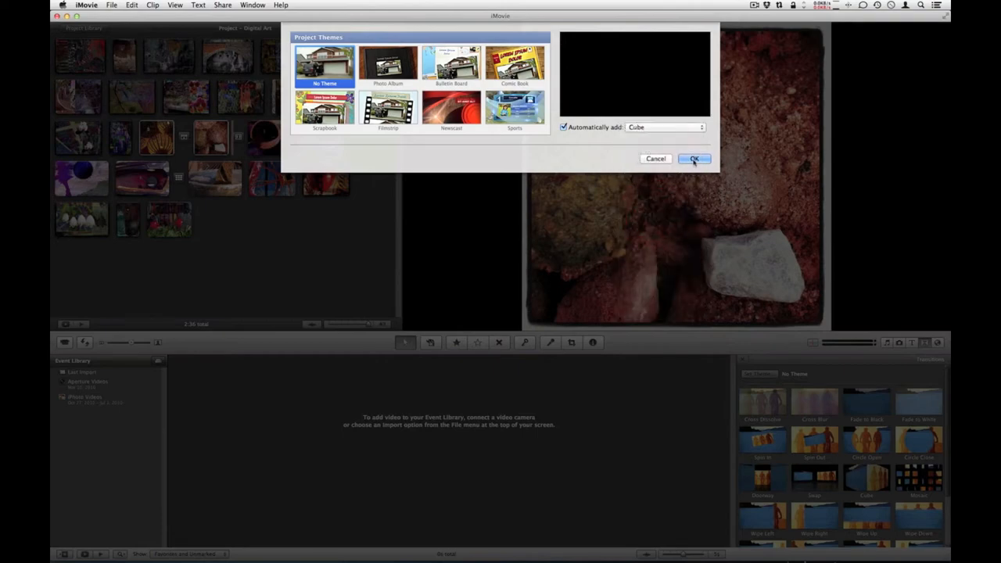
{"action": "left_click", "coordinate": [694, 159]}
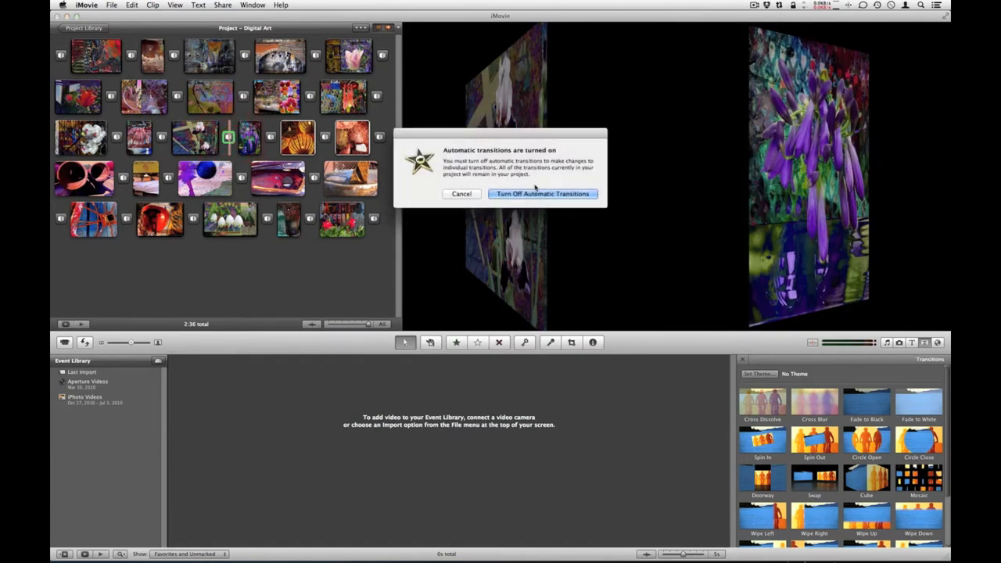
{"action": "mouse_move", "coordinate": [561, 202]}
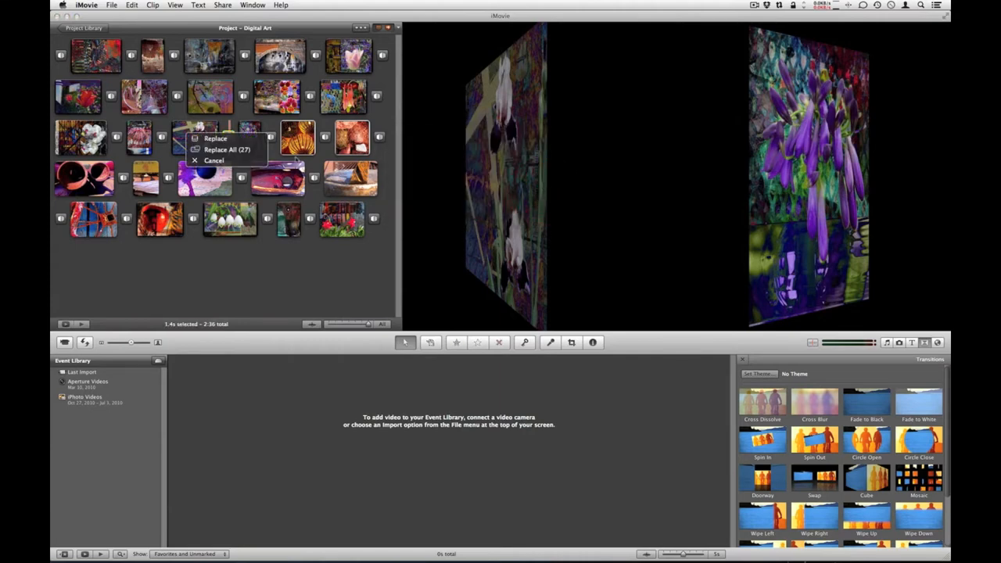
Turn off automatic transitions, replacing all project transitions with the dropped one
{"action": "left_click", "coordinate": [228, 150]}
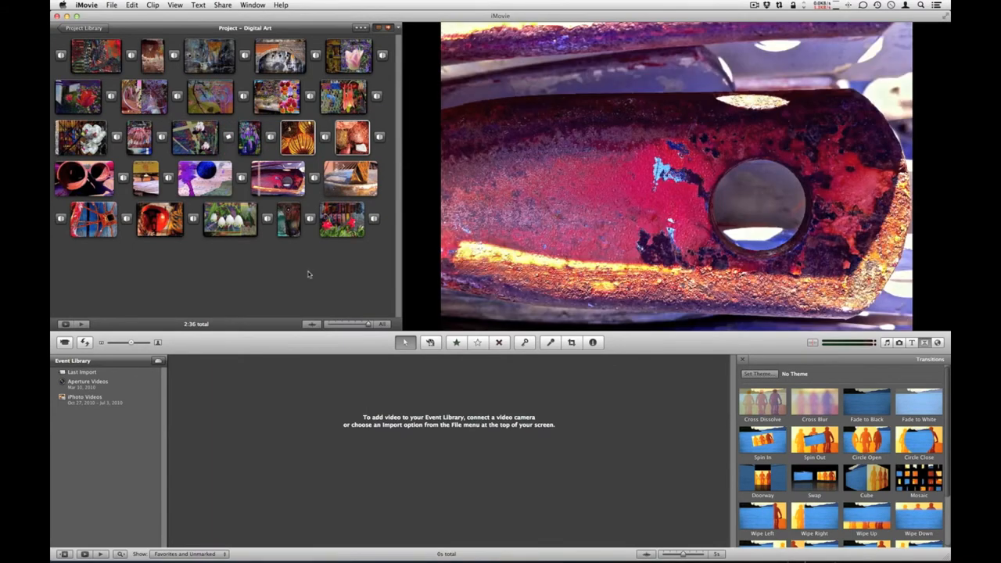
{"action": "mouse_move", "coordinate": [720, 310]}
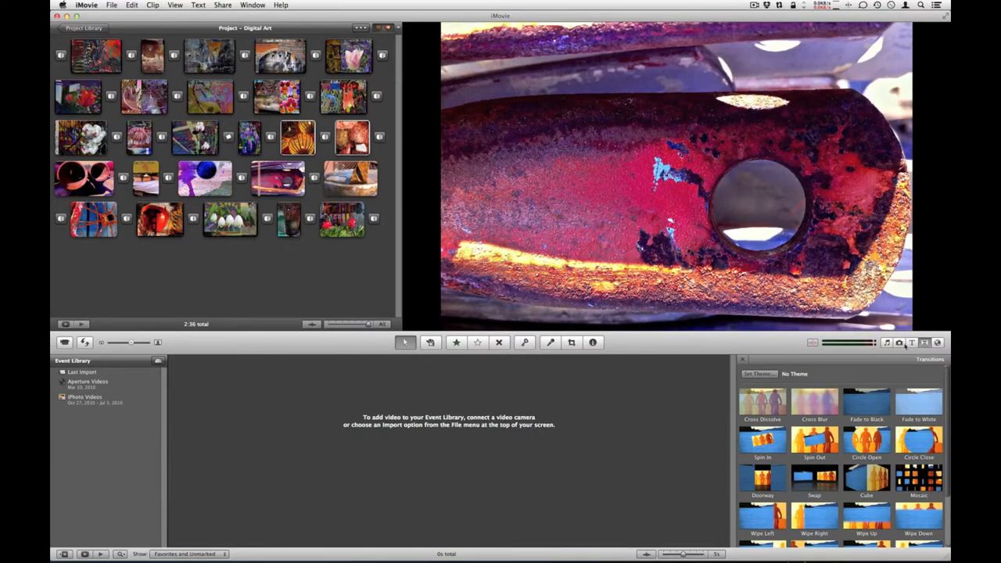
Add an iTunes song as background music across the whole Digital Art project
{"action": "left_click", "coordinate": [886, 343]}
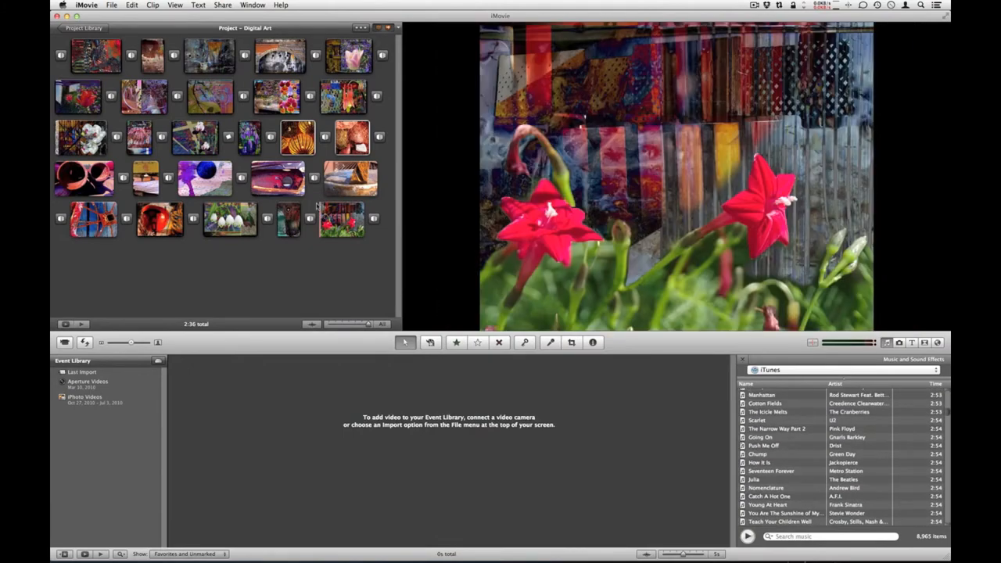
{"action": "scroll", "scroll_direction": "down", "scroll_amount": 3}
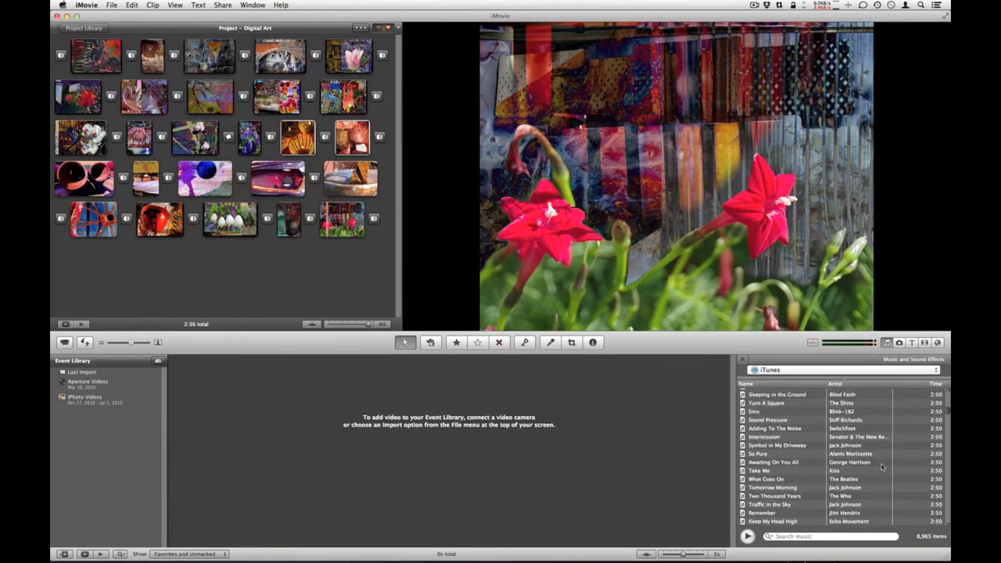
{"action": "scroll", "scroll_direction": "down", "scroll_amount": 3}
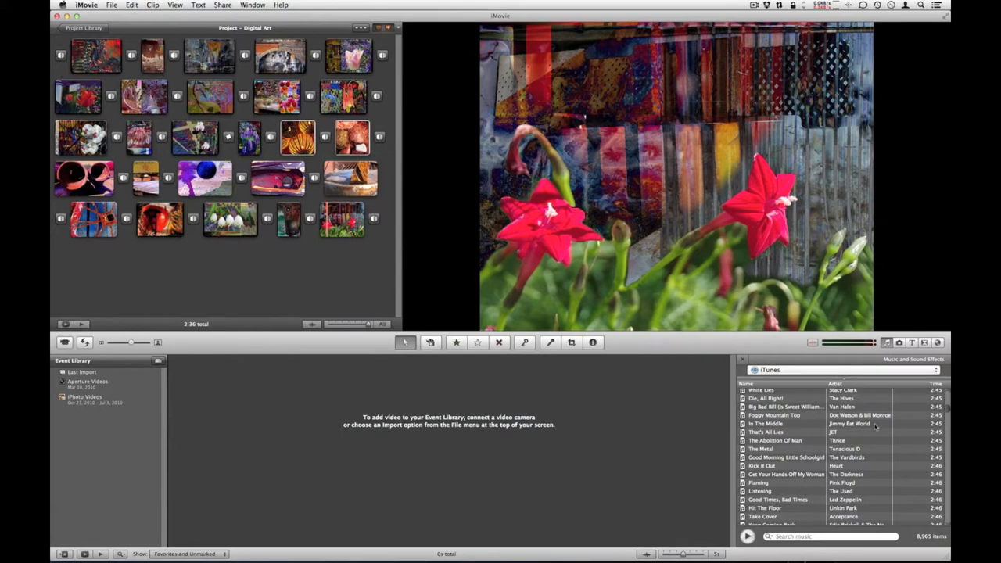
{"action": "left_click", "coordinate": [782, 432]}
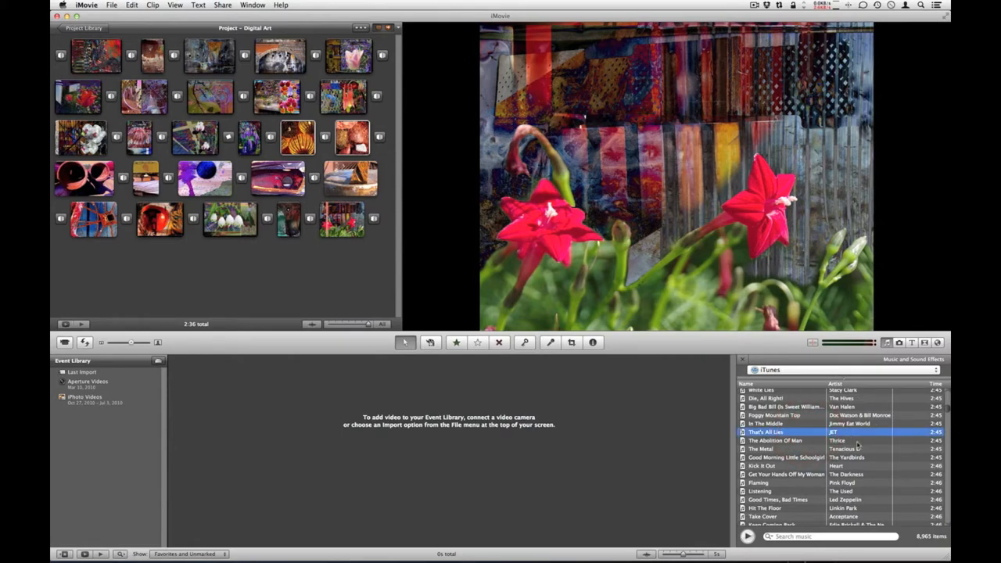
{"action": "scroll", "scroll_direction": "down", "scroll_amount": 3}
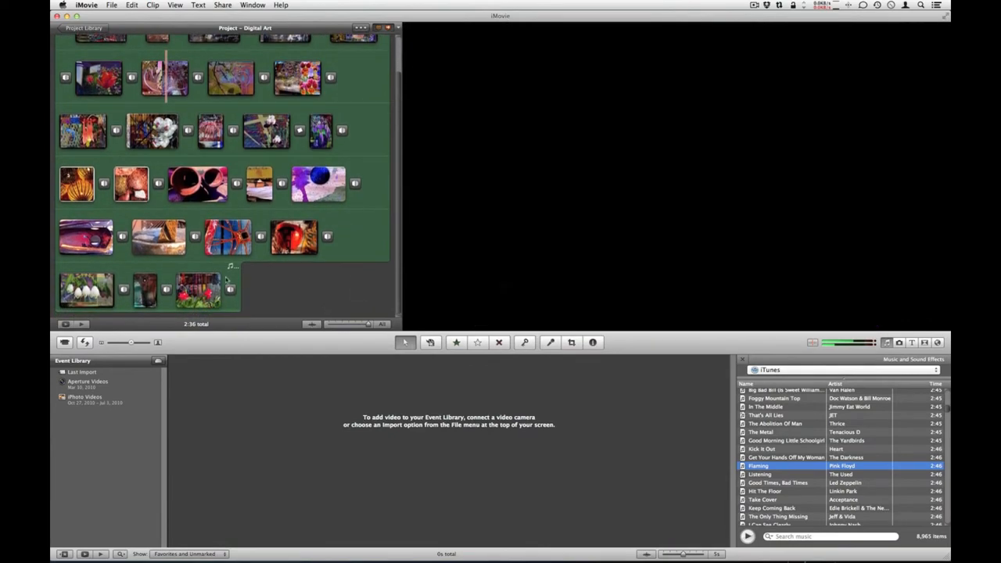
{"action": "left_click", "coordinate": [131, 185]}
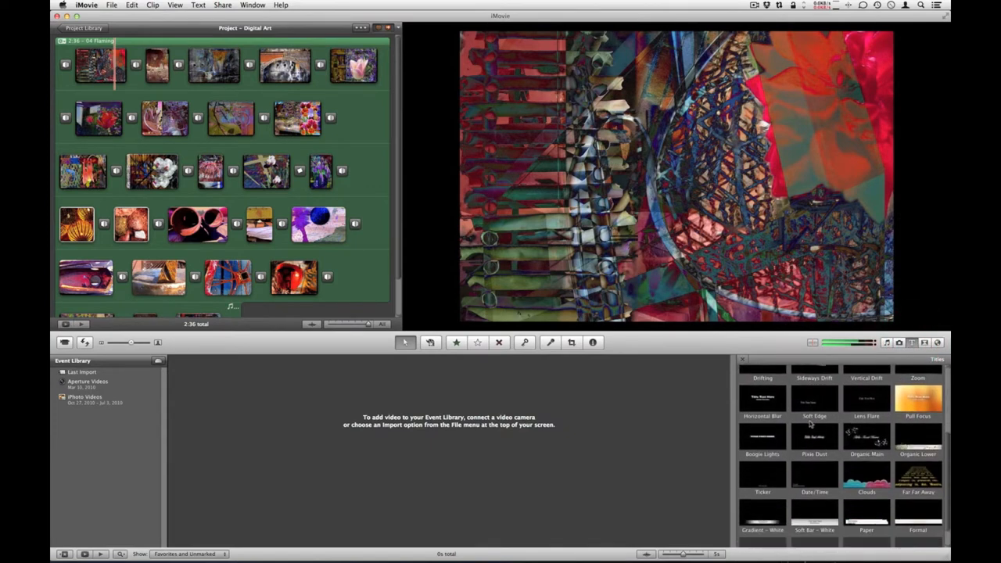
Place a placeholder title over the opening clip, dismissing the Choose Background sheet without picking one
{"action": "scroll", "scroll_direction": "down", "scroll_amount": 3}
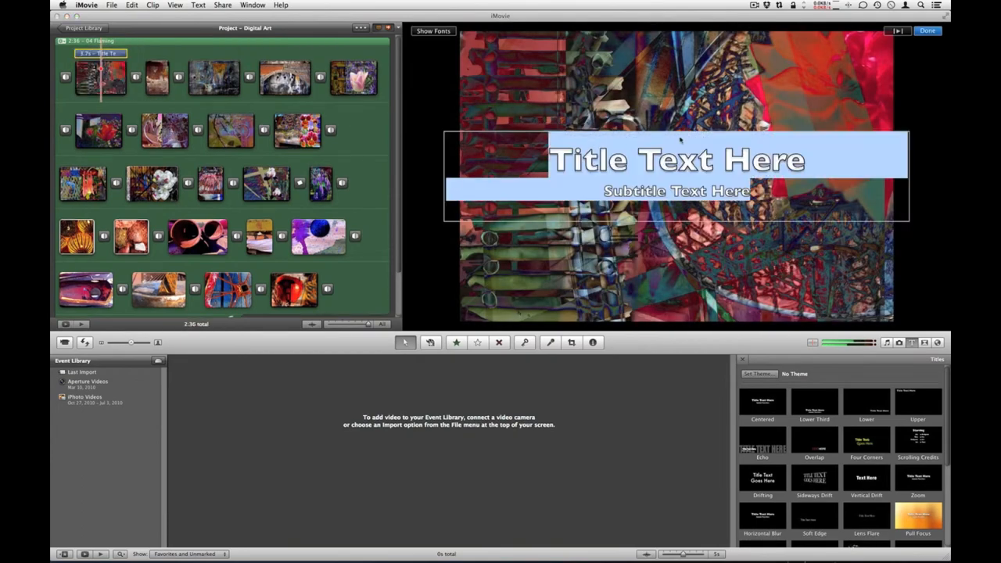
{"action": "key", "text": "cmd+z"}
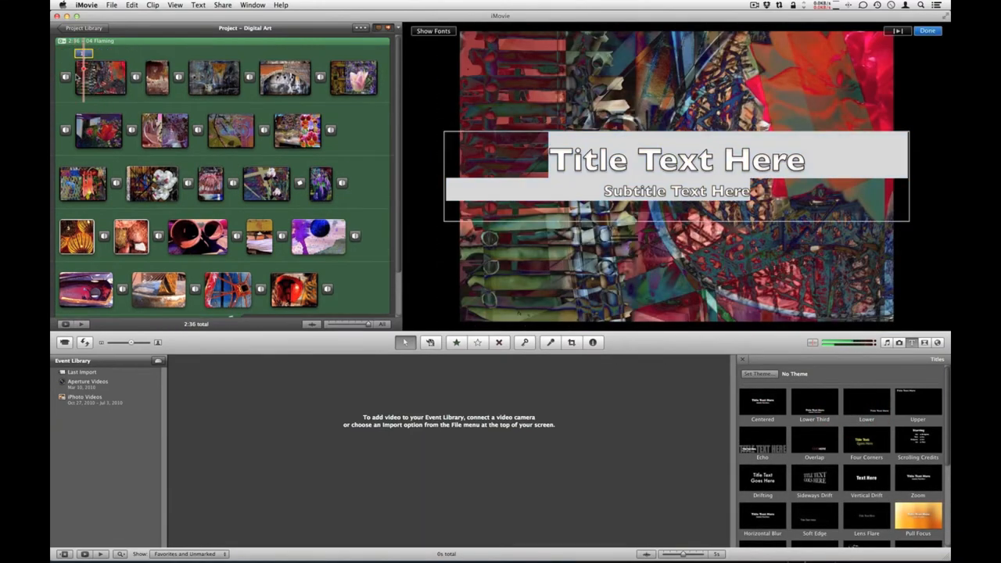
{"action": "key", "text": "cmd+z"}
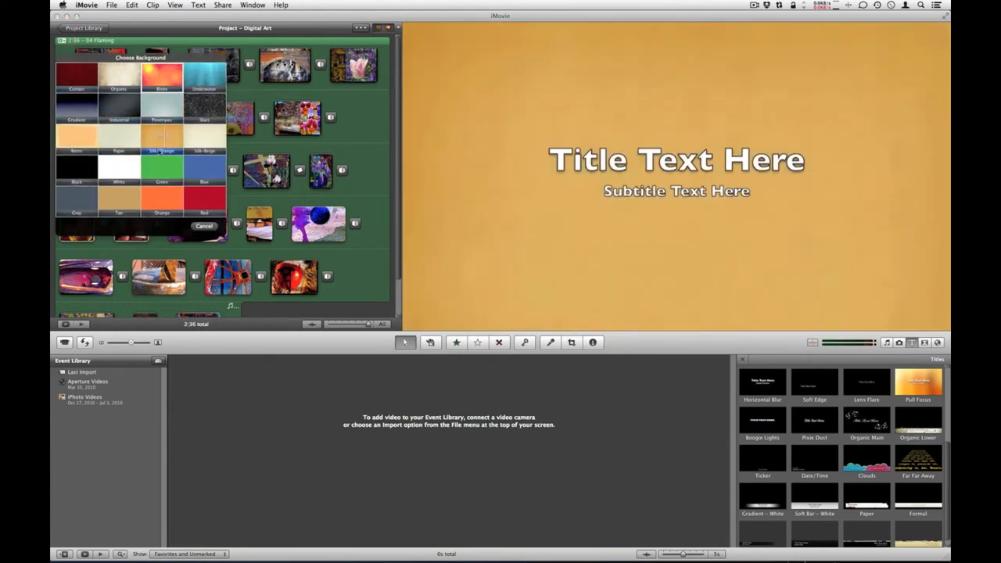
{"action": "left_click", "coordinate": [161, 75]}
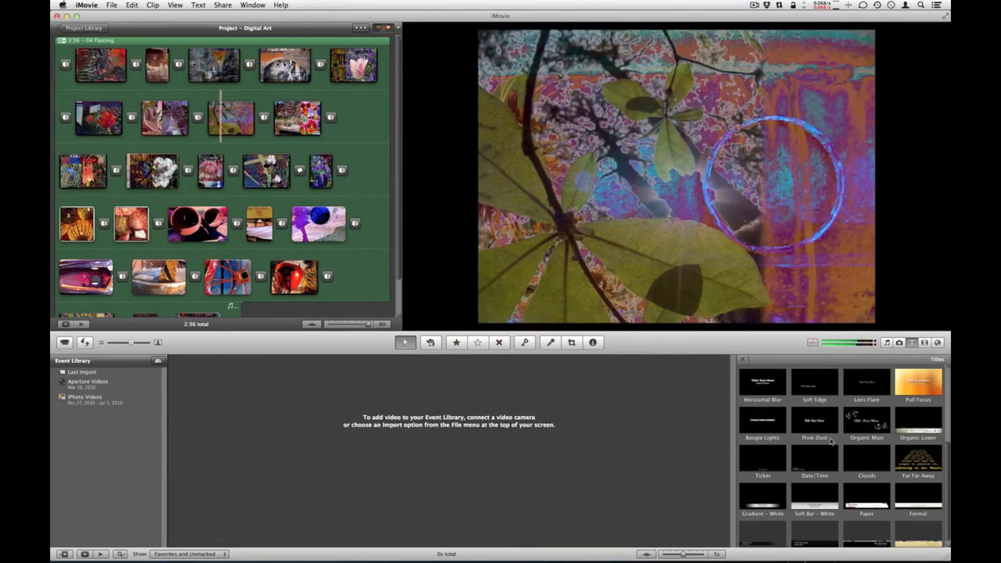
{"action": "scroll", "scroll_direction": "down", "scroll_amount": 3}
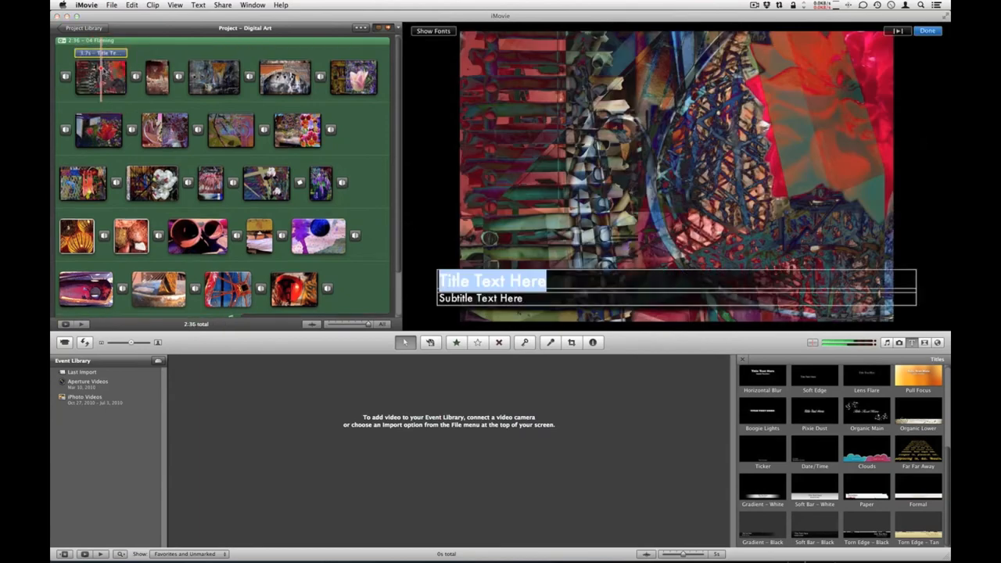
Enter 'Digital Art' as the title and 'Rigsby' with the year as the subtitle
{"action": "type", "text": "D"}
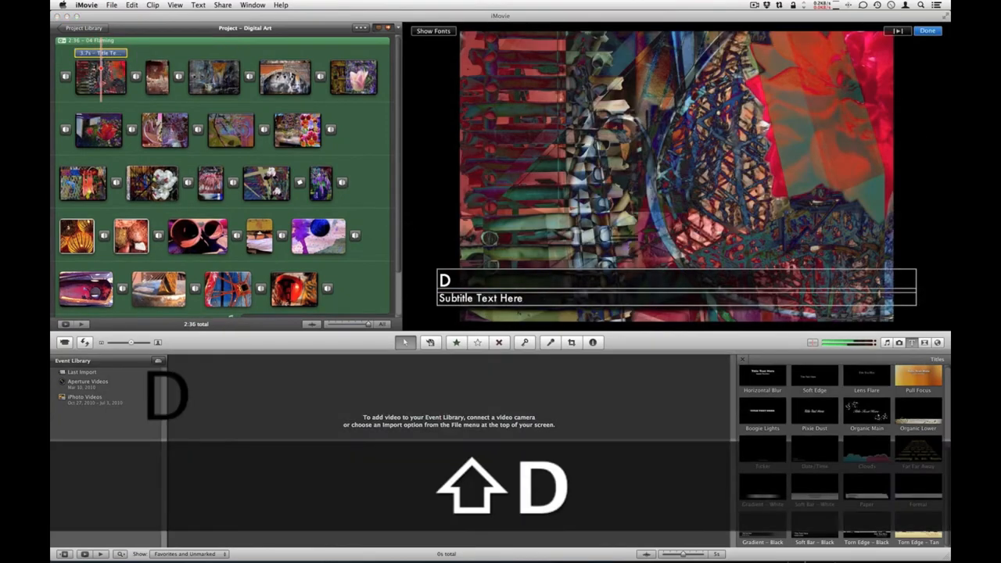
{"action": "type", "text": "igital Art"}
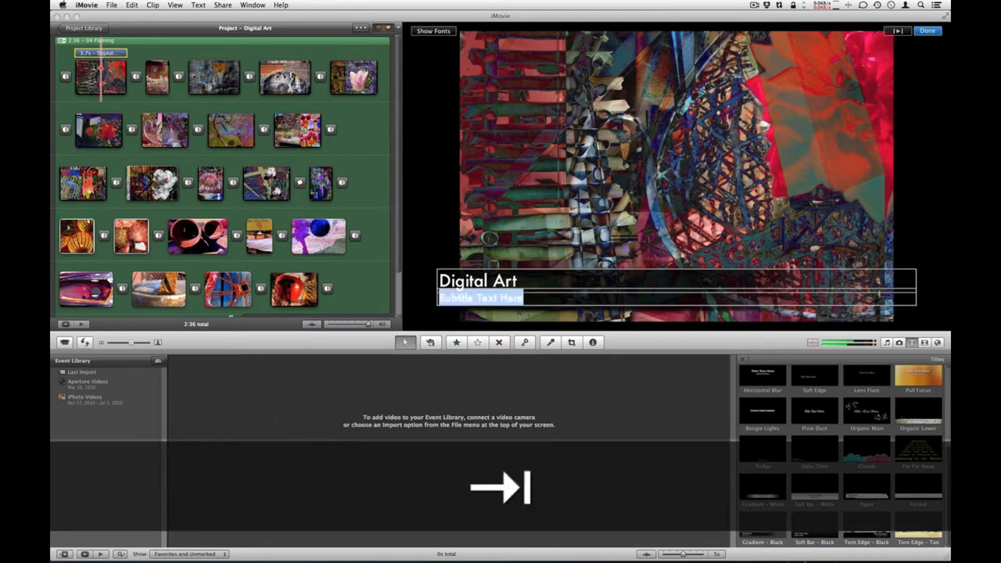
{"action": "type", "text": "Rigsby 2012"}
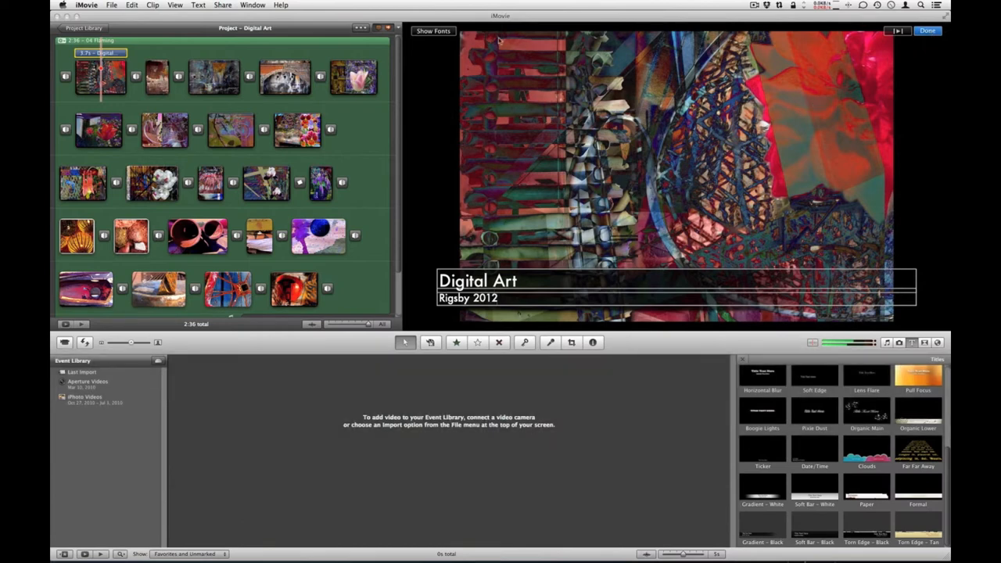
Try a few typefaces in the Fonts panel and settle on Helvetica Neue for the title
{"action": "left_click", "coordinate": [433, 32]}
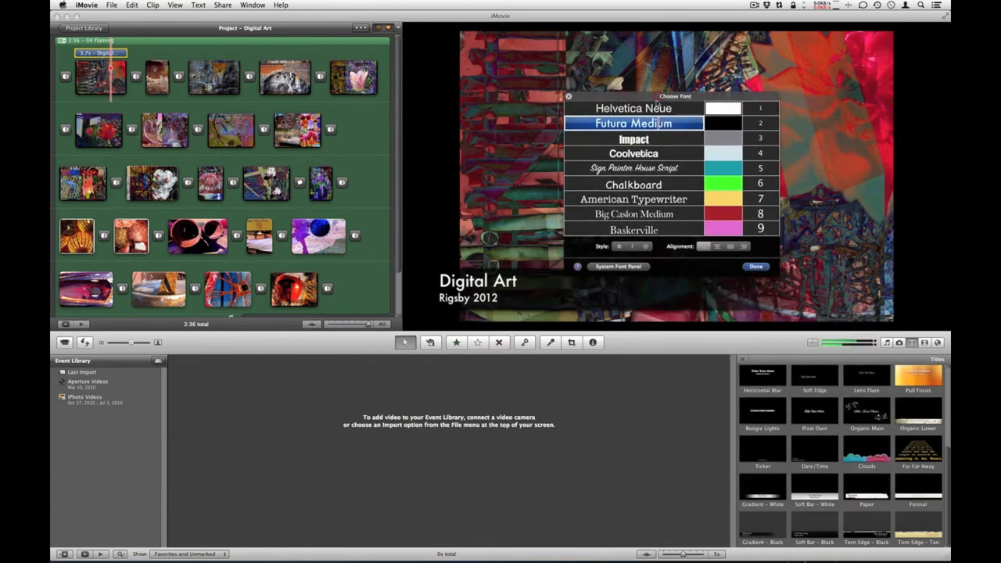
{"action": "left_click", "coordinate": [634, 154]}
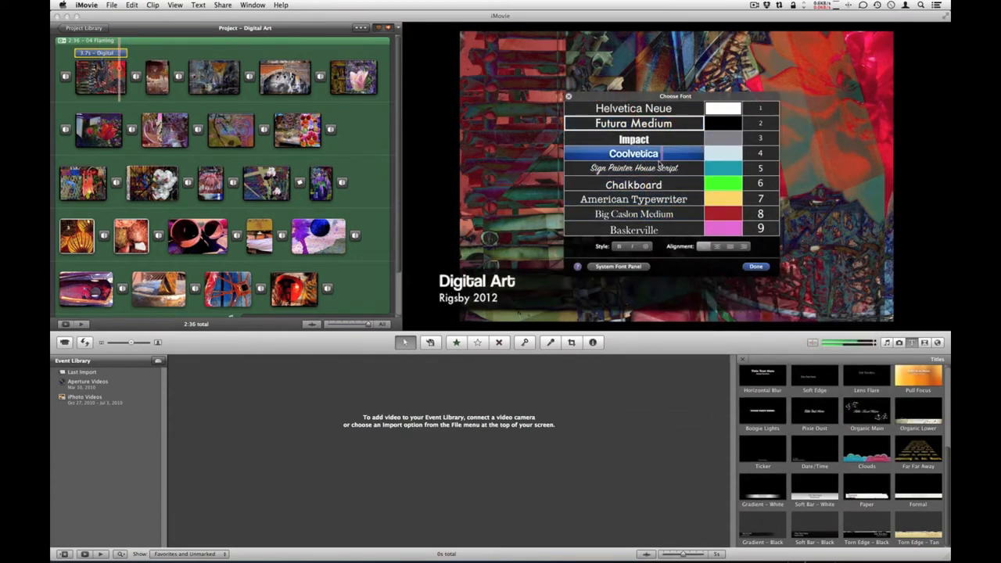
{"action": "left_click", "coordinate": [633, 122]}
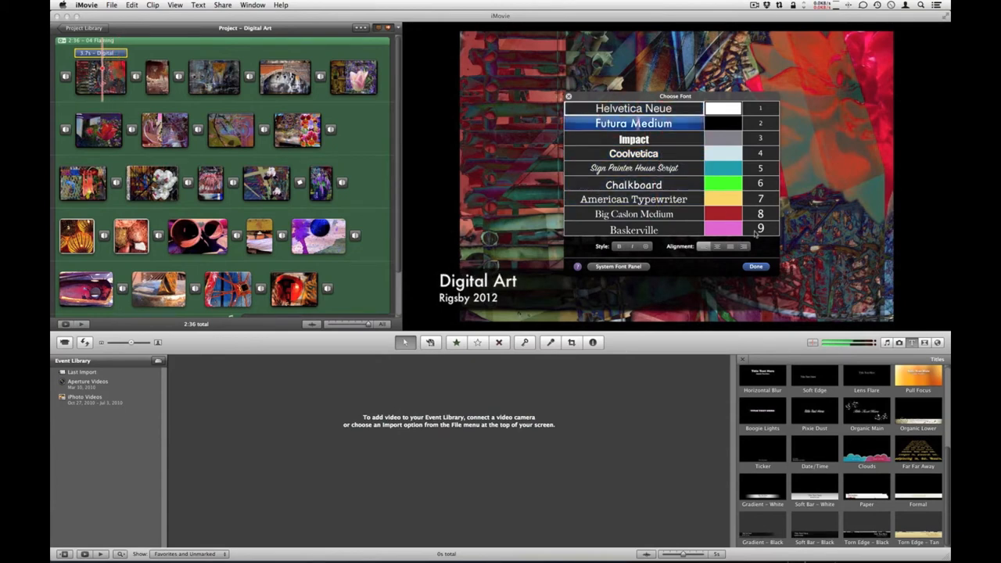
{"action": "left_click", "coordinate": [633, 108]}
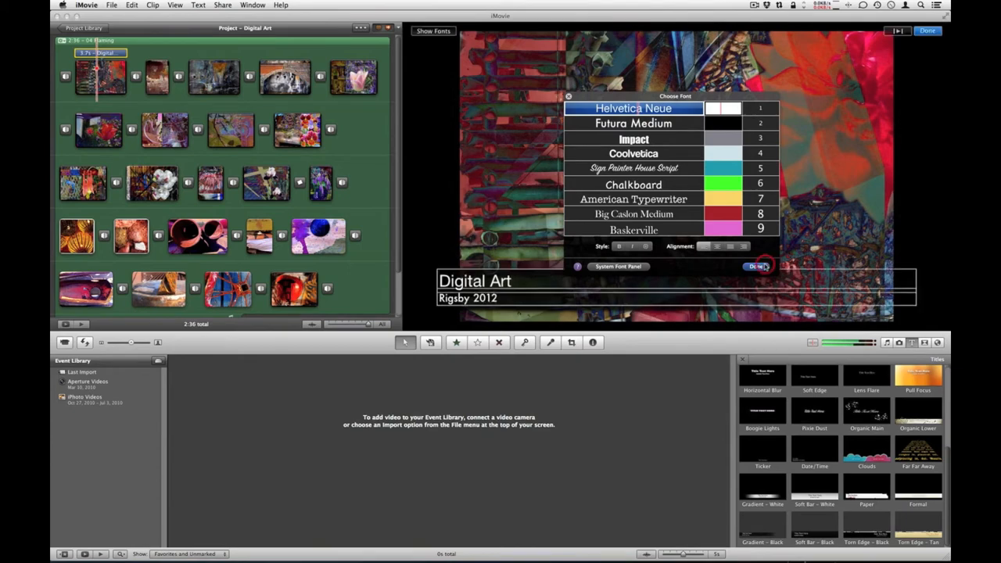
{"action": "left_click", "coordinate": [754, 266]}
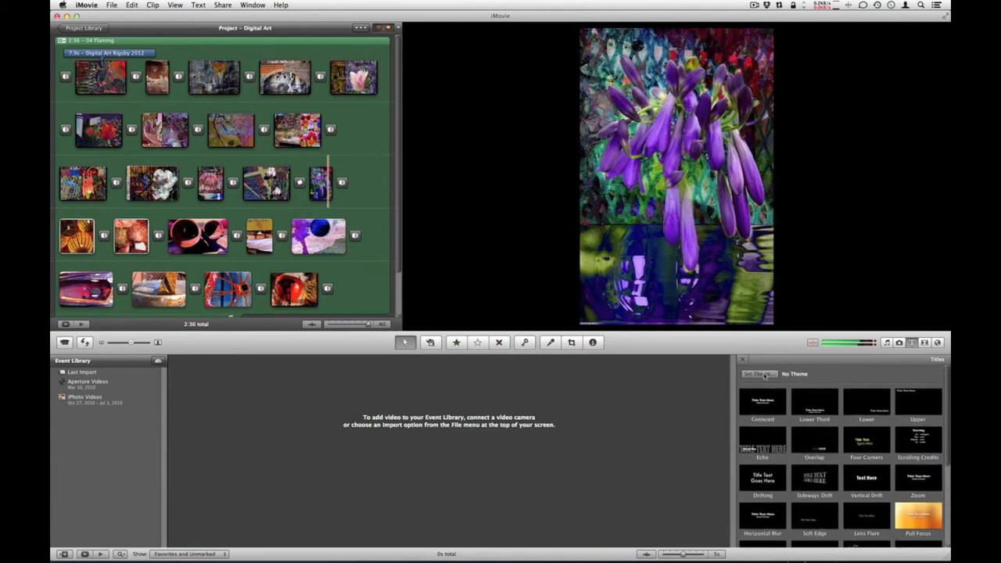
{"action": "left_click", "coordinate": [758, 374]}
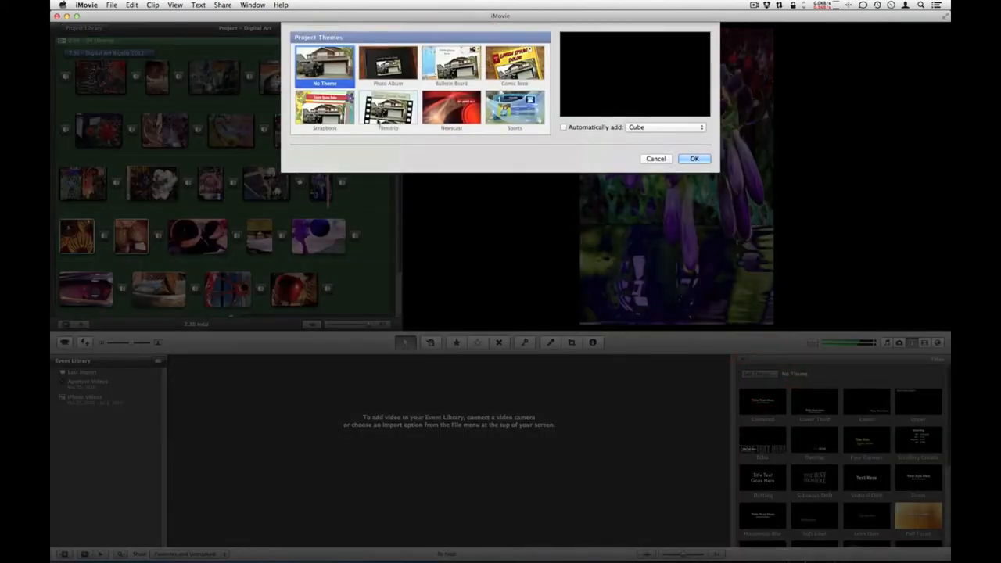
{"action": "left_click", "coordinate": [326, 110]}
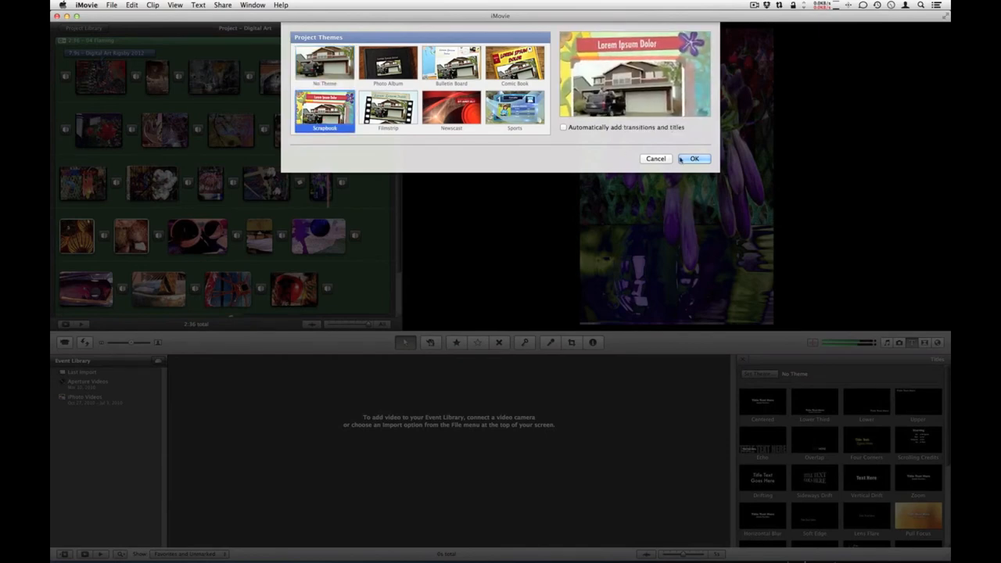
{"action": "left_click", "coordinate": [564, 127]}
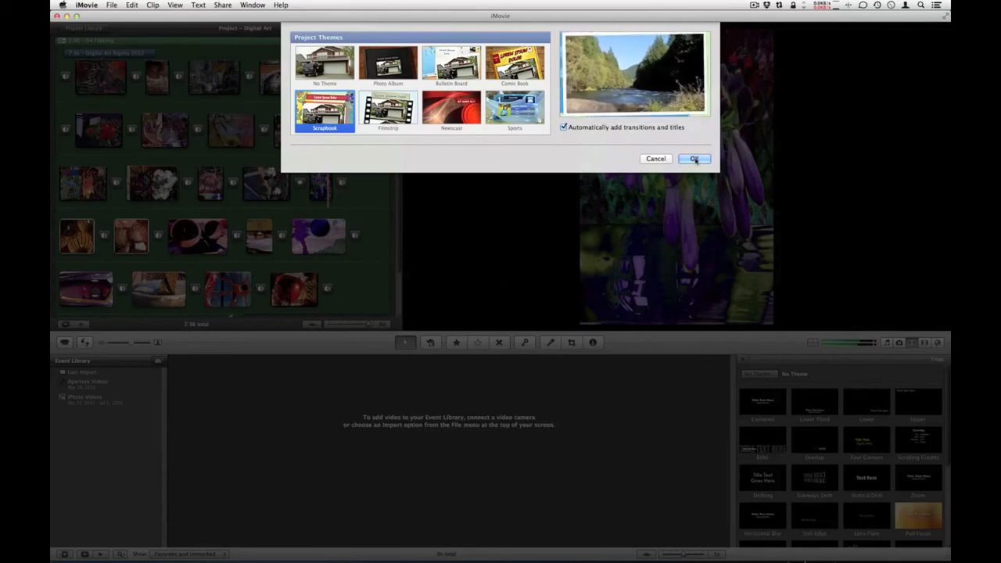
{"action": "left_click", "coordinate": [693, 160]}
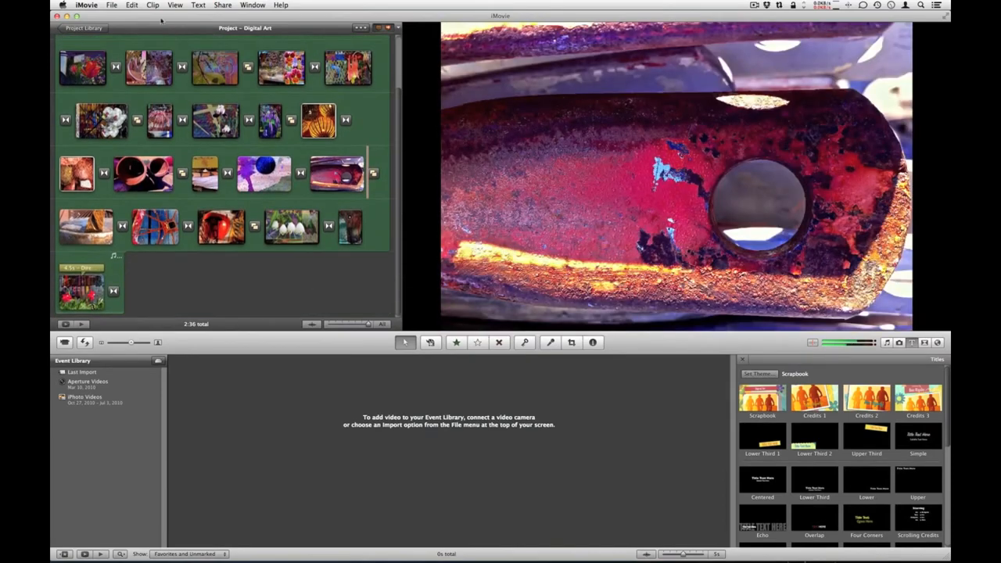
{"action": "left_click", "coordinate": [131, 5]}
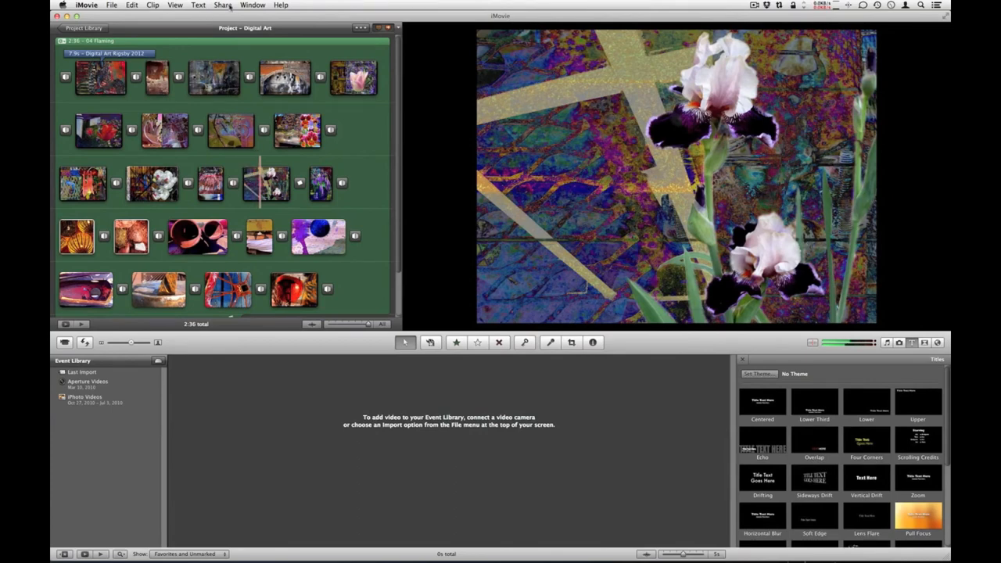
Publish Digital Art to the Media Browser at HD 1080p after toggling the 720p and 1080p size options
{"action": "left_click", "coordinate": [222, 4]}
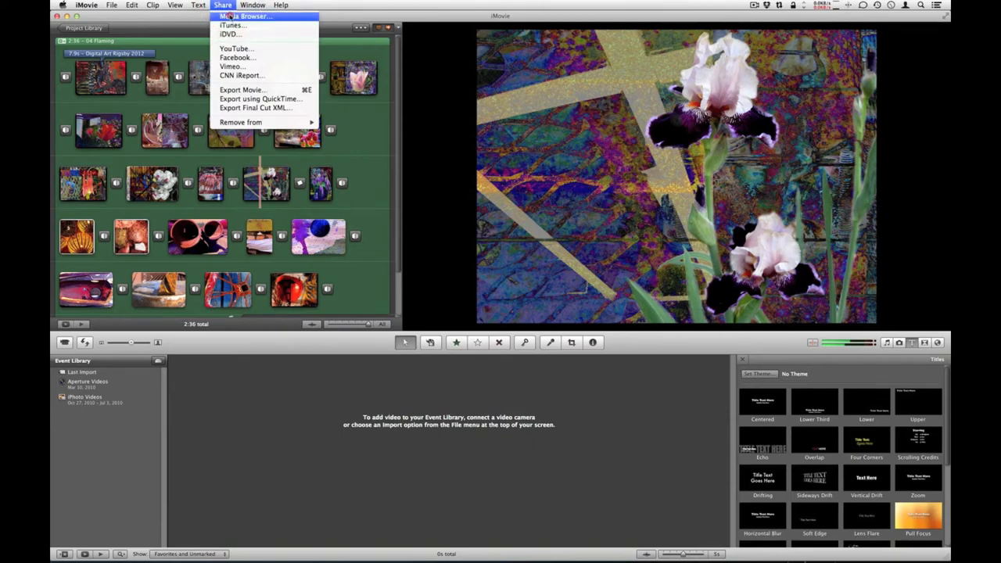
{"action": "left_click", "coordinate": [244, 16]}
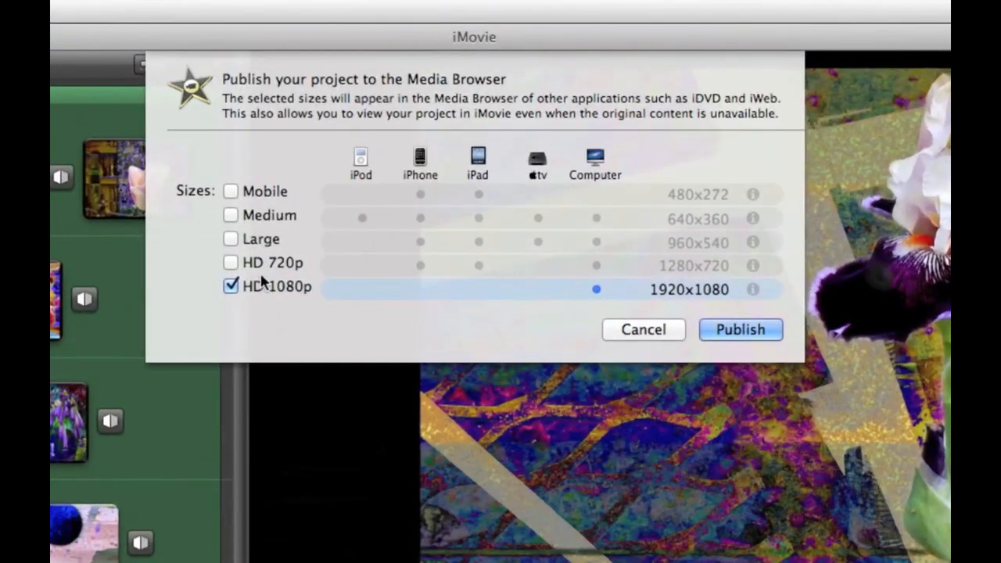
{"action": "left_click", "coordinate": [230, 286]}
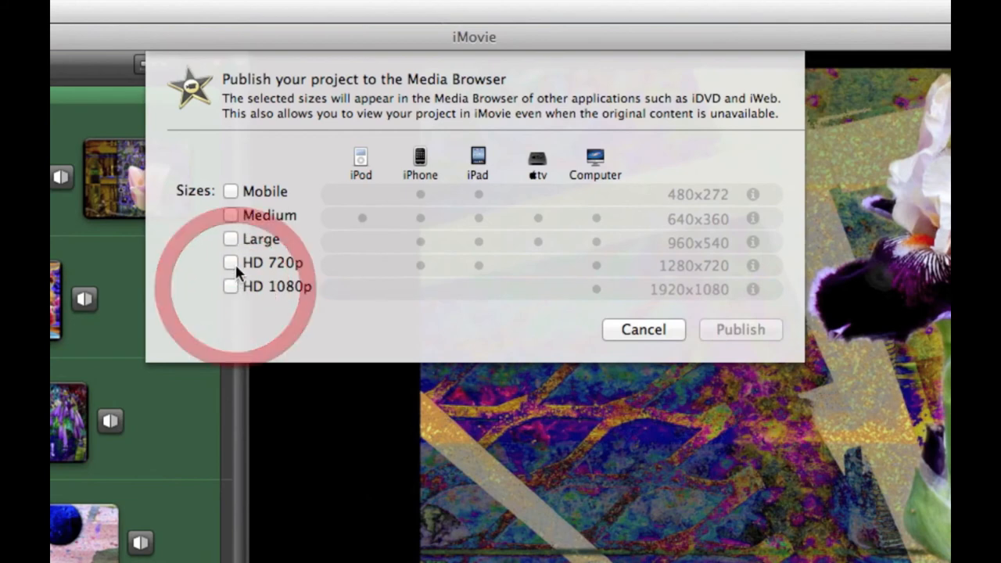
{"action": "left_click", "coordinate": [230, 263]}
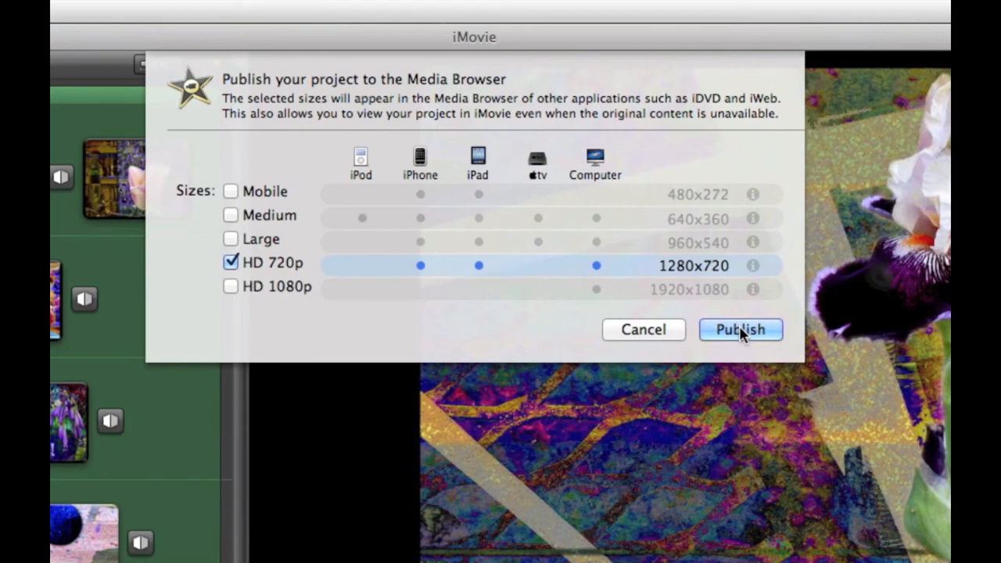
{"action": "mouse_move", "coordinate": [779, 339]}
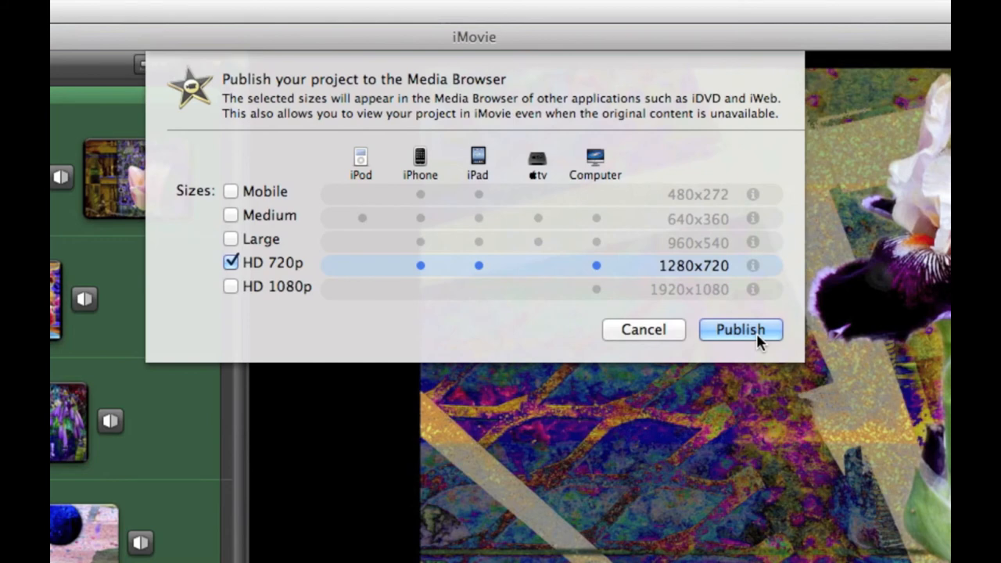
{"action": "mouse_move", "coordinate": [643, 329]}
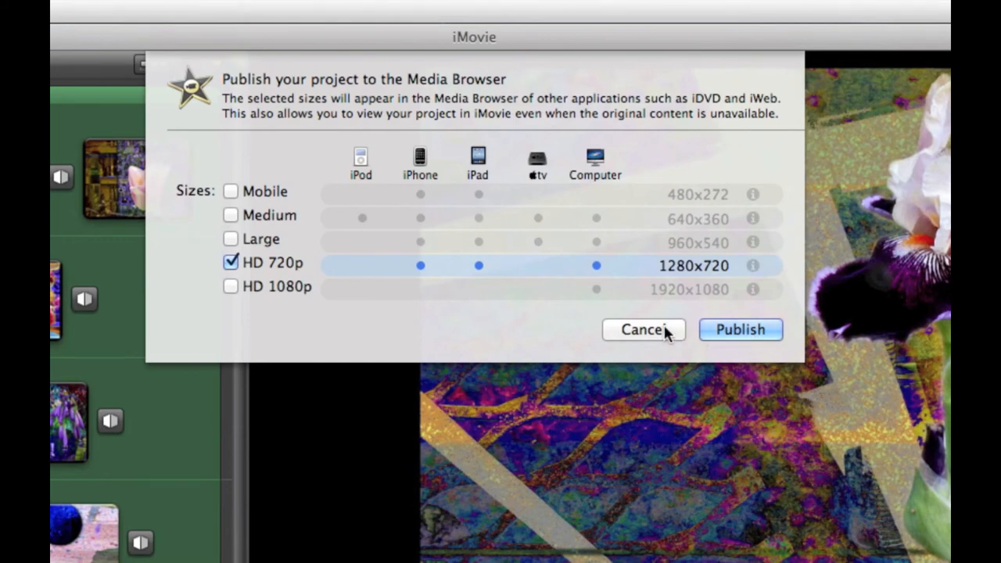
{"action": "left_click", "coordinate": [230, 286]}
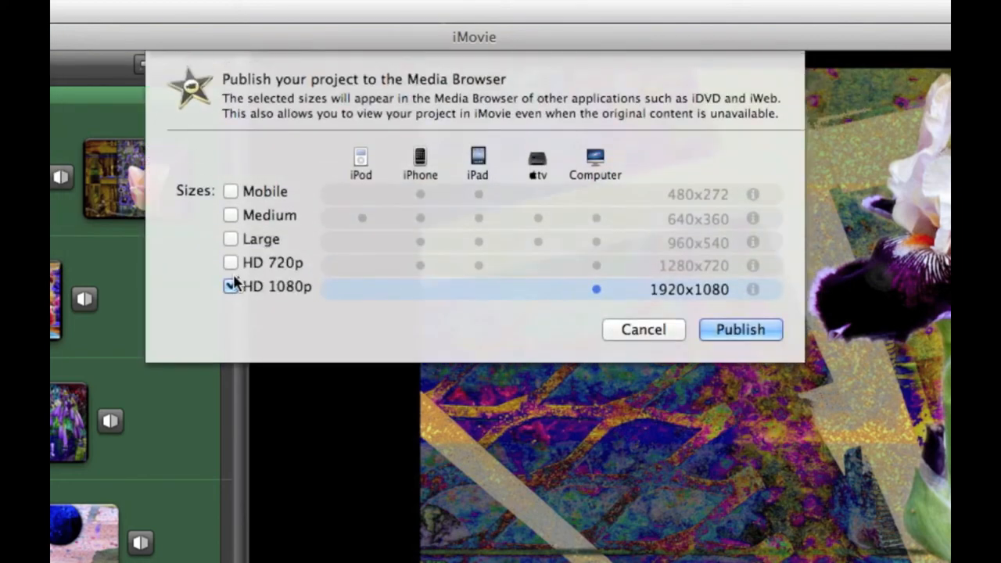
{"action": "left_click", "coordinate": [739, 328]}
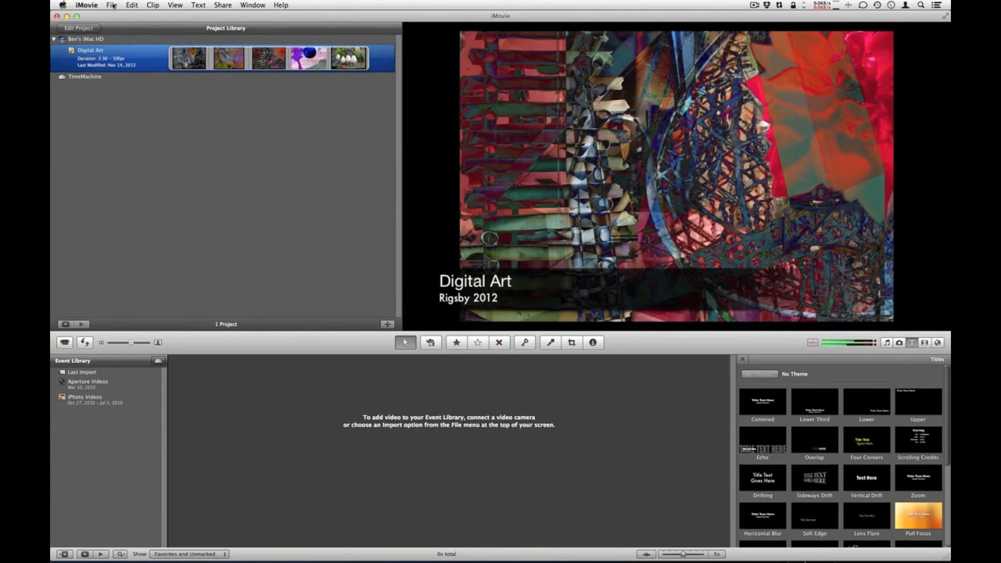
Start a new project and name it 'Old Digital'
{"action": "left_click", "coordinate": [112, 5]}
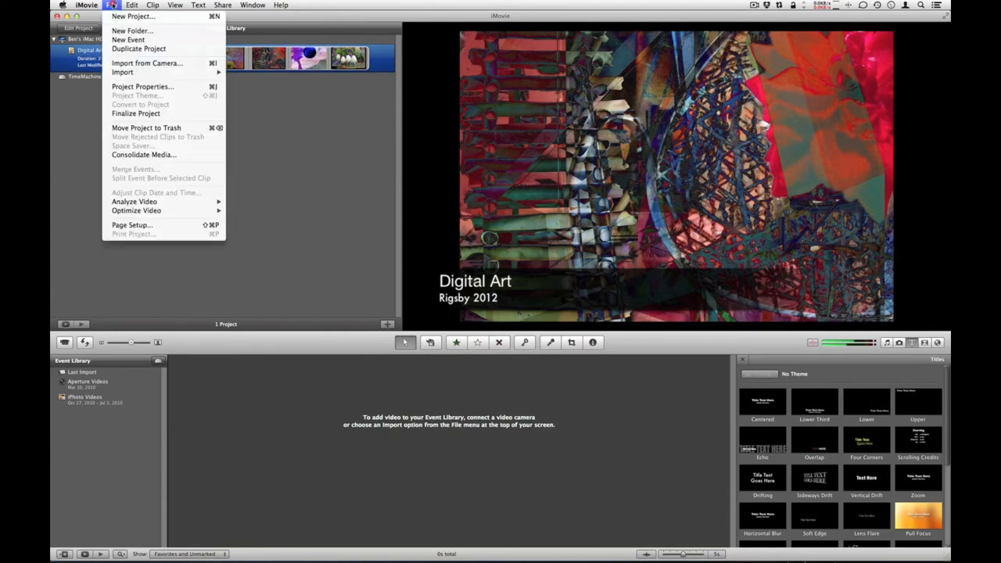
{"action": "left_click", "coordinate": [133, 15]}
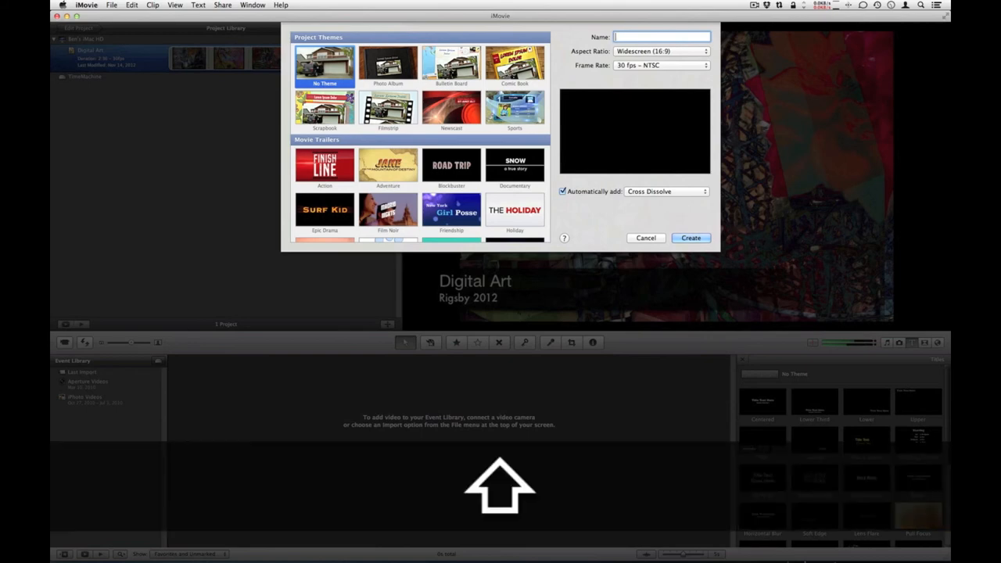
{"action": "type", "text": "Art"}
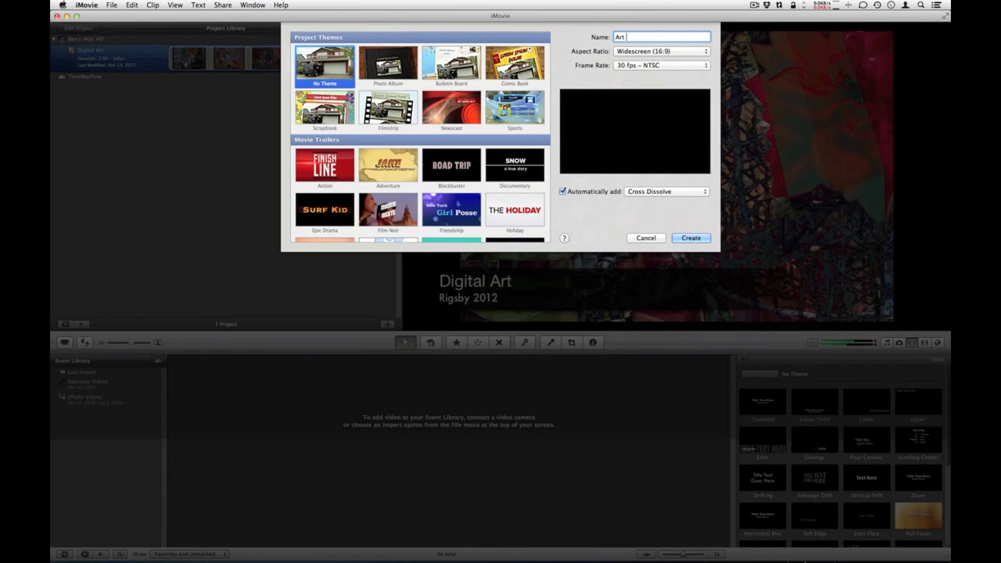
{"action": "type", "text": "O"}
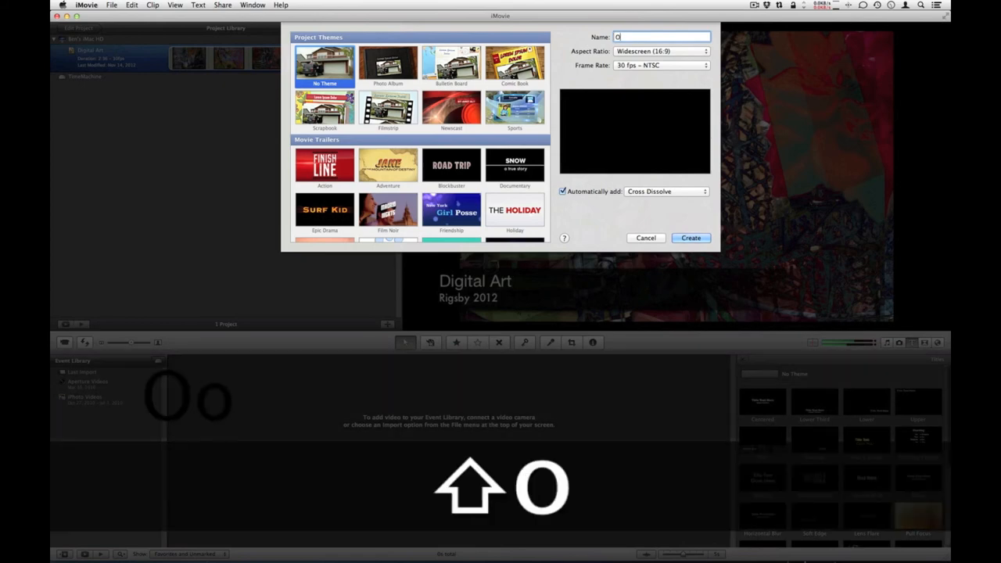
{"action": "type", "text": "ld Digital"}
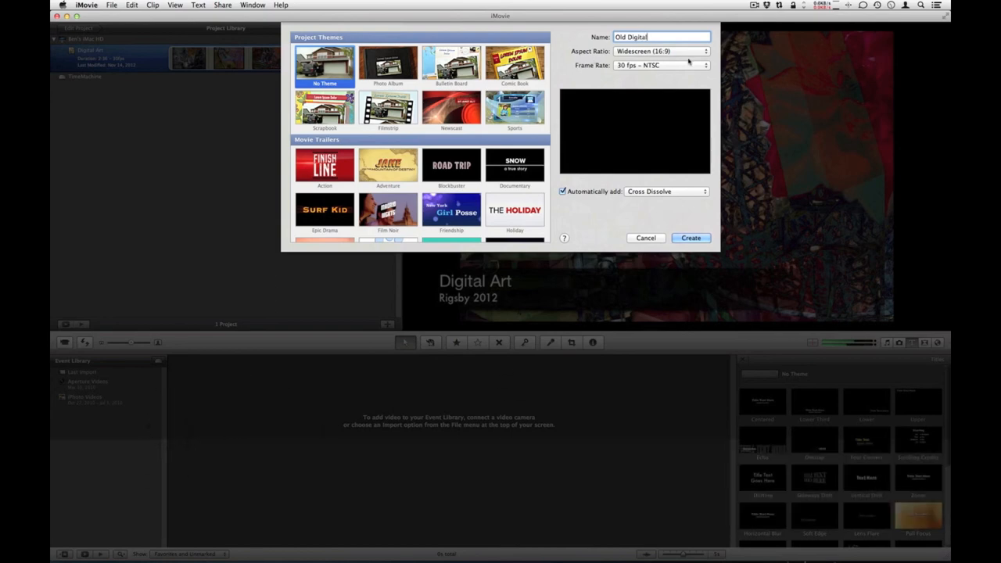
Turn off 'Automatically add transitions' and create the Old Digital project
{"action": "left_click", "coordinate": [563, 191]}
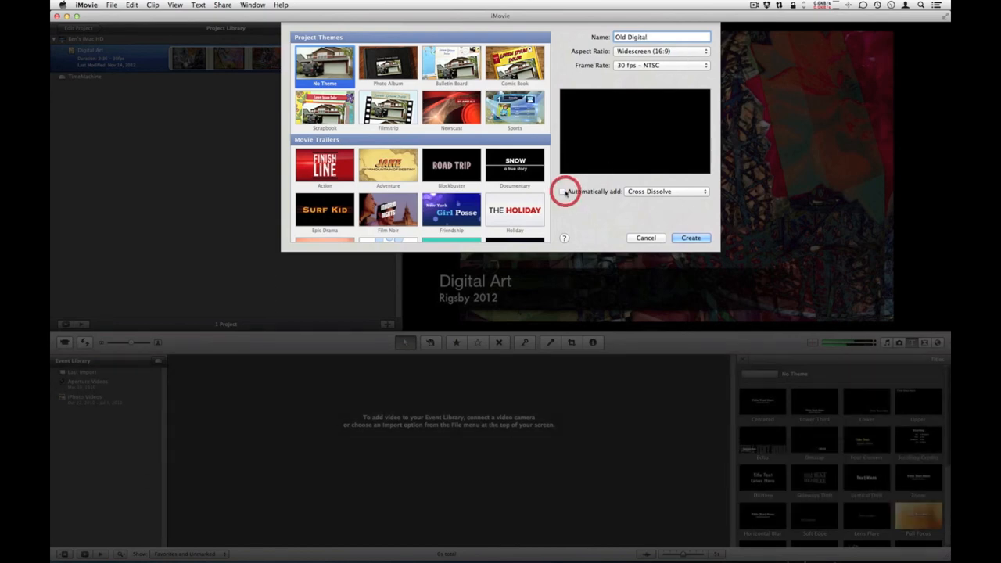
{"action": "left_click", "coordinate": [563, 191]}
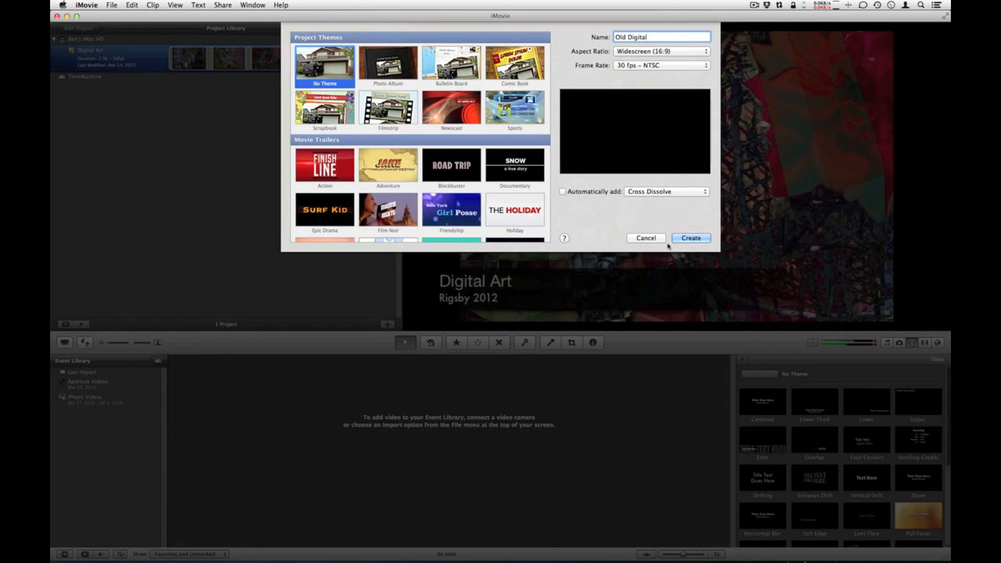
{"action": "left_click", "coordinate": [692, 238]}
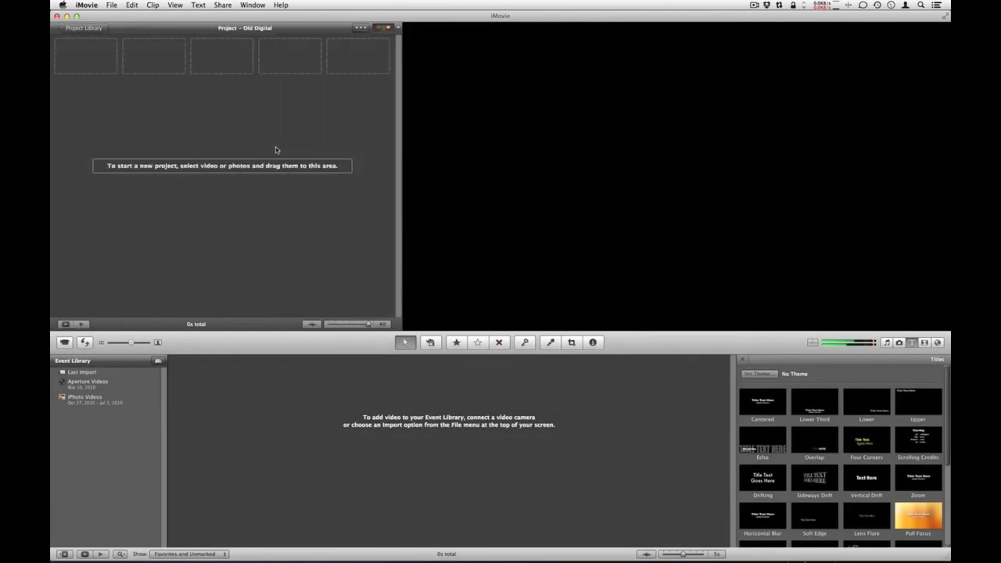
{"action": "mouse_move", "coordinate": [222, 78]}
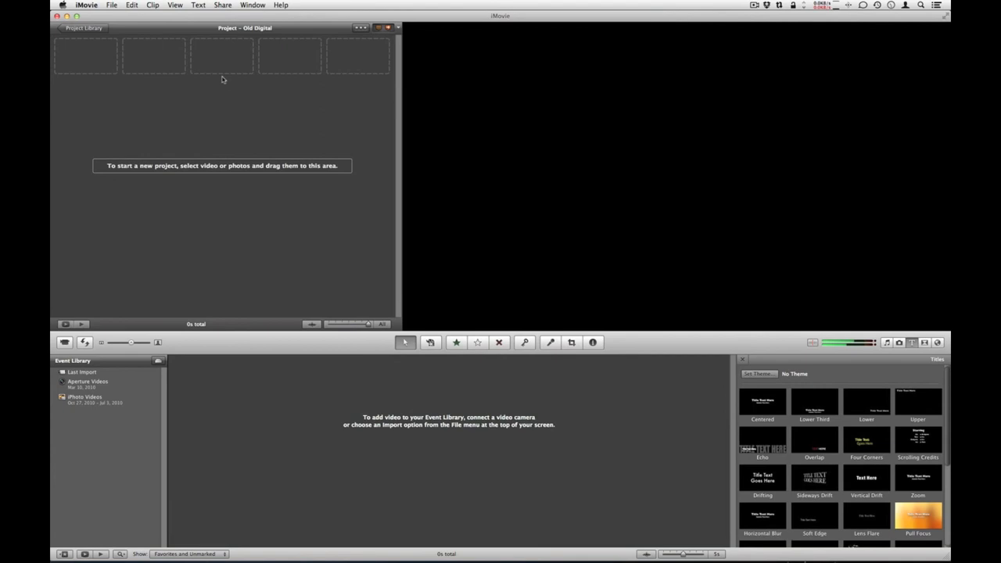
{"action": "mouse_move", "coordinate": [826, 363]}
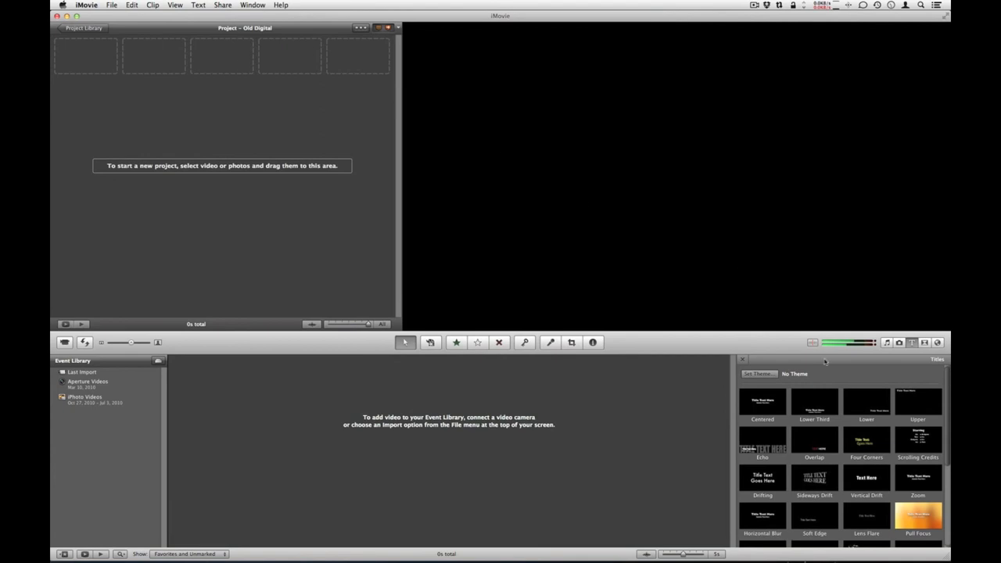
{"action": "mouse_move", "coordinate": [901, 369]}
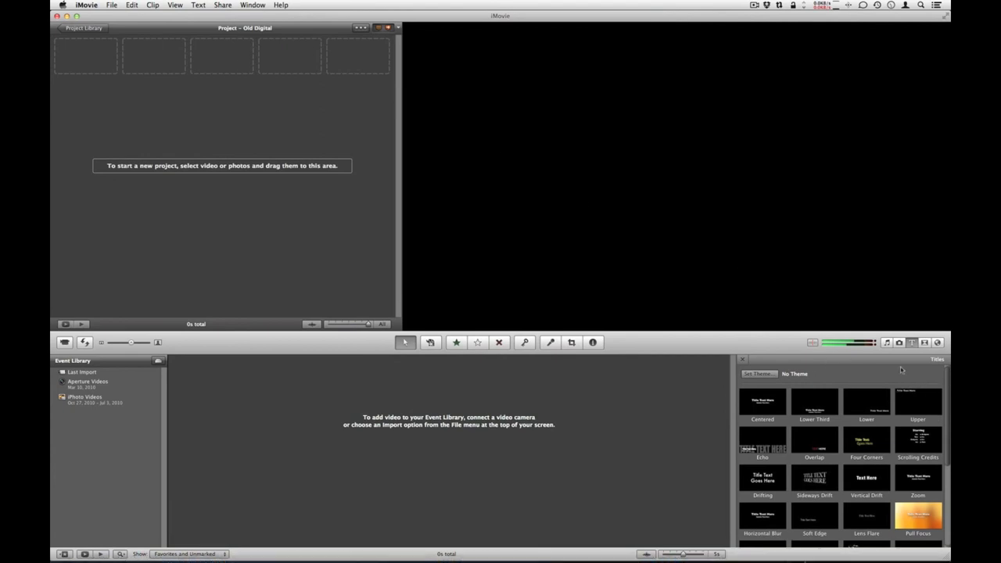
{"action": "mouse_move", "coordinate": [900, 342]}
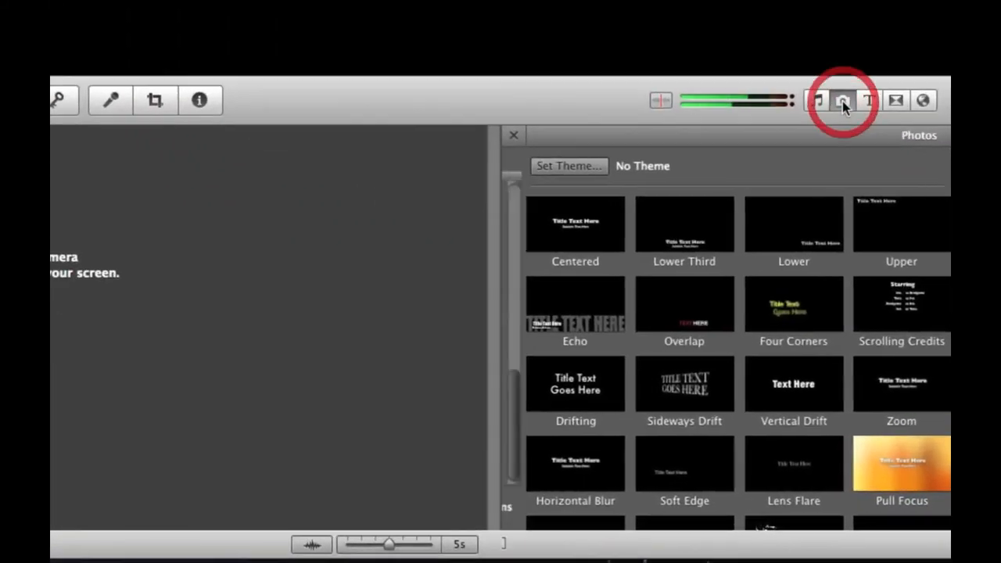
Add the desktop Slide Show folder as a source in the Photos browser
{"action": "left_click", "coordinate": [842, 100]}
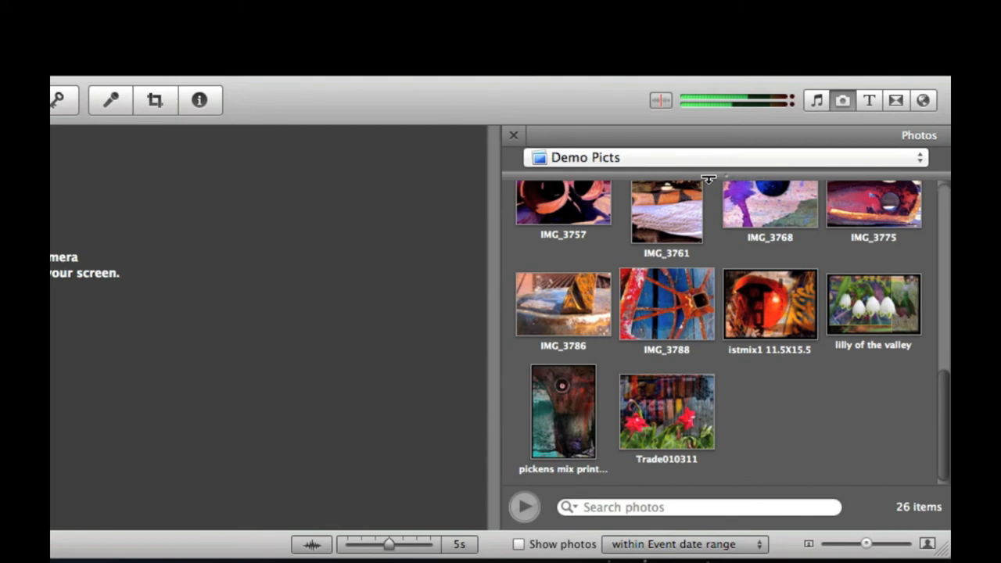
{"action": "mouse_move", "coordinate": [726, 172]}
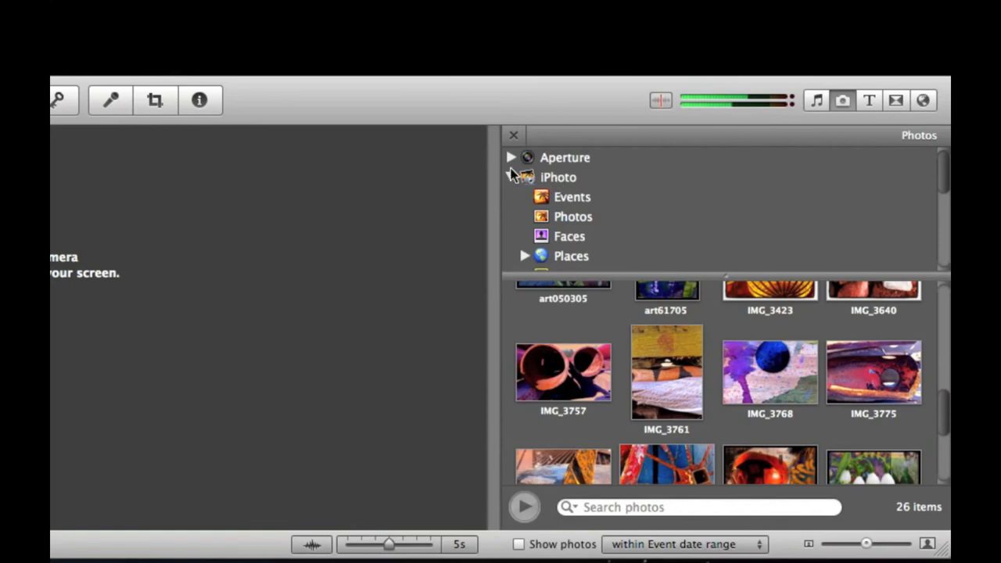
{"action": "left_click", "coordinate": [557, 177]}
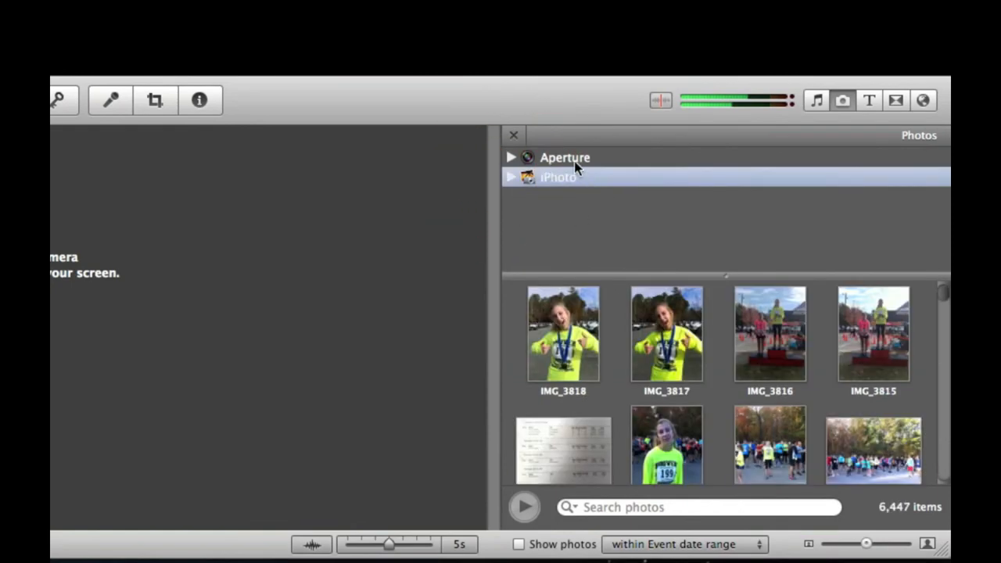
{"action": "mouse_move", "coordinate": [851, 541]}
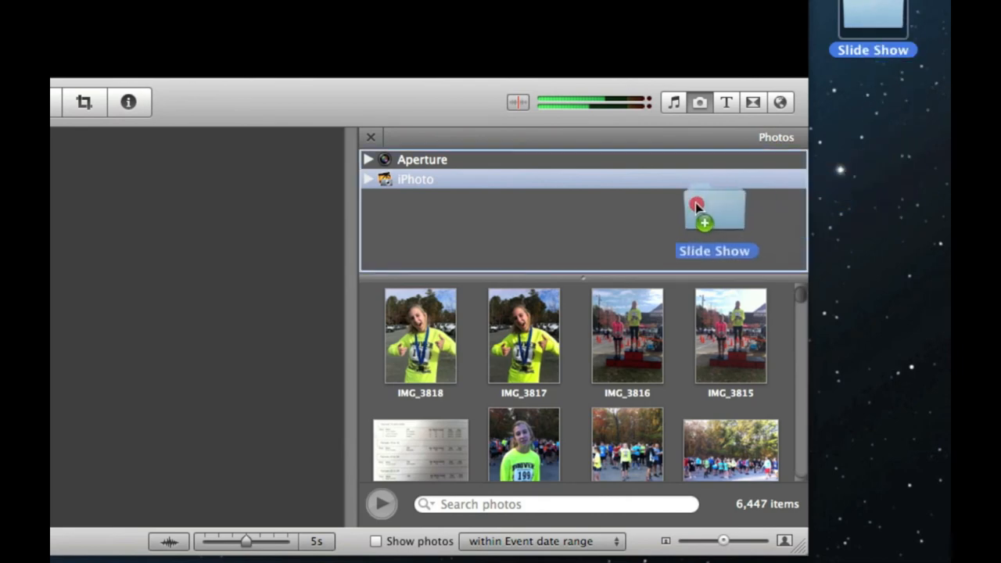
{"action": "left_click_drag", "start_coordinate": [713, 209], "coordinate": [421, 234]}
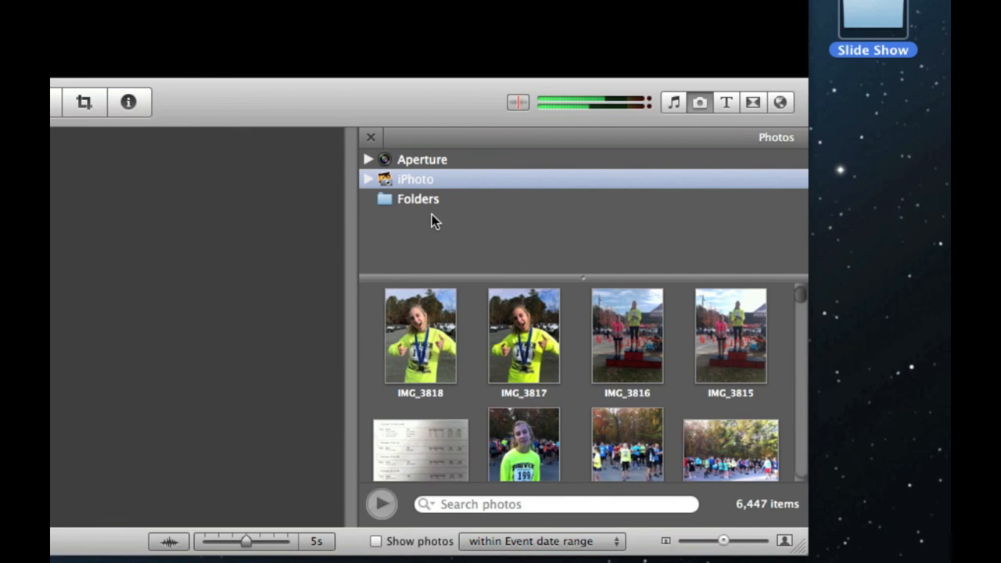
{"action": "mouse_move", "coordinate": [894, 10]}
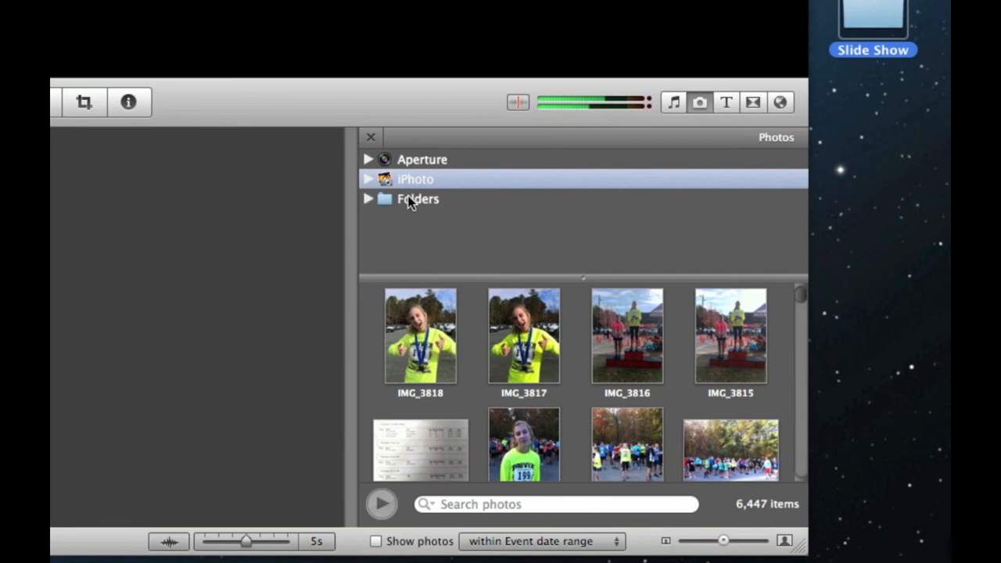
{"action": "mouse_move", "coordinate": [413, 213]}
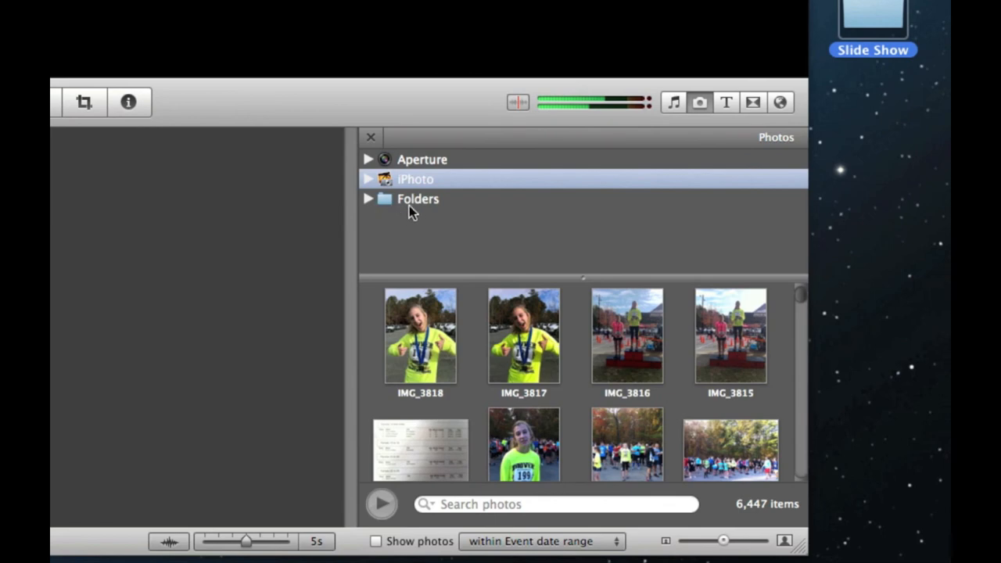
Select all 25 stills in the Slide Show folder and add them to Old Digital
{"action": "left_click", "coordinate": [368, 198]}
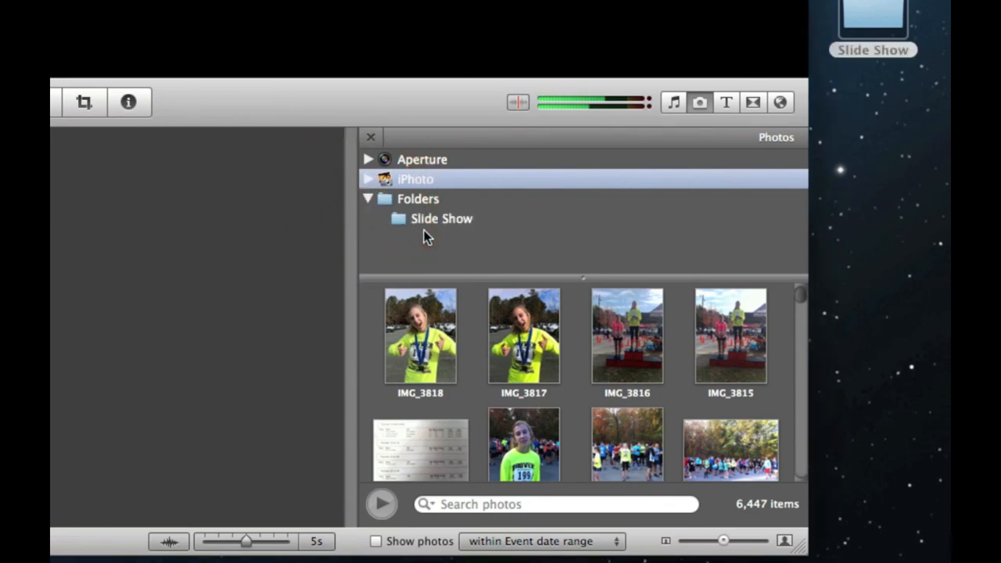
{"action": "left_click", "coordinate": [442, 219]}
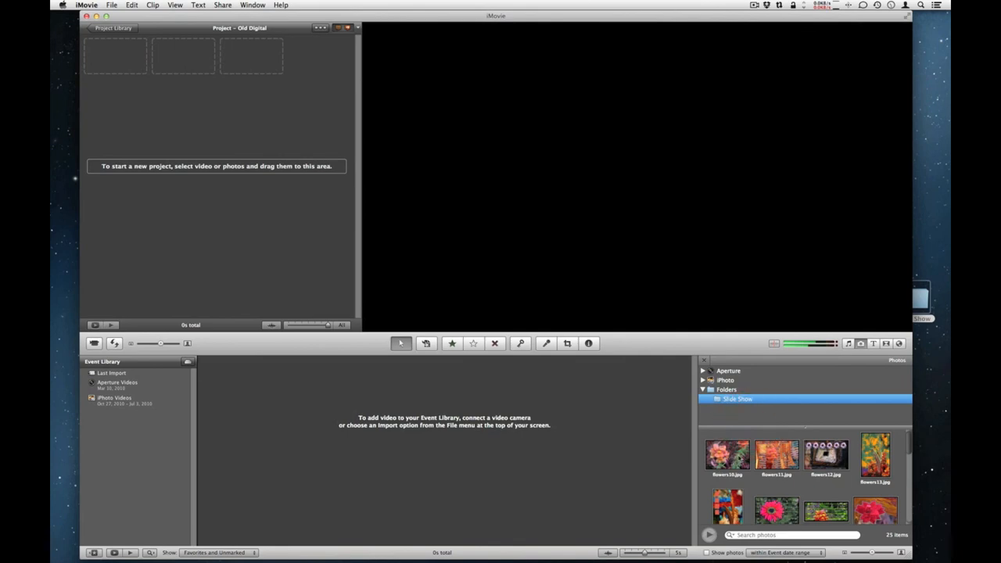
{"action": "key", "text": "cmd+a"}
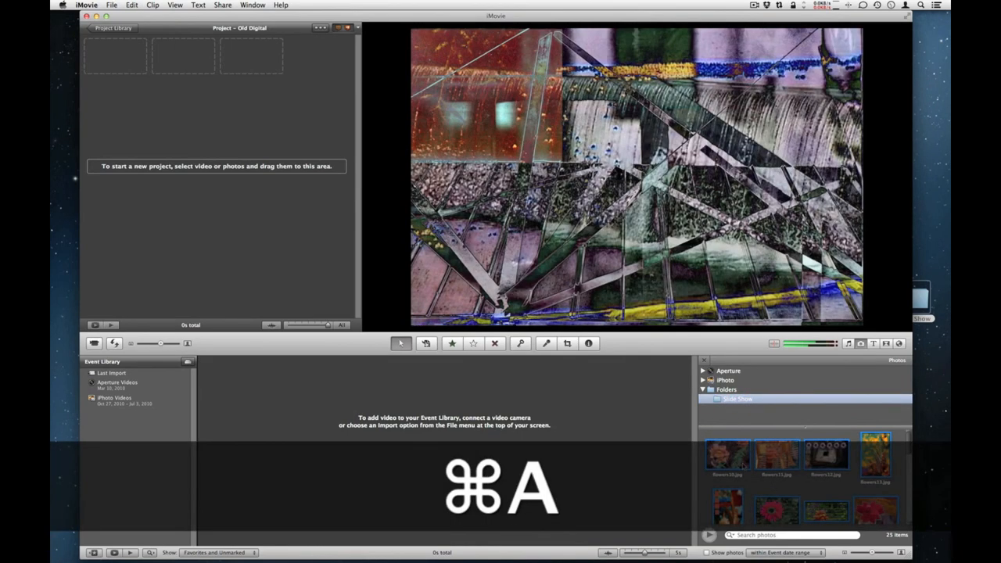
{"action": "key", "text": "cmd+a"}
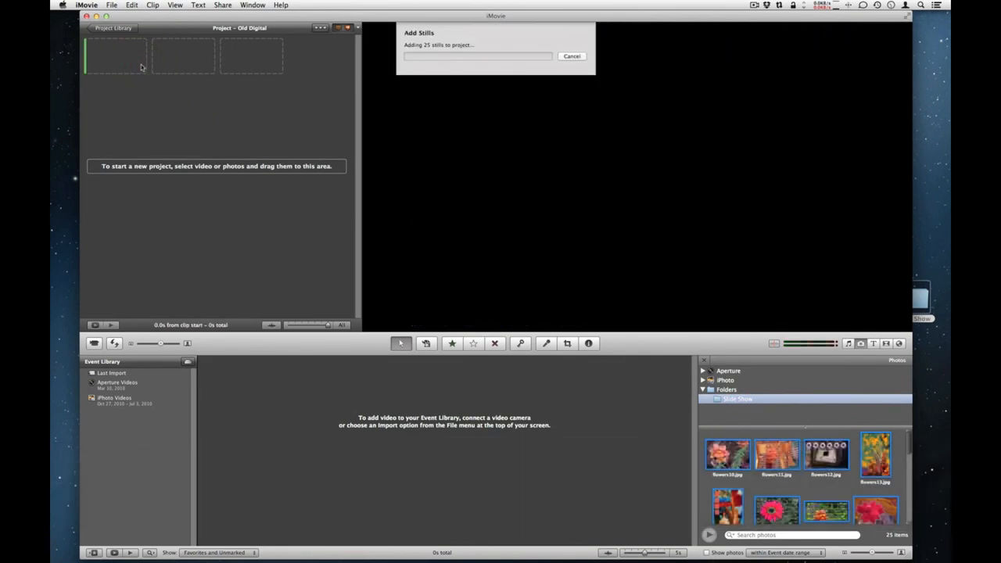